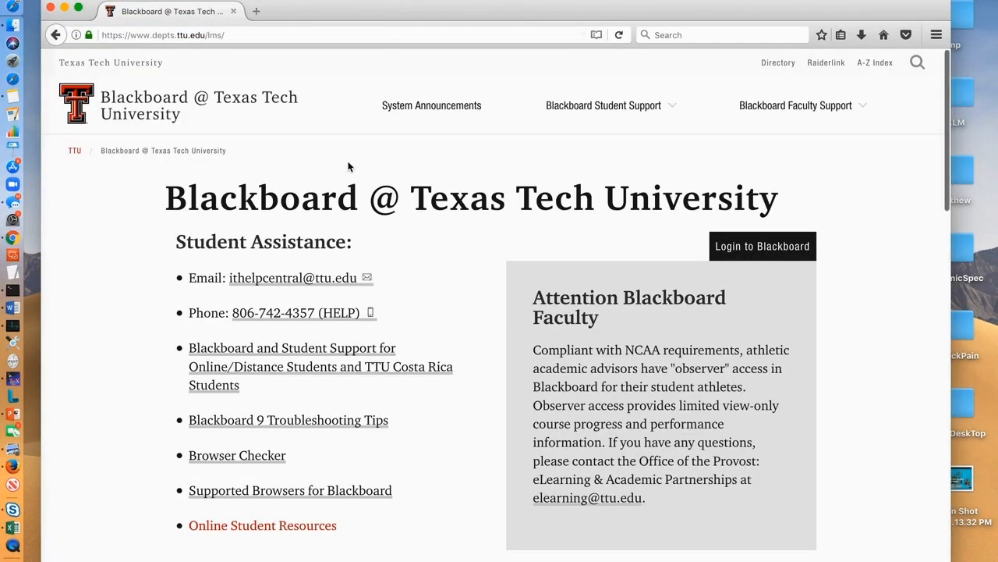
pyautogui.moveTo(762, 246)
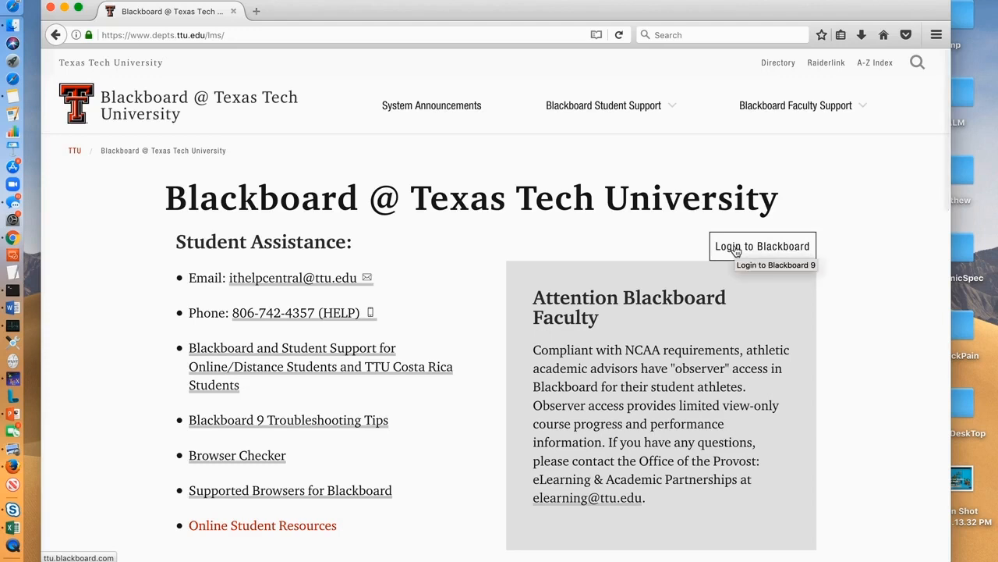
pyautogui.click(762, 245)
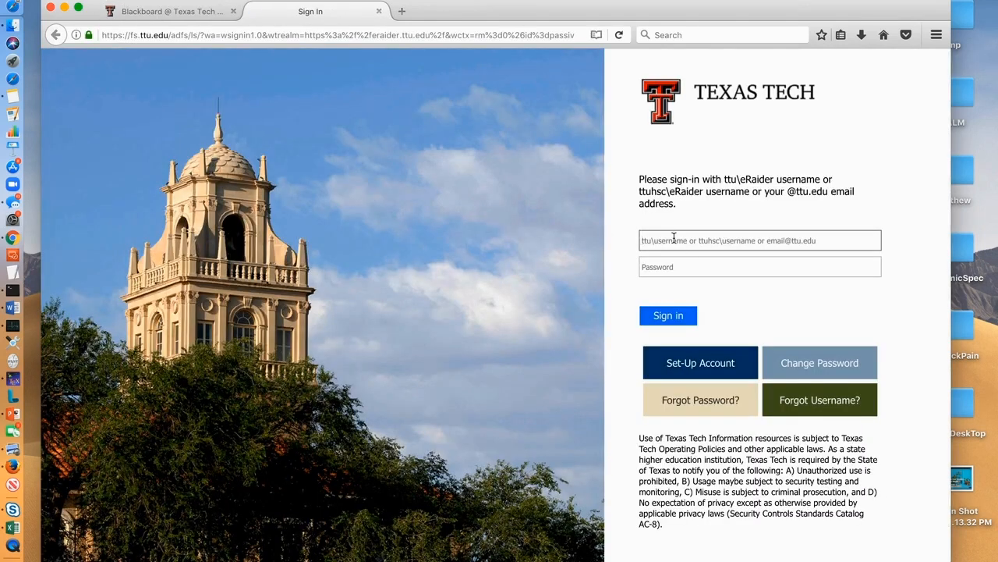
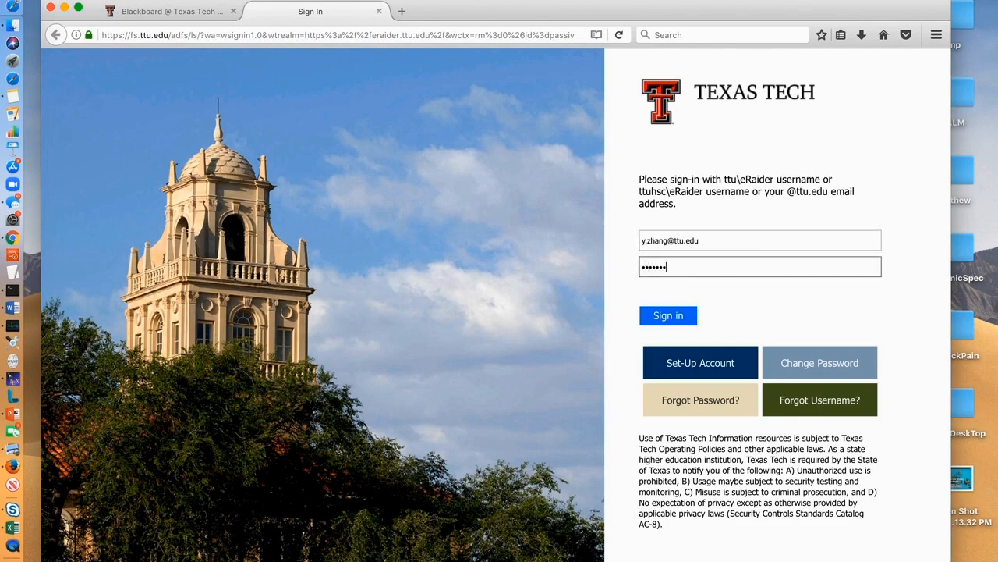
pyautogui.click(668, 315)
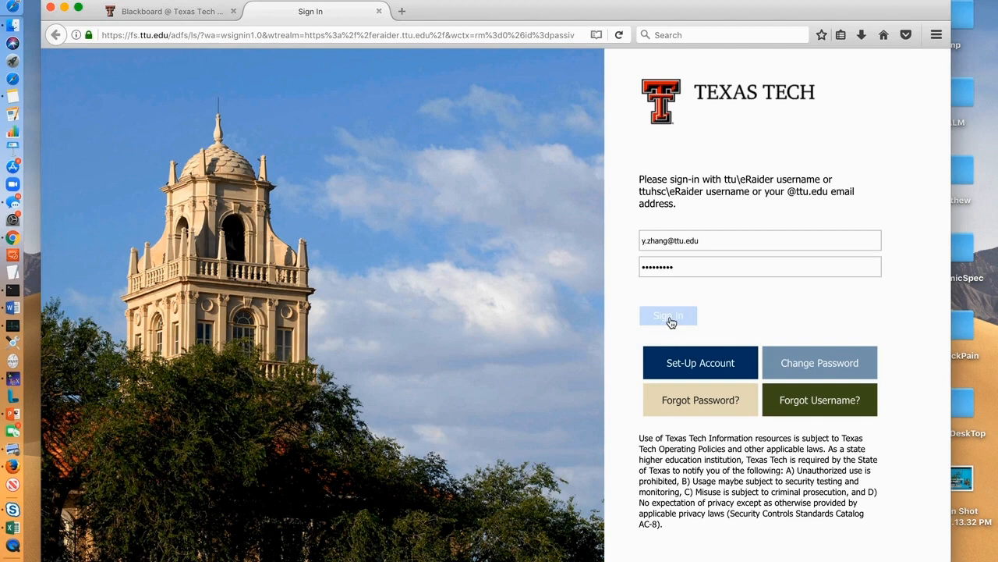
pyautogui.click(667, 316)
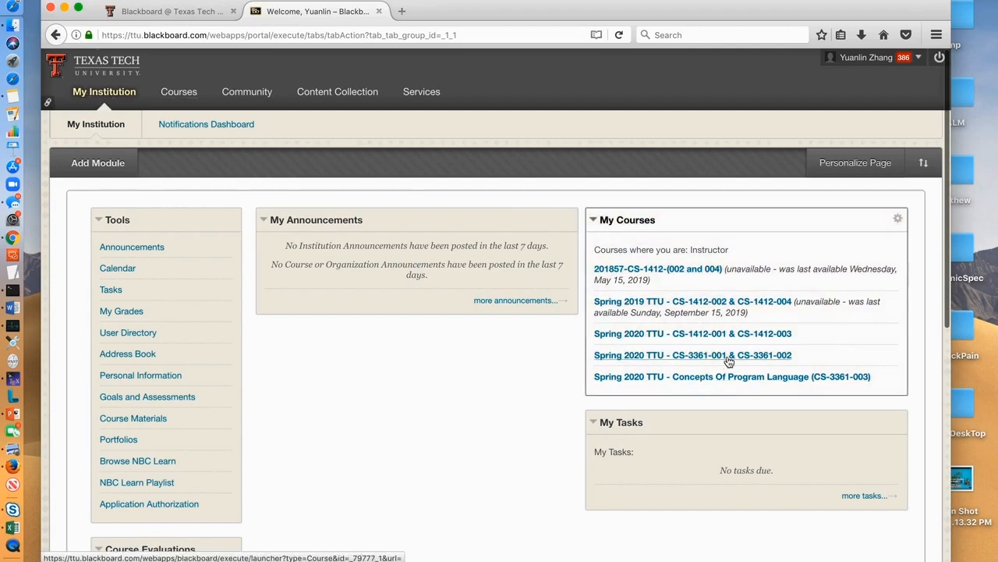
# - Open the Spring 2020 CS-3361 course and launch Blackboard Collaborate Ultra from Course Tools
pyautogui.click(692, 355)
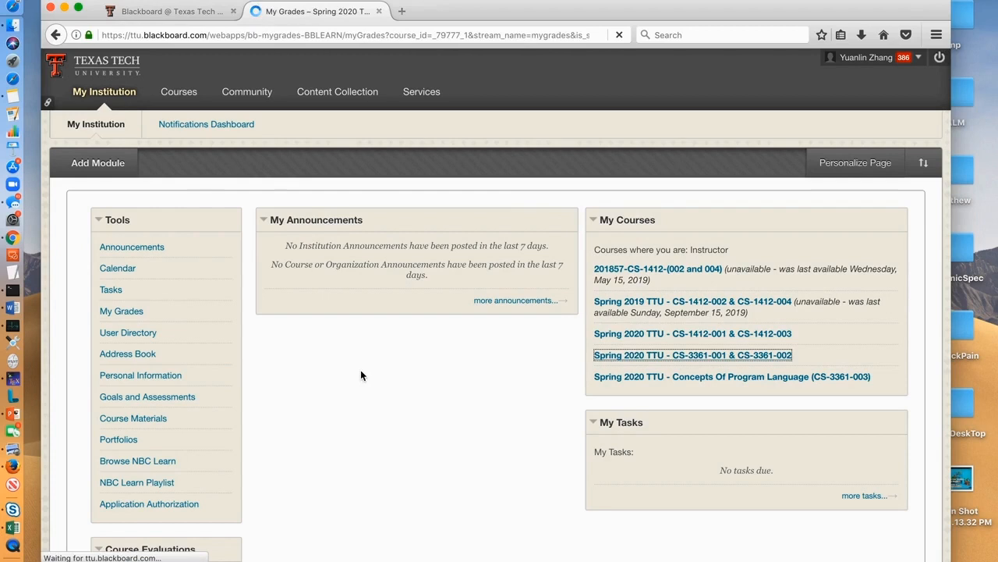
pyautogui.click(692, 355)
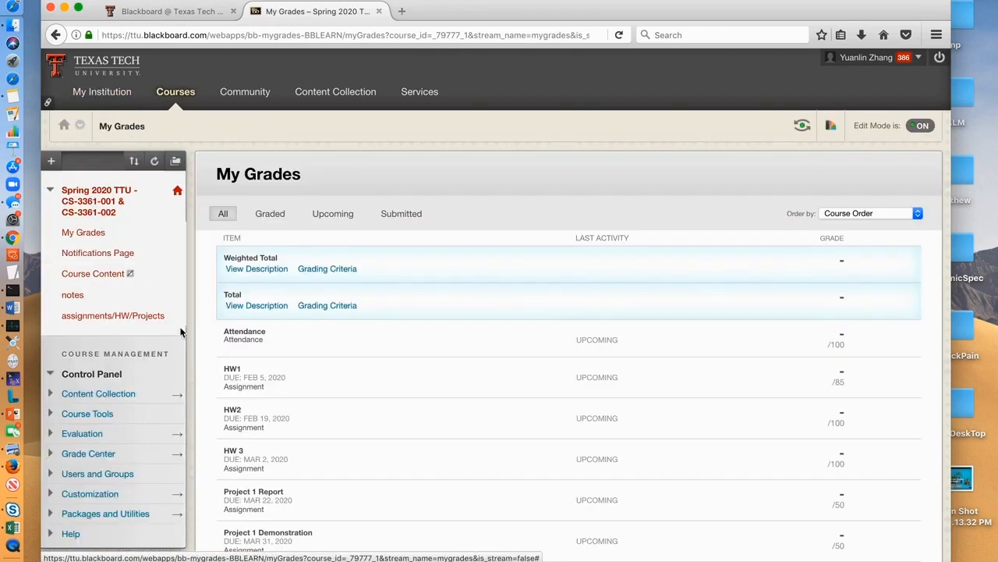
pyautogui.scroll(-3)
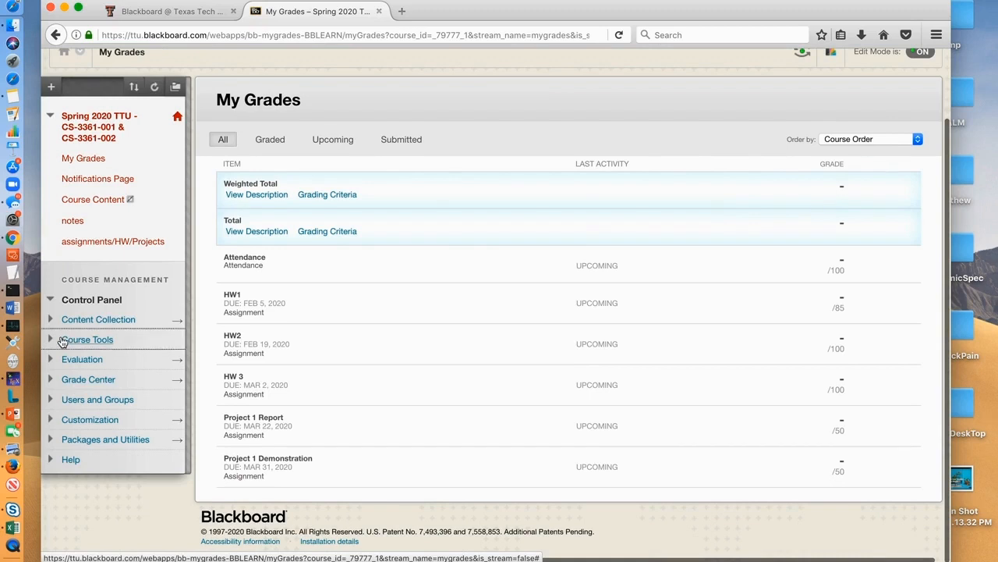
pyautogui.click(88, 339)
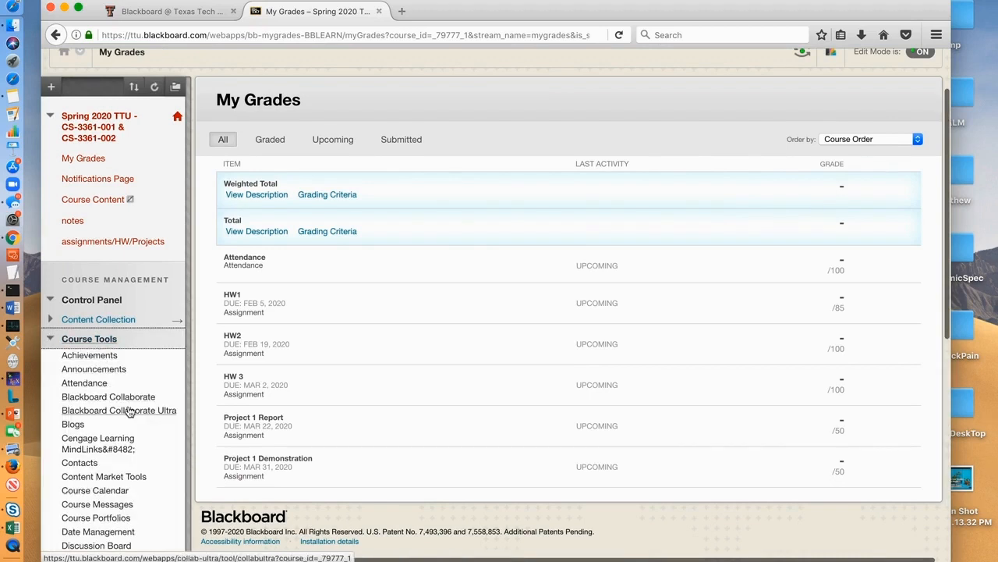
pyautogui.click(118, 410)
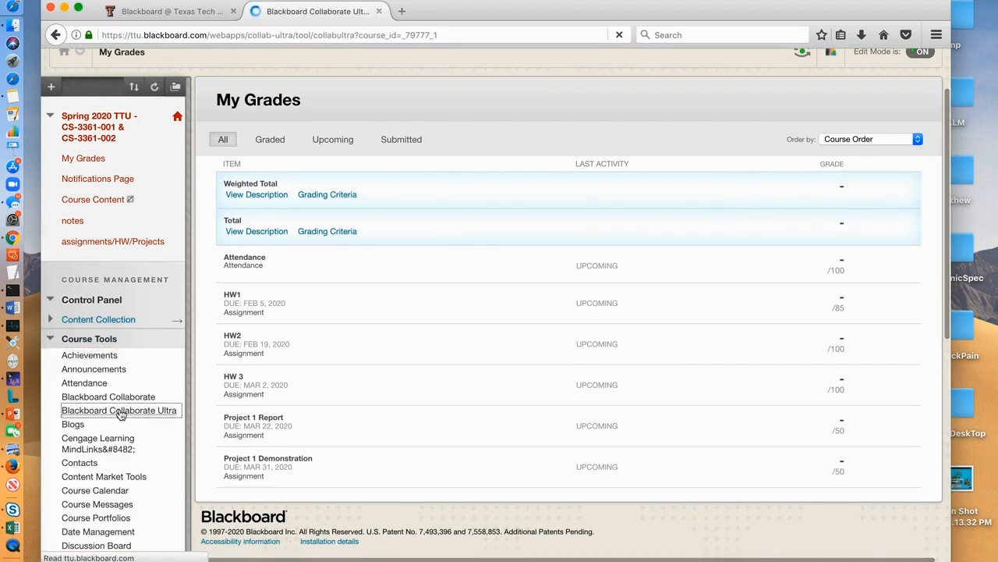
pyautogui.click(119, 410)
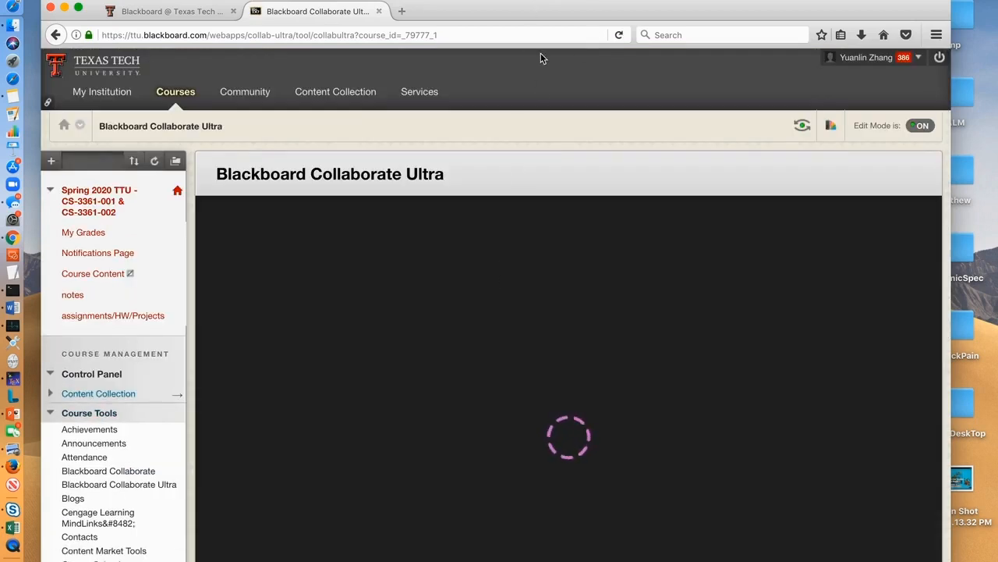
pyautogui.moveTo(449, 266)
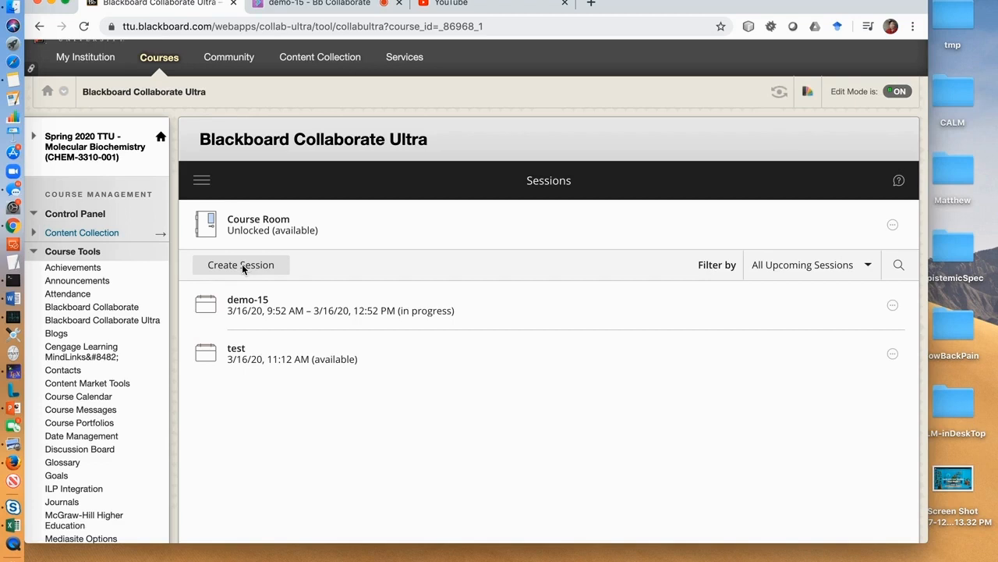
pyautogui.moveTo(269, 273)
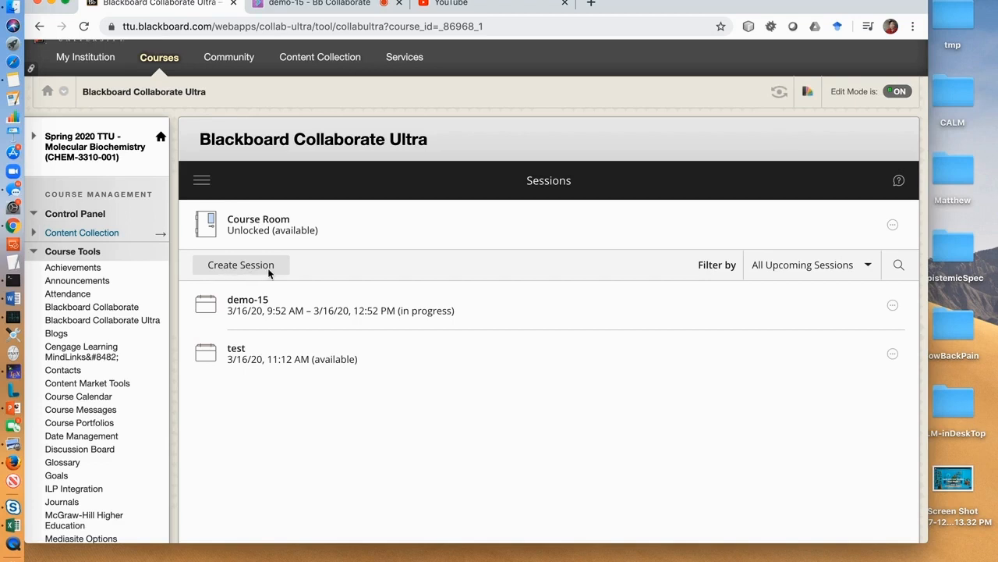
# - Create a new session named Chem 3310
pyautogui.click(241, 264)
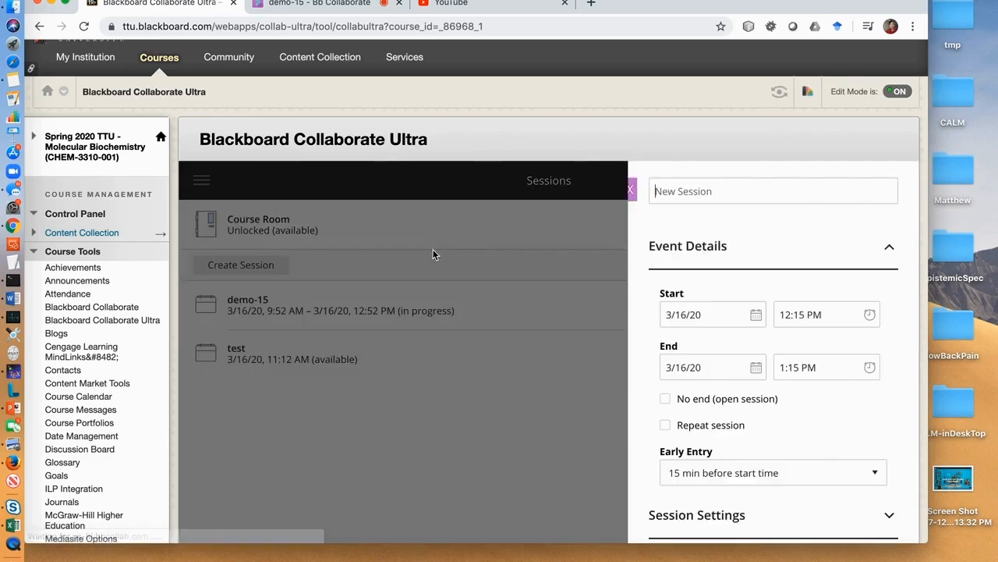
pyautogui.click(773, 191)
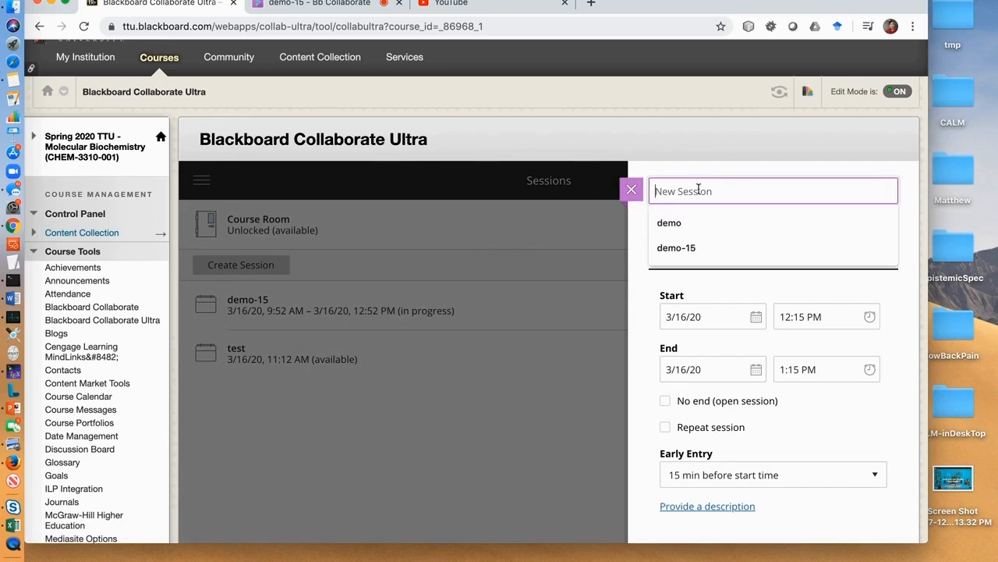
pyautogui.write('Chem 3310')
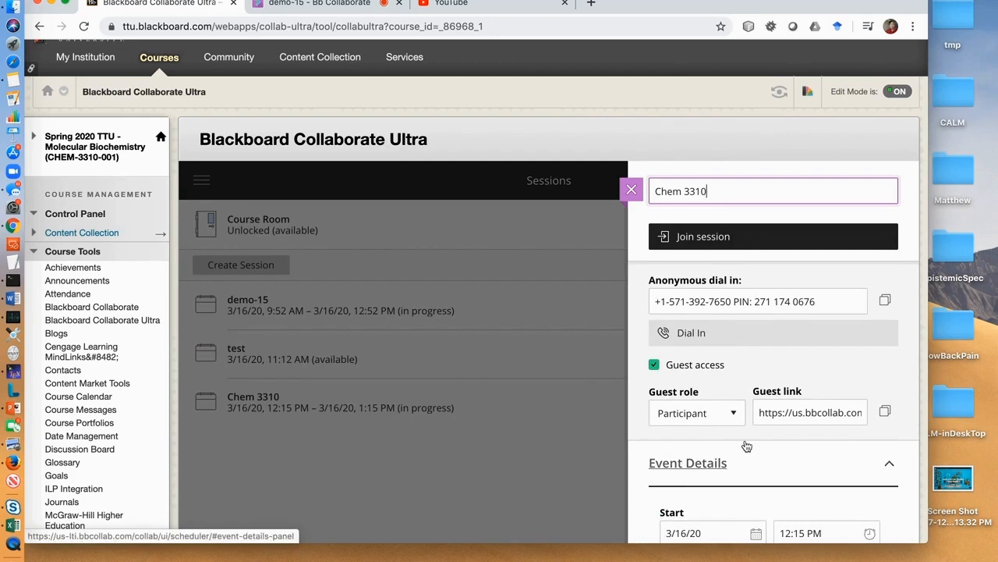
# - Make the session repeat weekly on Monday, Wednesday and Friday, ending on 5/5/20
pyautogui.scroll(-3)
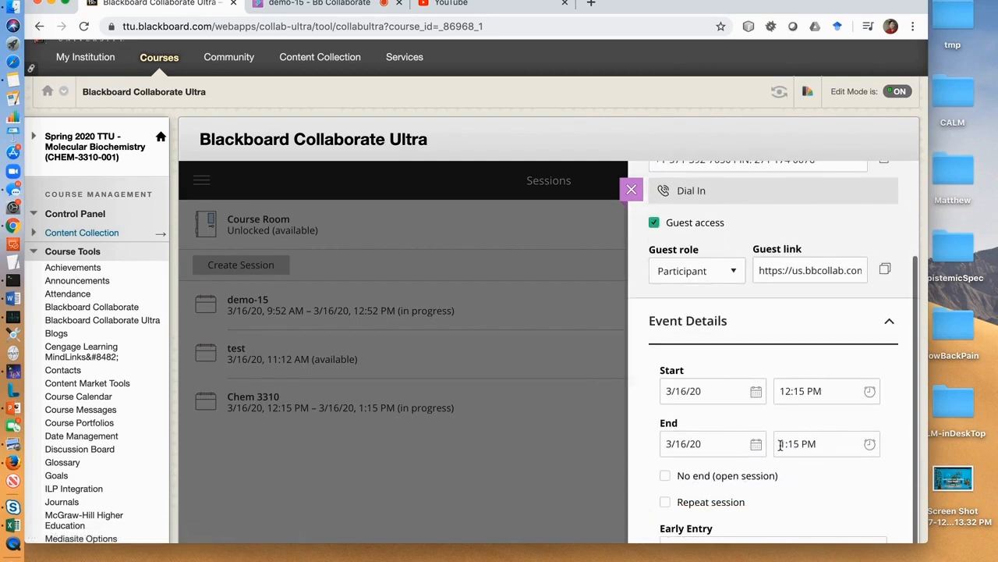
pyautogui.scroll(-3)
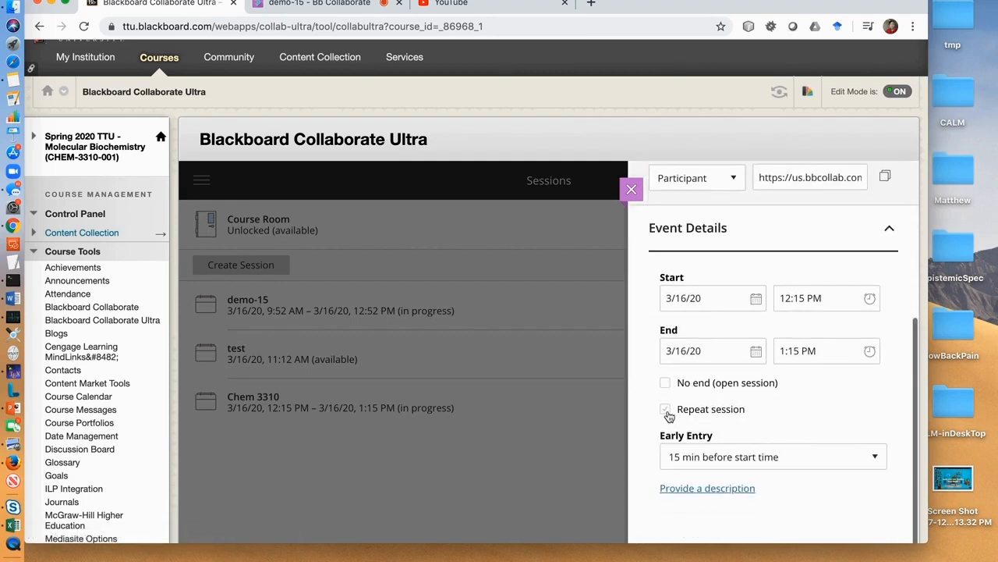
pyautogui.click(664, 409)
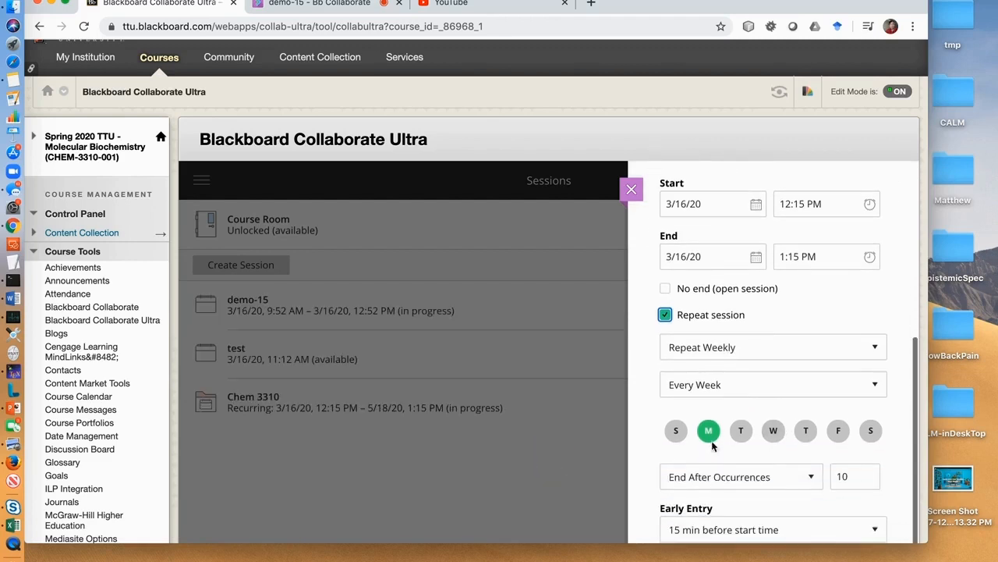
pyautogui.click(838, 431)
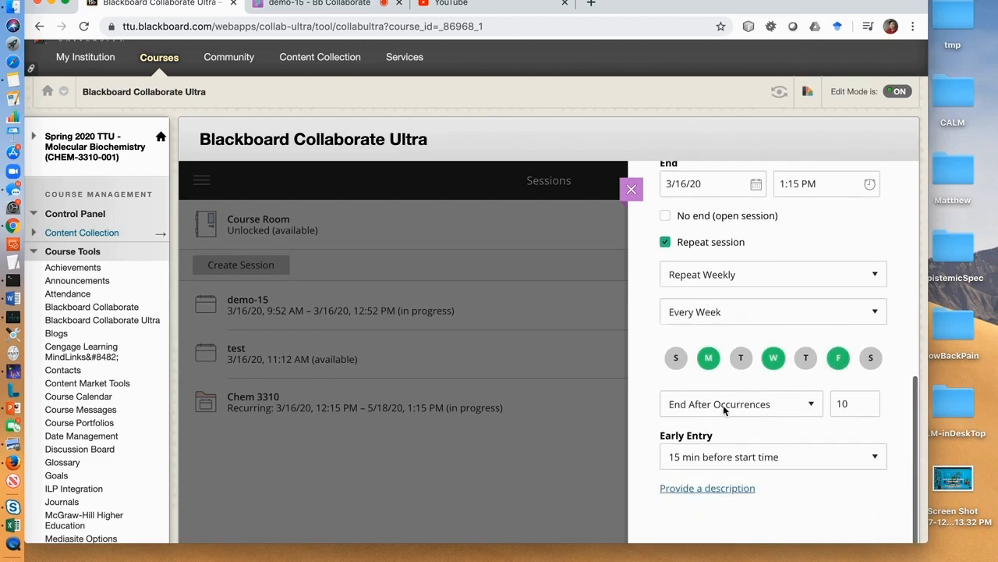
pyautogui.click(741, 404)
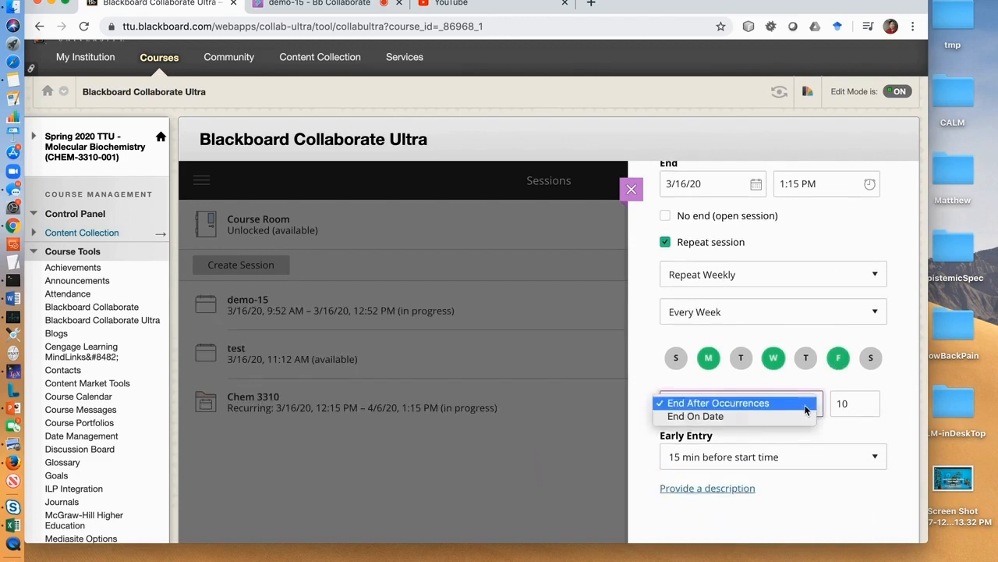
pyautogui.moveTo(756, 416)
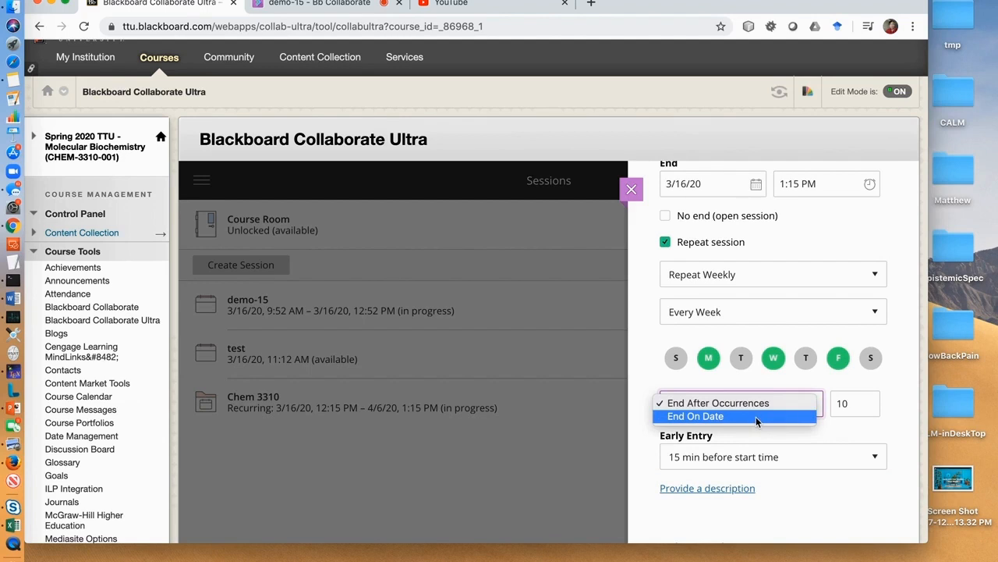
pyautogui.click(695, 416)
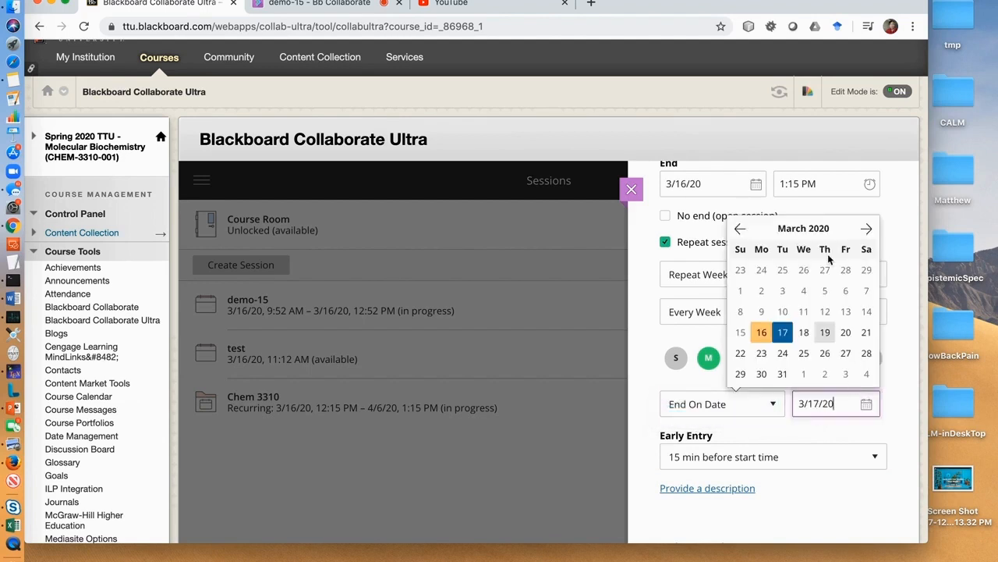
pyautogui.click(866, 227)
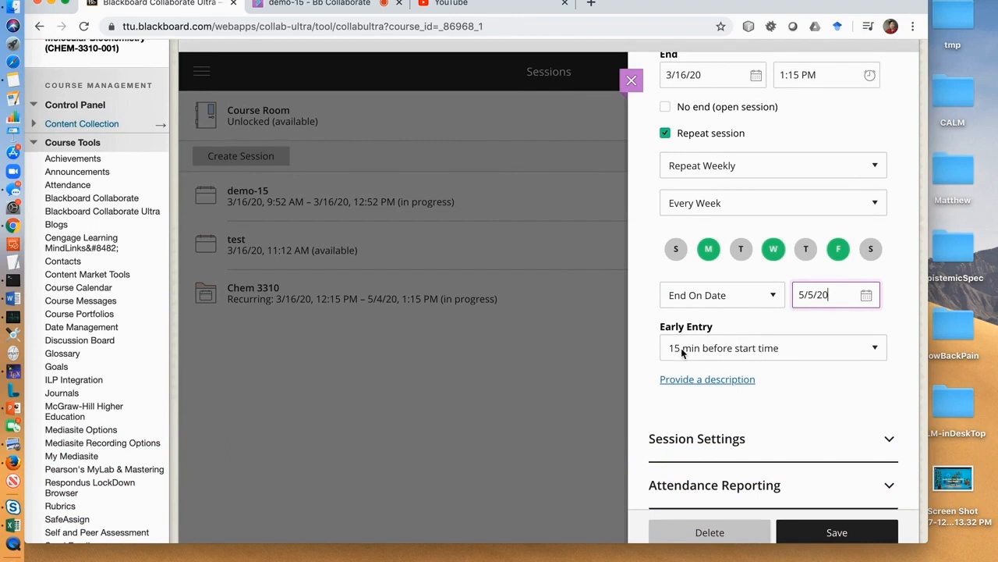
# - Enable sharing attendance with the LMS, keeping late after 5 and absent after 20 minutes
pyautogui.scroll(-3)
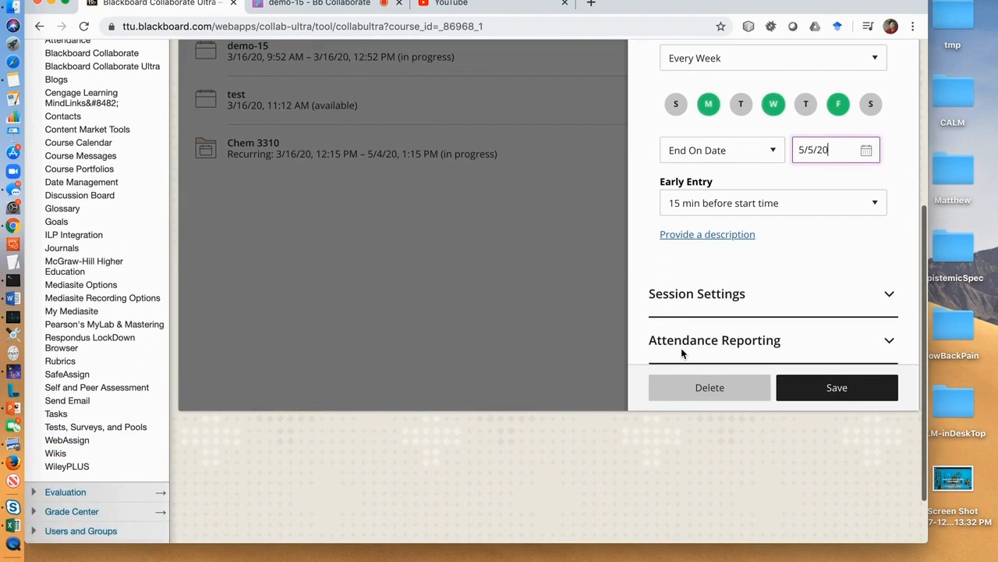
pyautogui.click(715, 339)
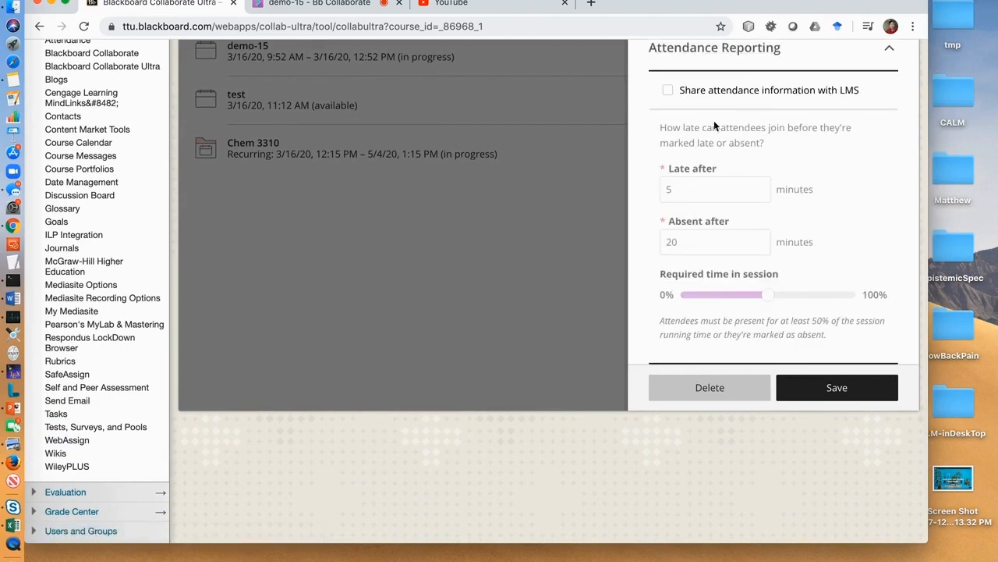
pyautogui.click(667, 90)
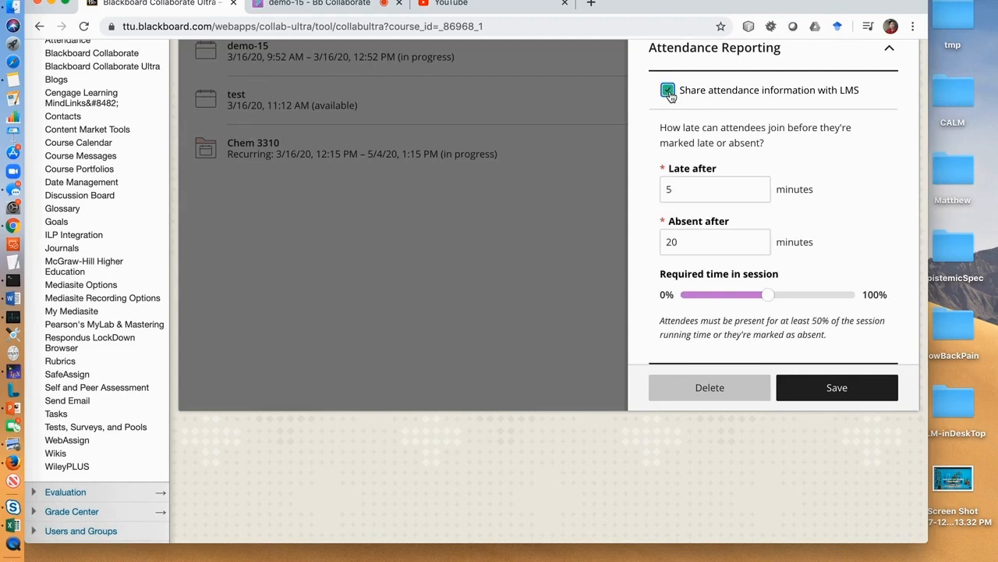
pyautogui.click(667, 90)
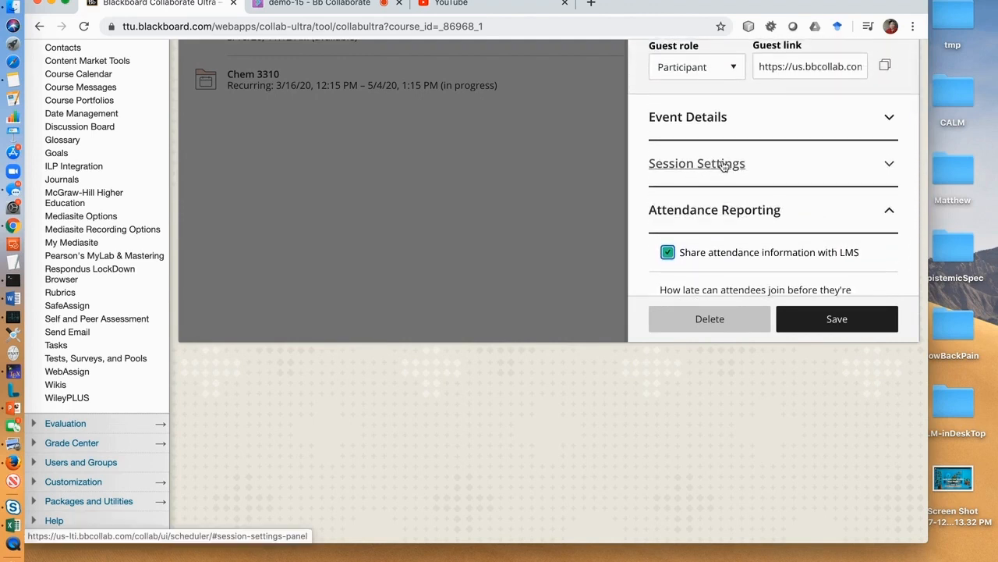
# - Keep Participant as the default attendee role and allow participants to share audio and video
pyautogui.click(696, 163)
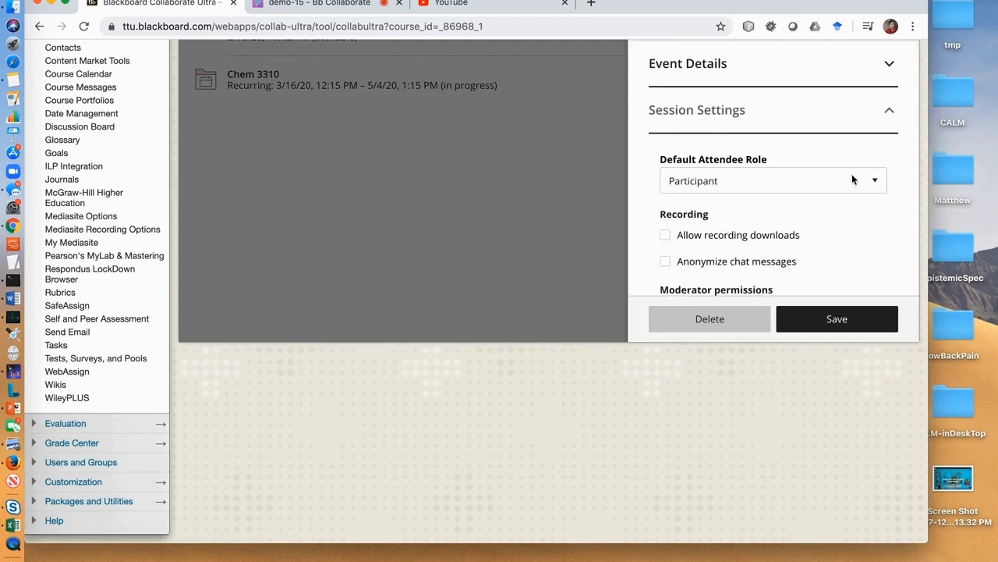
pyautogui.click(772, 181)
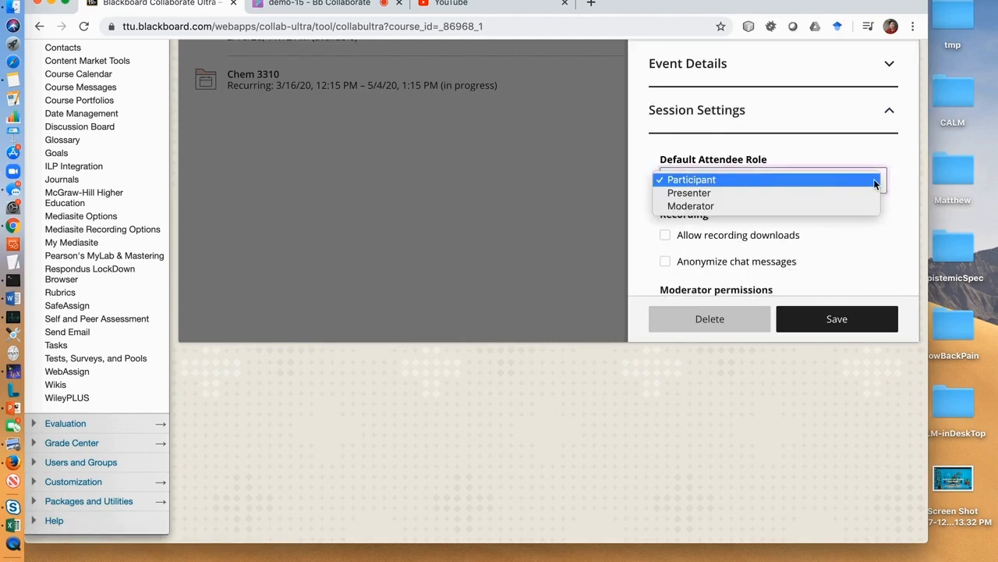
pyautogui.click(691, 179)
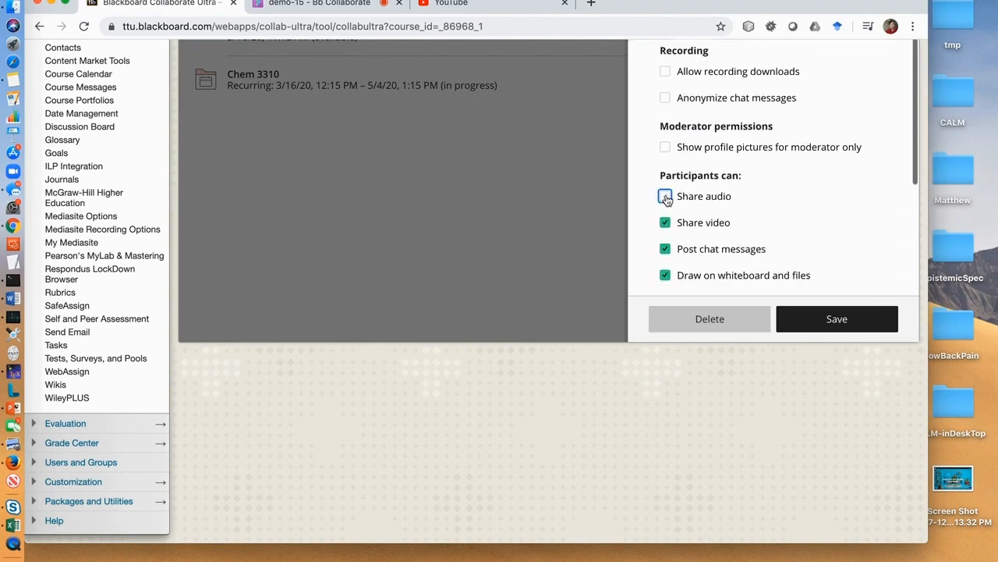
pyautogui.click(666, 196)
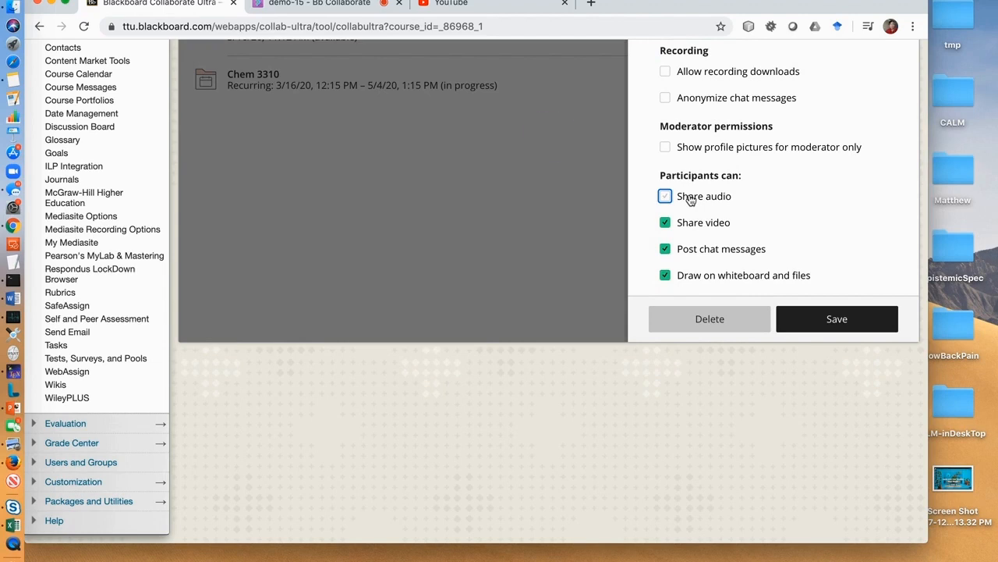
pyautogui.click(664, 196)
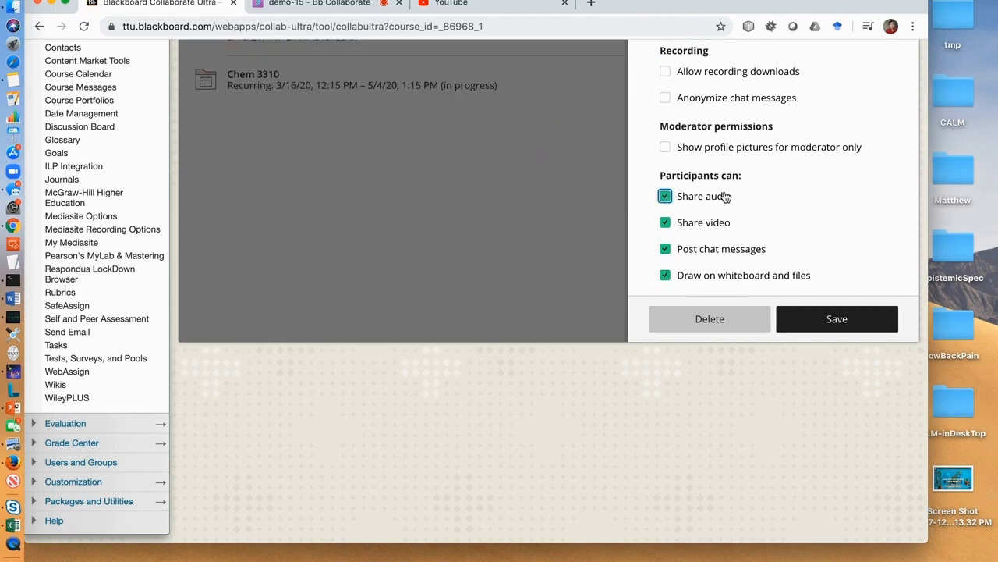
pyautogui.scroll(-3)
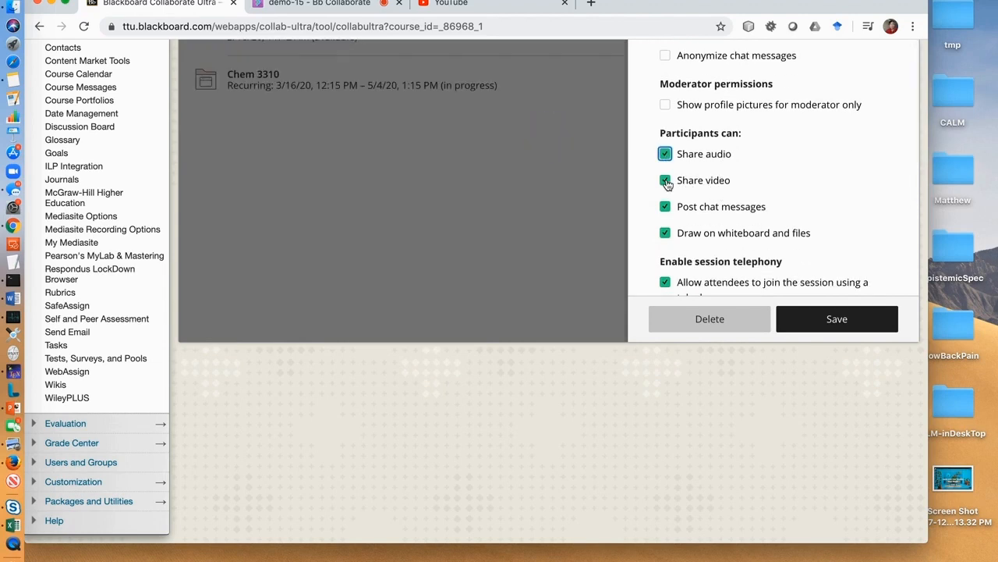
pyautogui.click(664, 181)
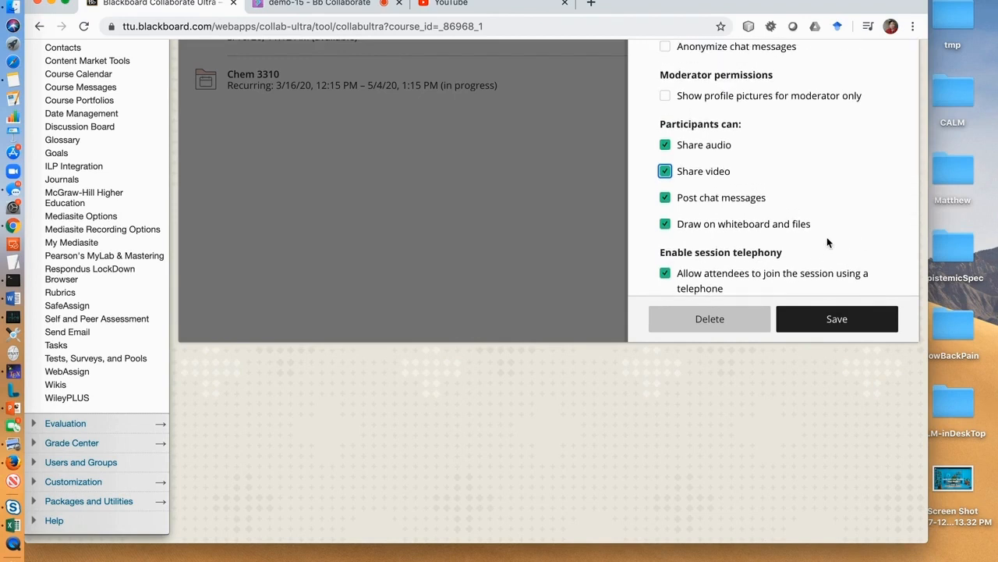
pyautogui.scroll(-3)
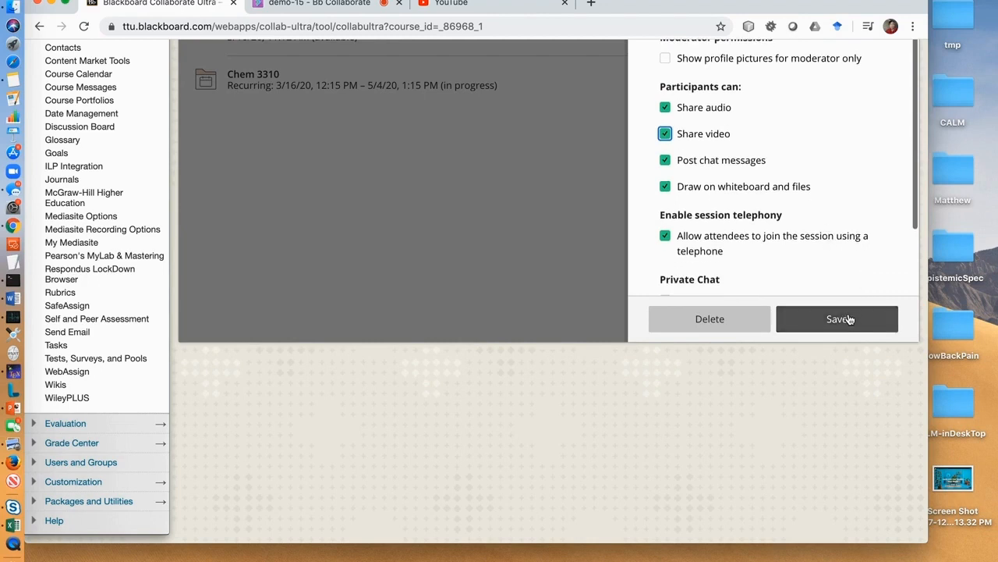
# - Save Chem 3310, list its individual occurrences, and open its session options menu
pyautogui.click(836, 319)
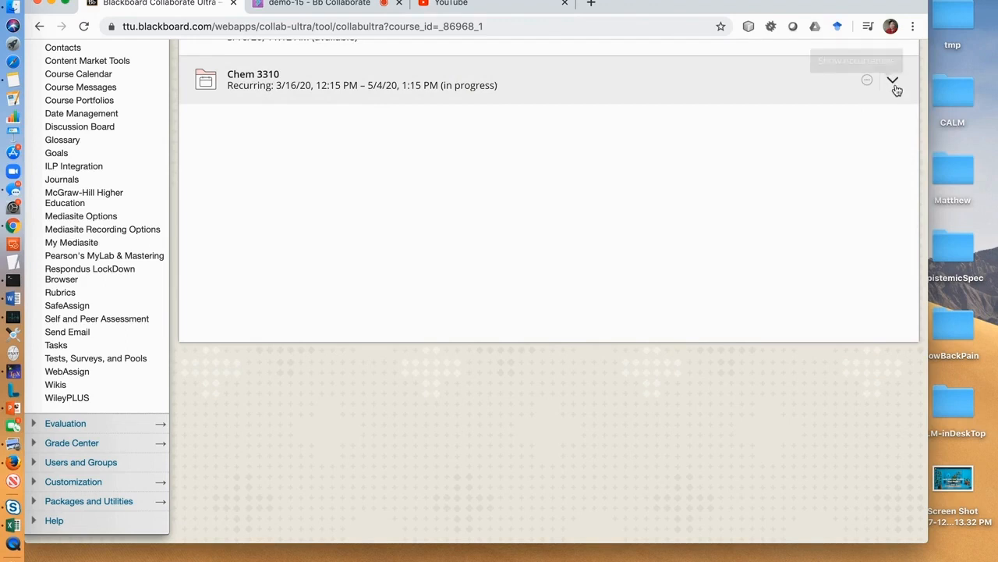
pyautogui.moveTo(893, 82)
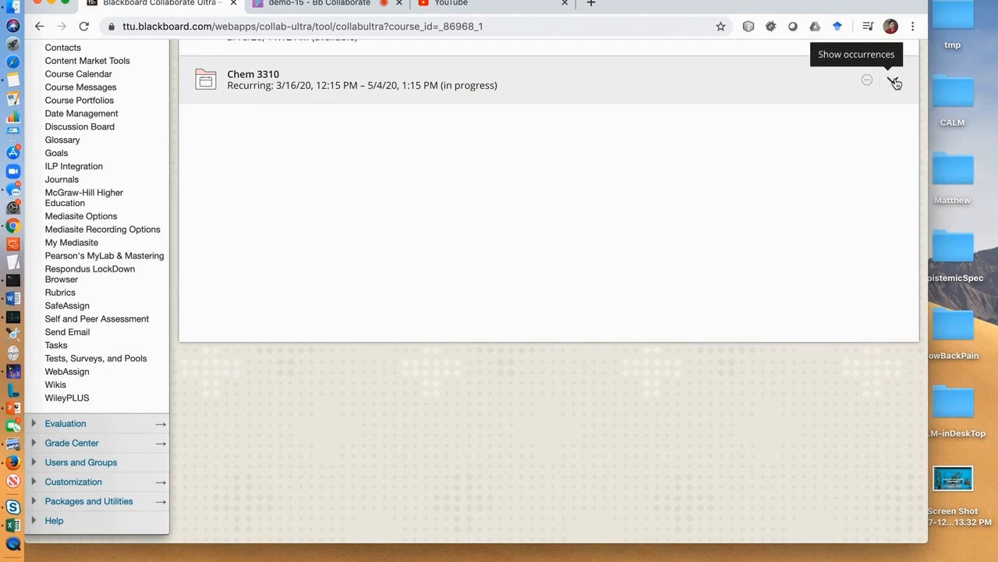
pyautogui.click(896, 82)
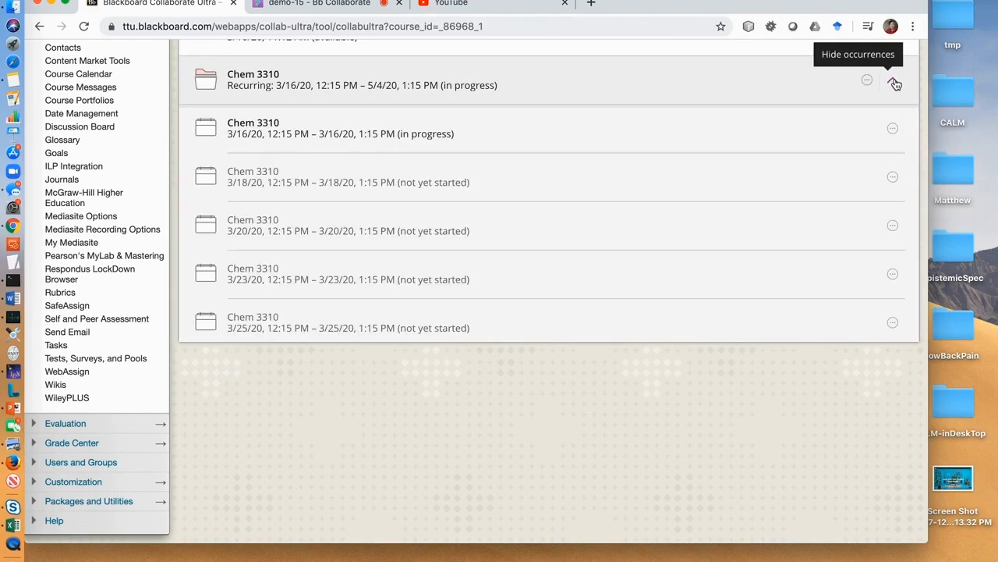
pyautogui.scroll(-3)
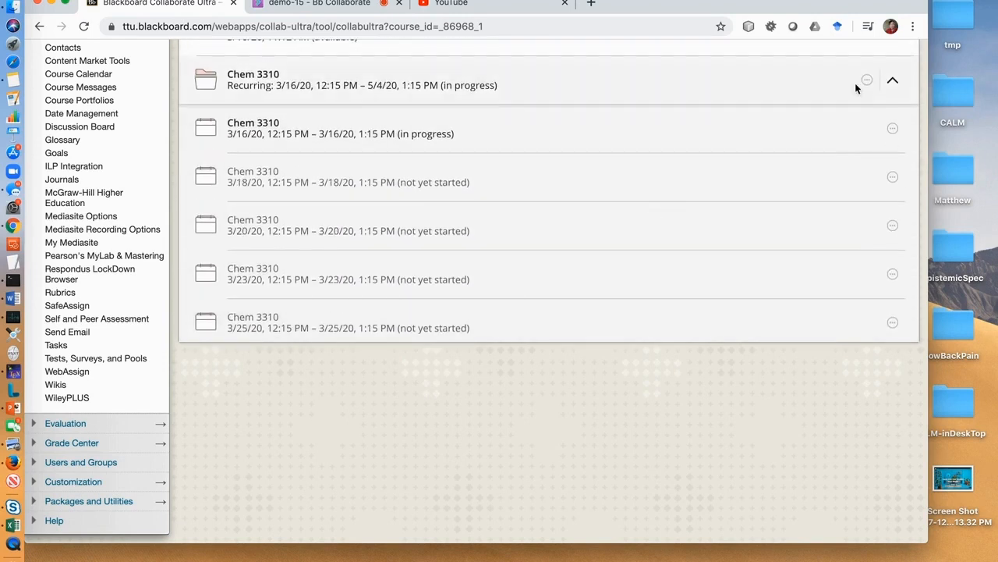
pyautogui.click(866, 80)
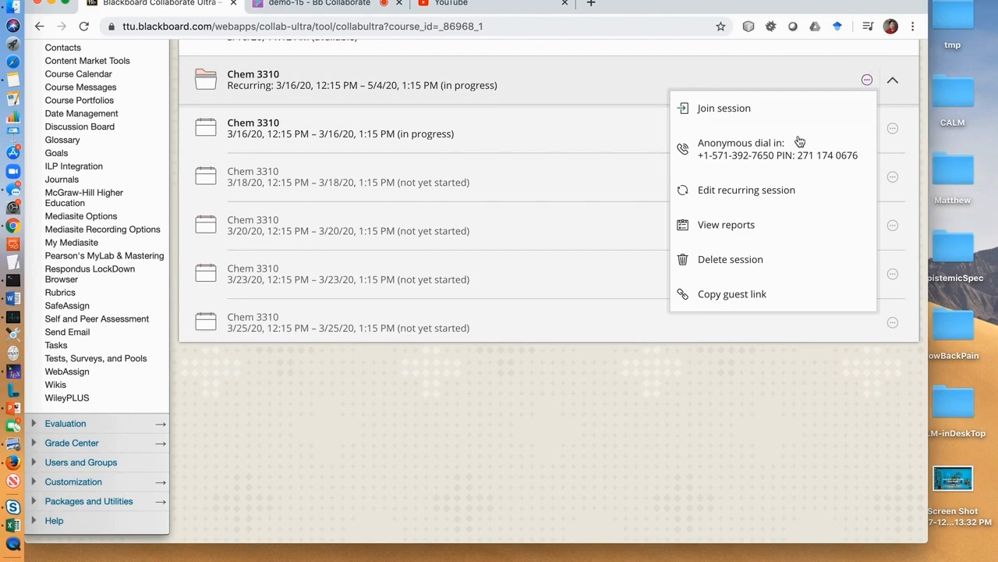
pyautogui.moveTo(746, 189)
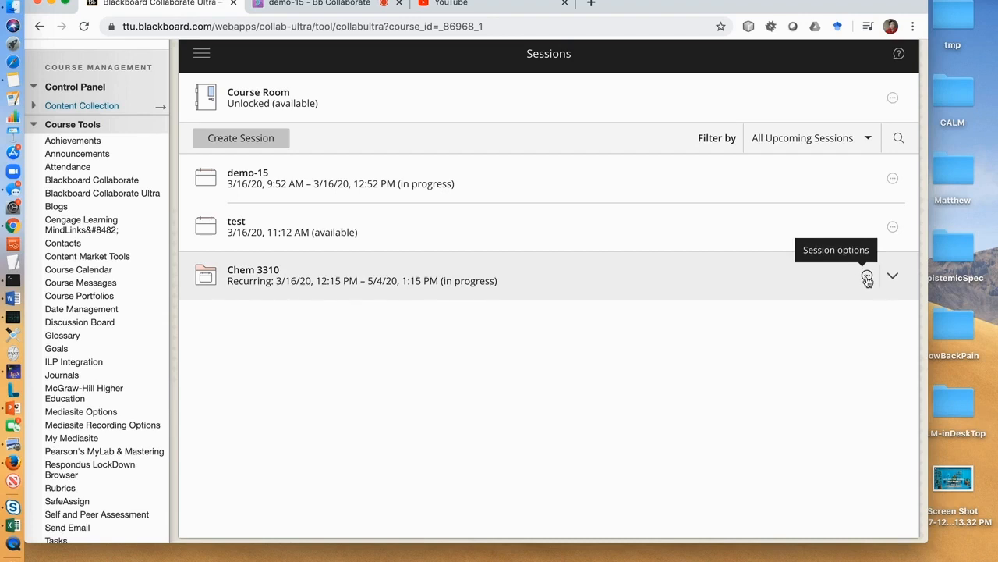
# - Copy the Chem 3310 guest link and dismiss the options menu
pyautogui.click(867, 278)
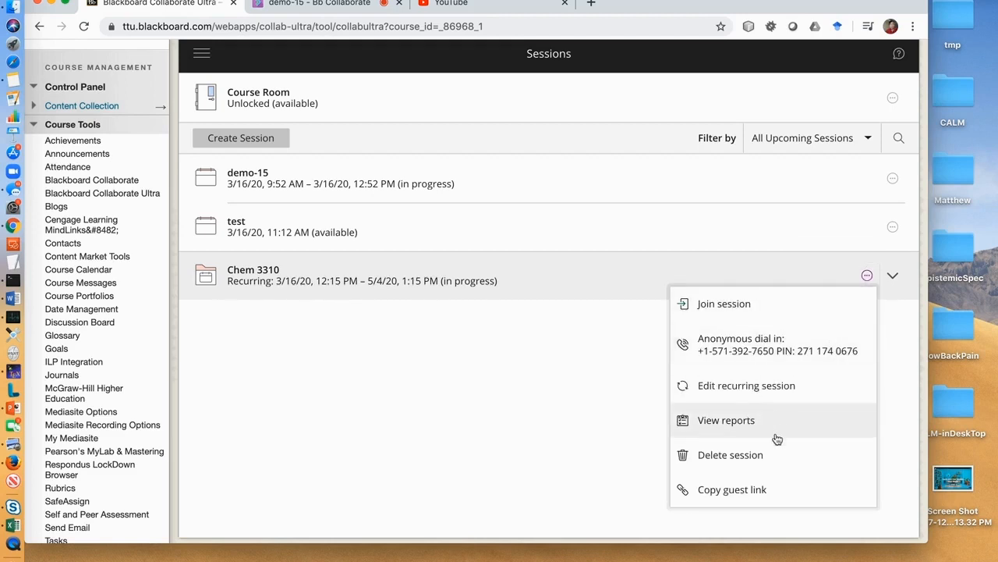
pyautogui.moveTo(732, 489)
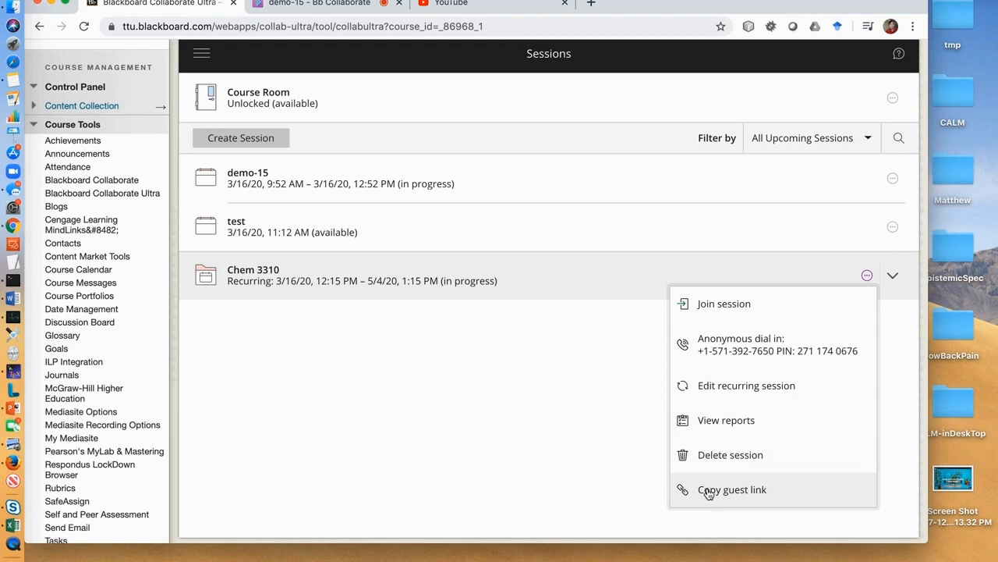
pyautogui.click(732, 489)
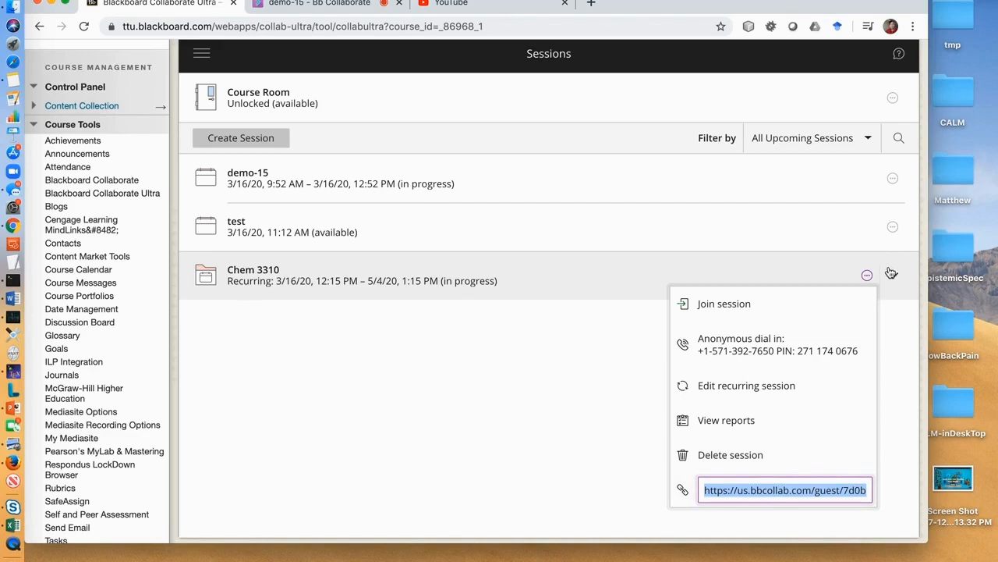
pyautogui.click(425, 352)
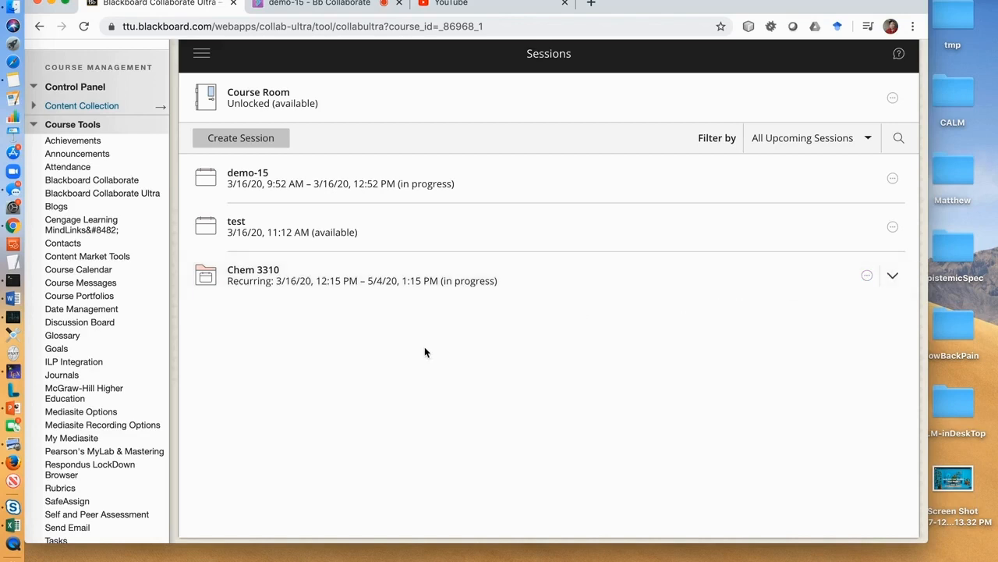
pyautogui.moveTo(72, 141)
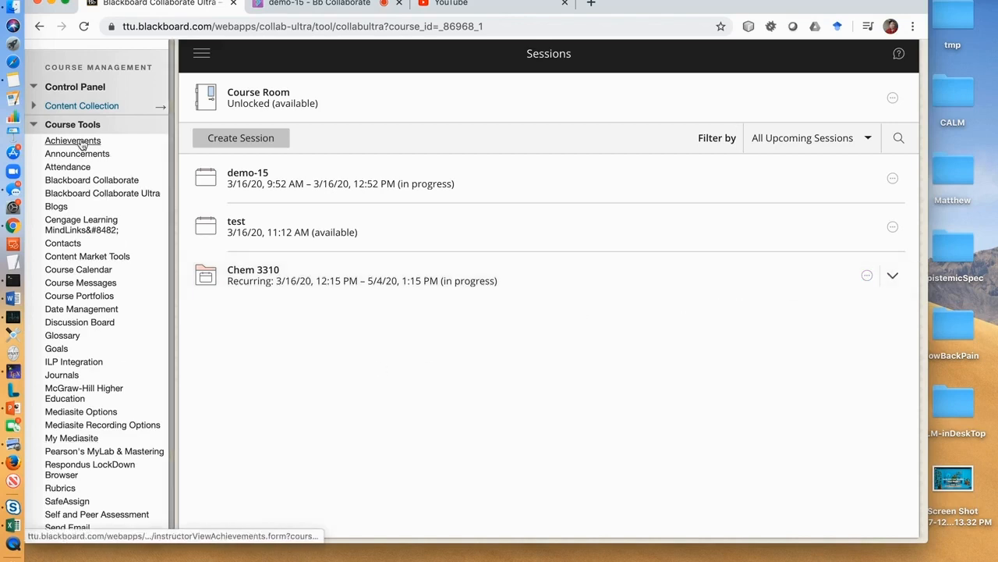
# - Go to the course's Send Email page from Course Tools in the Control Panel
pyautogui.click(72, 125)
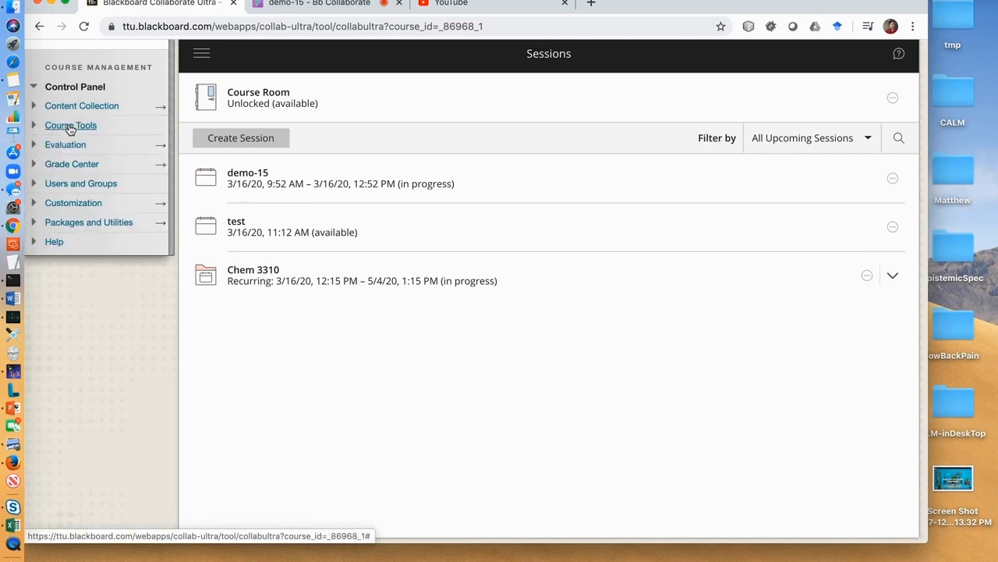
pyautogui.click(70, 125)
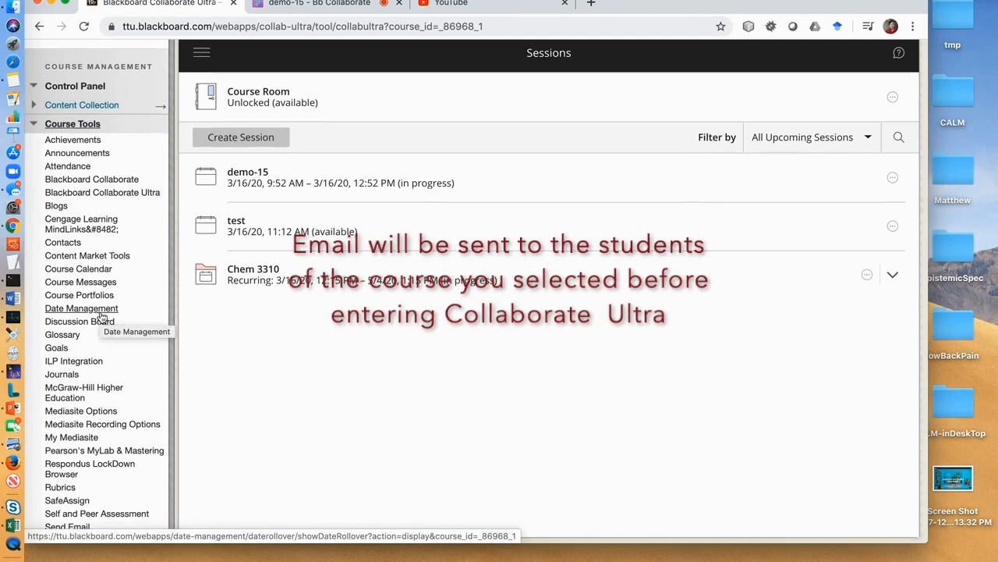
pyautogui.scroll(-3)
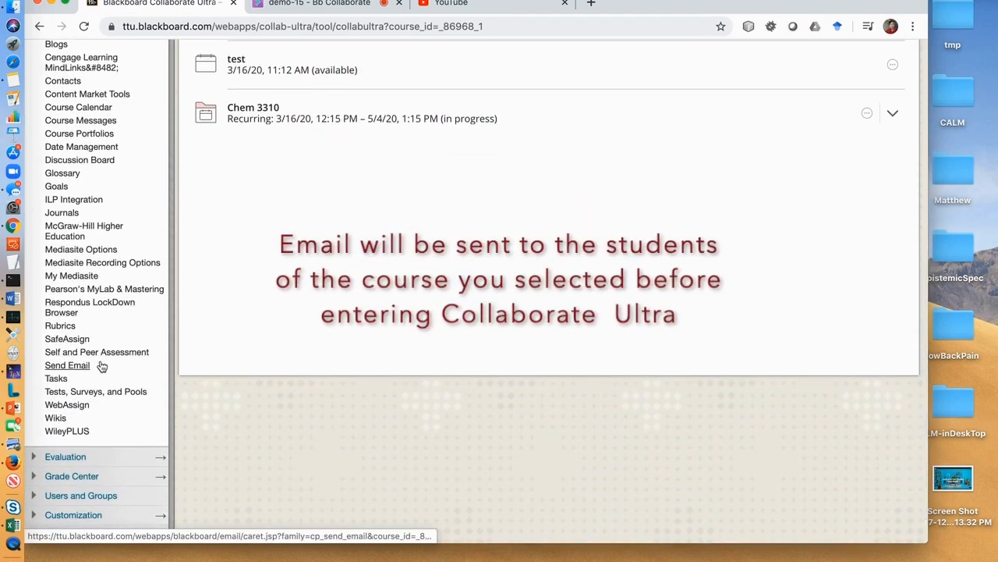
pyautogui.click(67, 365)
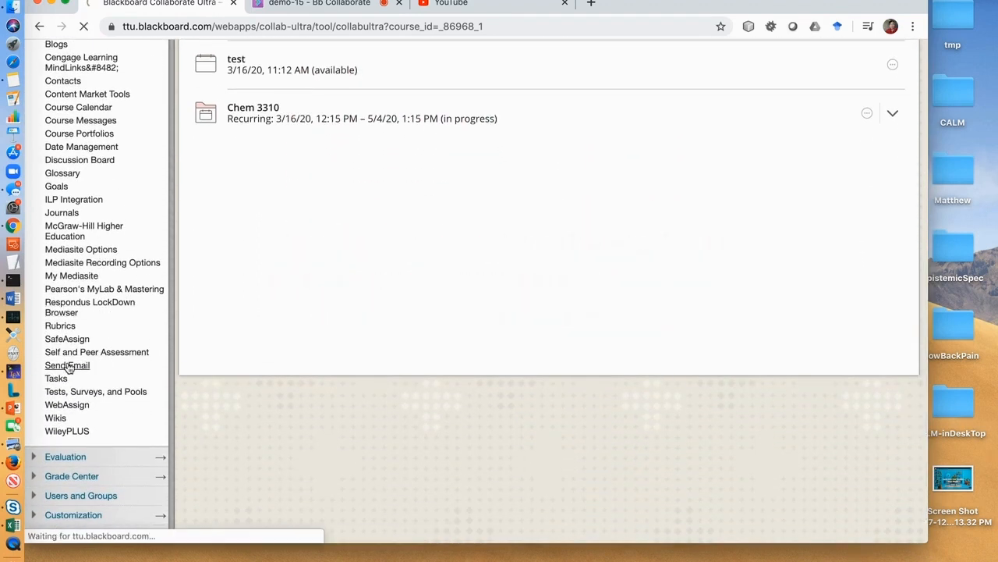
pyautogui.click(66, 365)
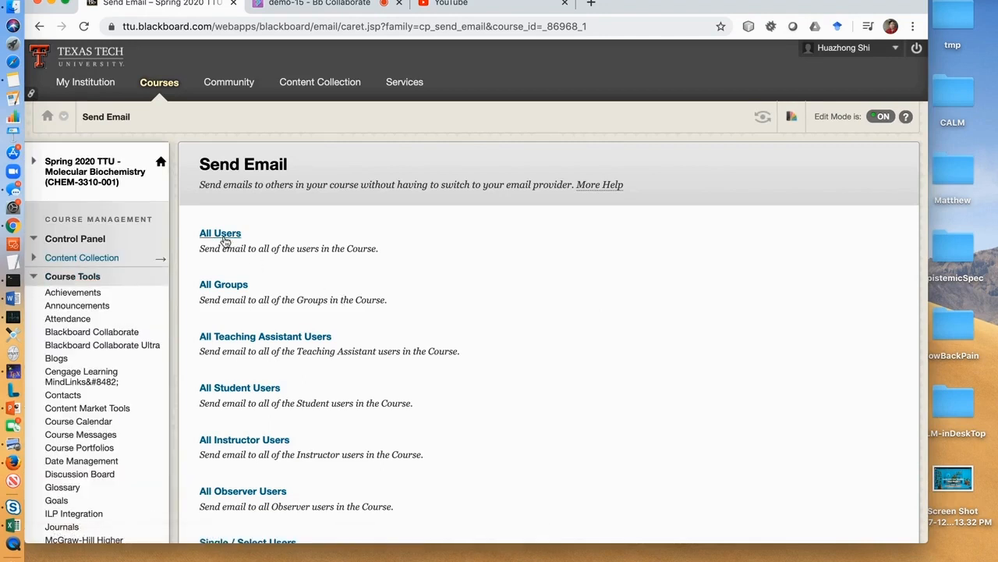
# - Start an All Users email with the Collaborate guest link pasted into the message
pyautogui.click(220, 233)
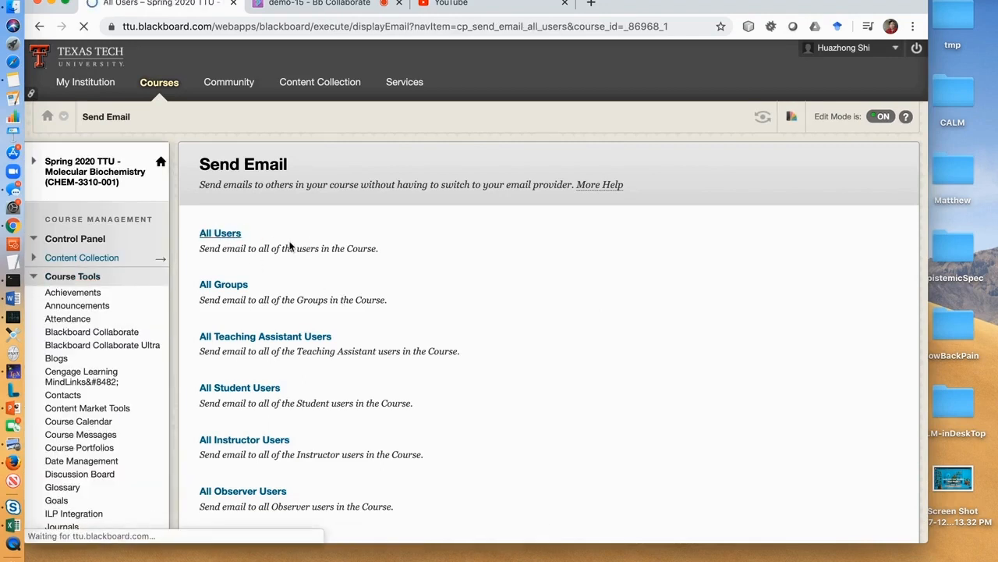
pyautogui.click(220, 232)
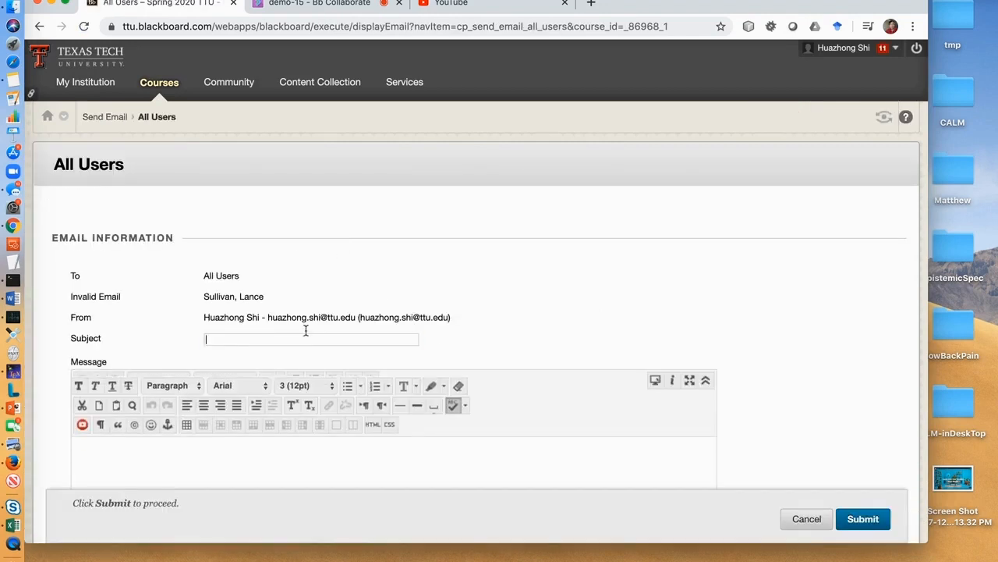
pyautogui.scroll(-3)
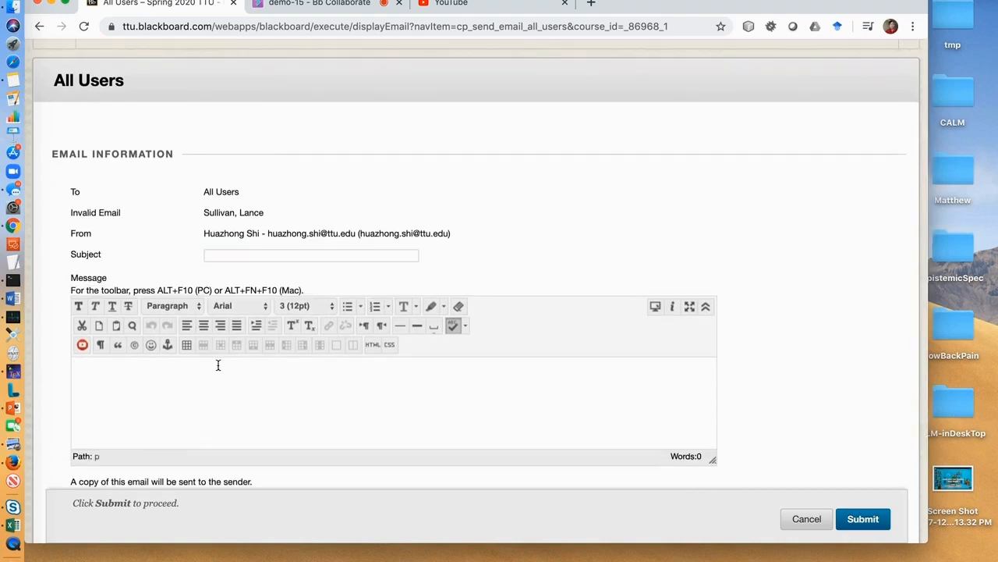
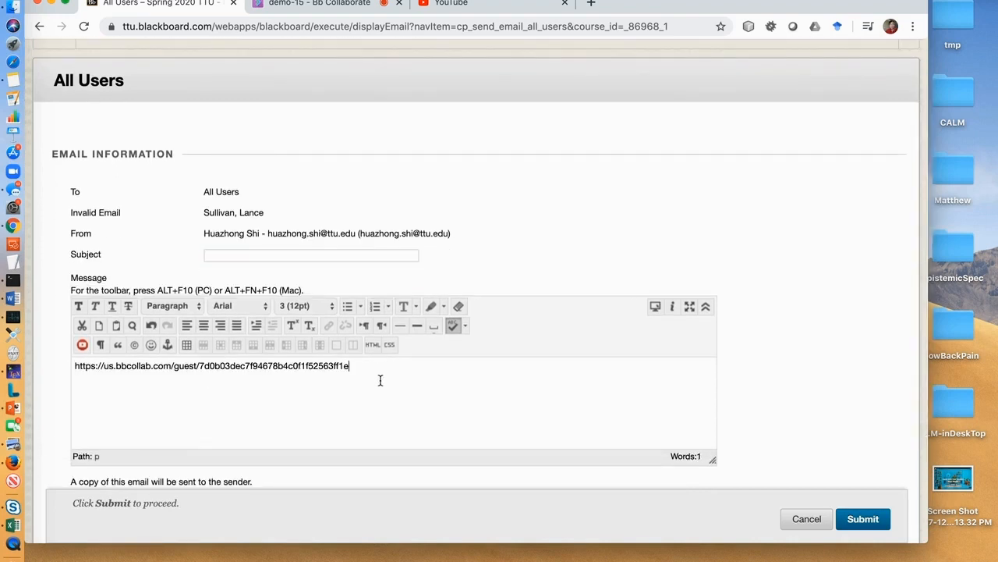
pyautogui.write('jhghhhjghgj')
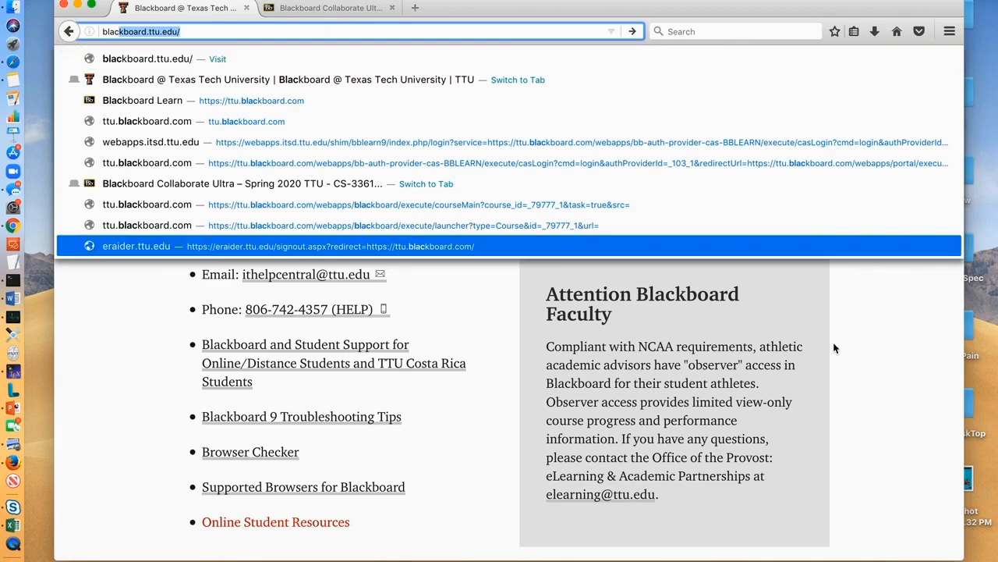
# - Navigate back to the Blackboard home site at blackboard.ttu.edu
pyautogui.click(328, 8)
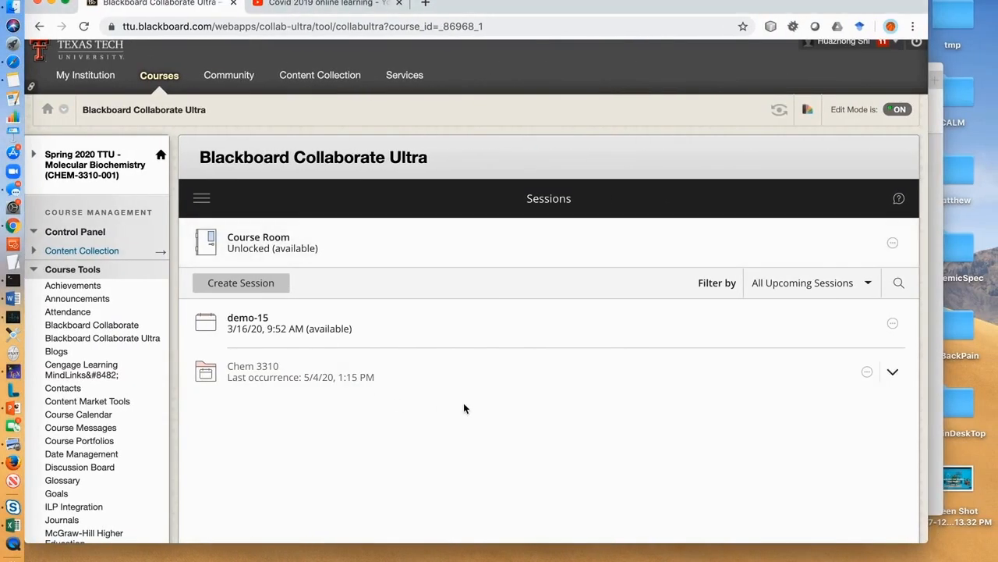
pyautogui.moveTo(406, 428)
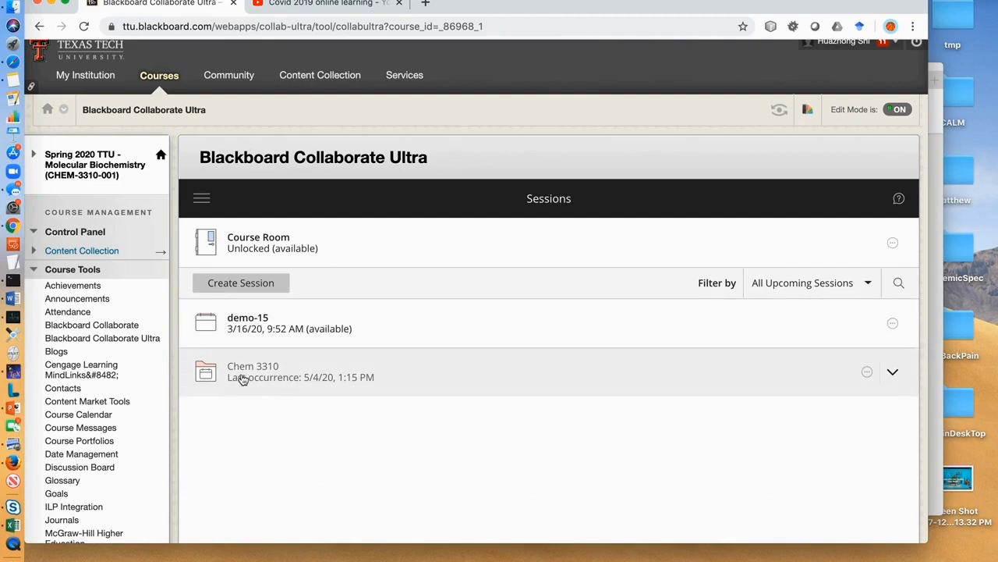
# - Expand and collapse the Chem 3310 sessions, then join the demo-15 session
pyautogui.click(894, 371)
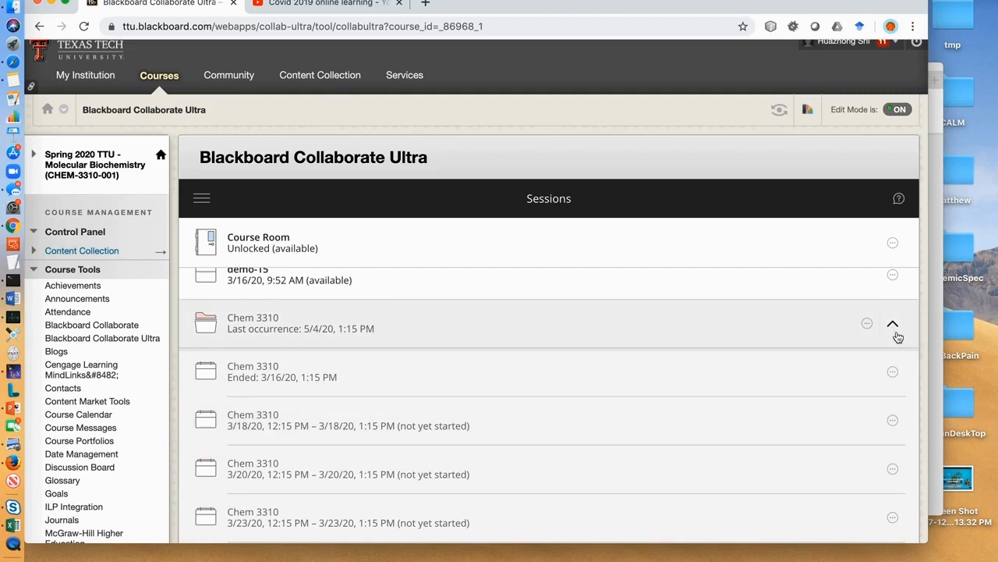
pyautogui.click(892, 323)
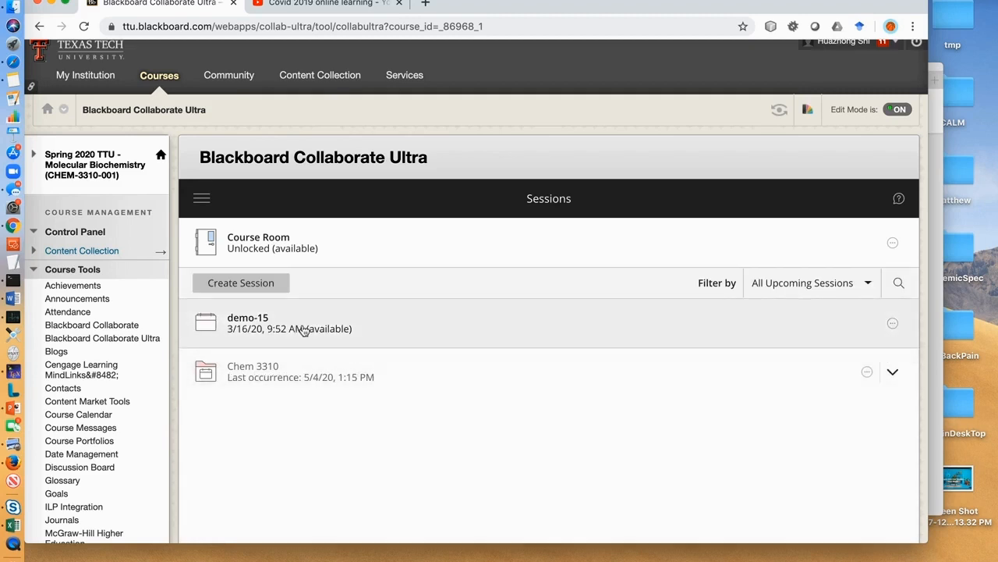
pyautogui.click(893, 323)
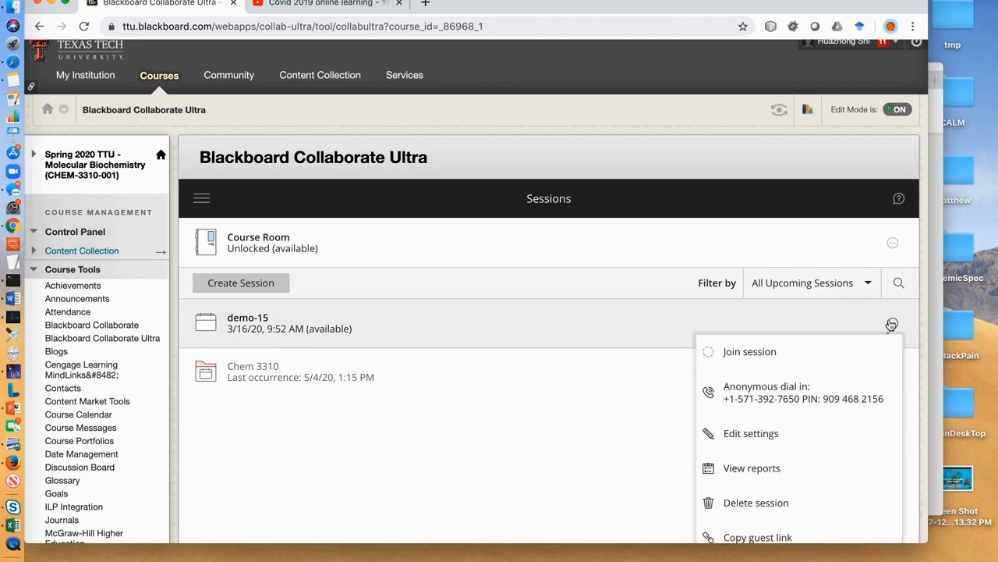
pyautogui.click(750, 351)
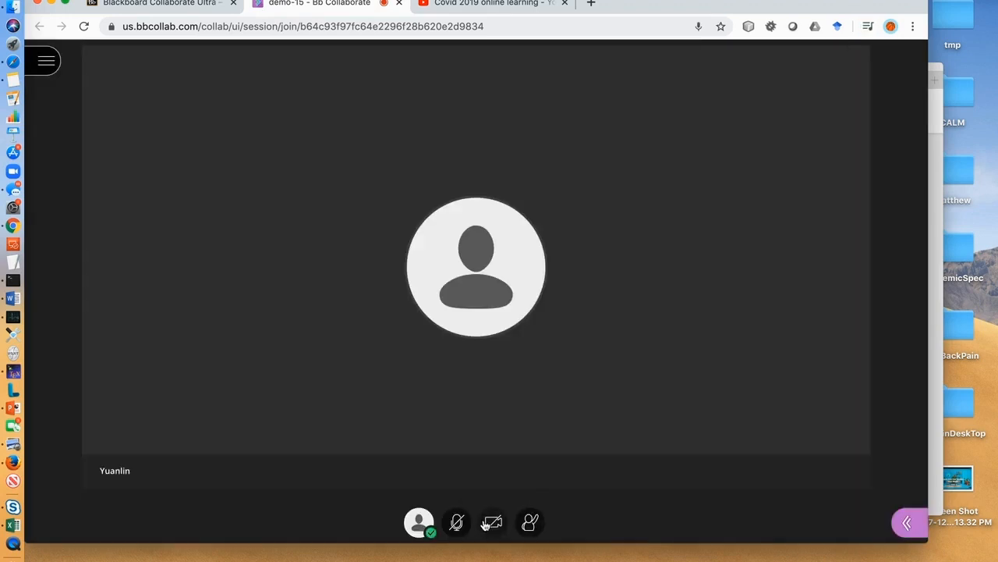
pyautogui.moveTo(456, 522)
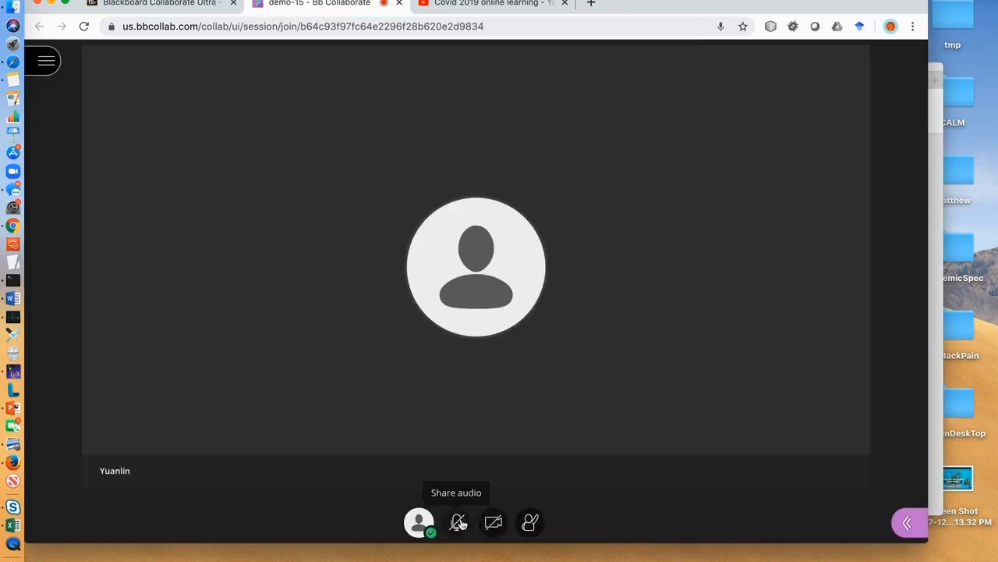
pyautogui.moveTo(529, 522)
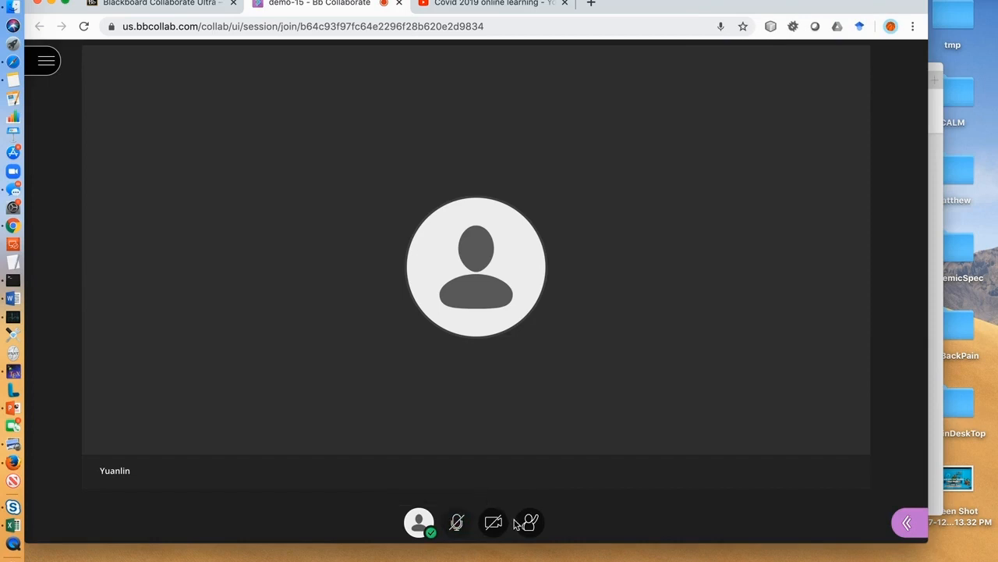
pyautogui.click(493, 522)
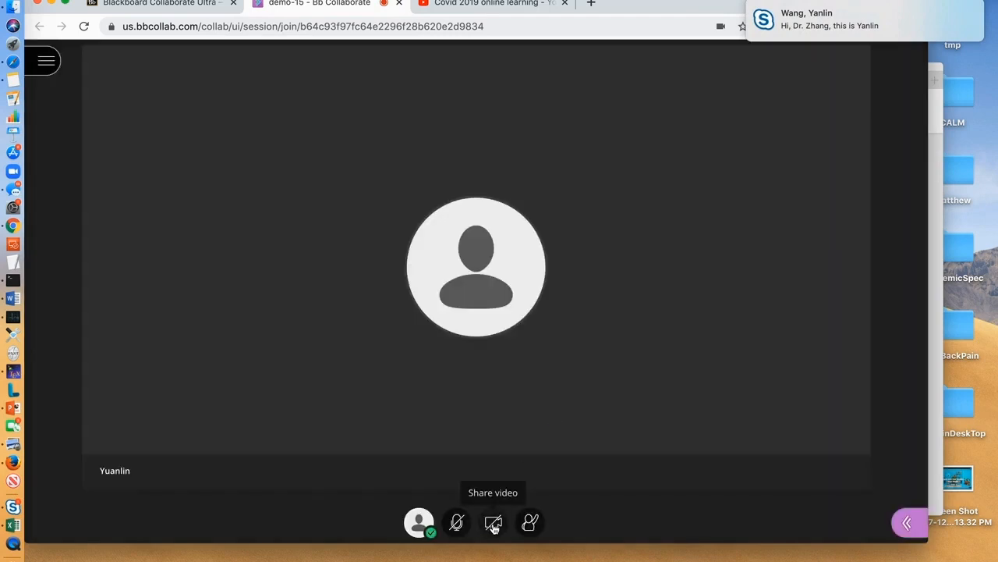
pyautogui.moveTo(458, 490)
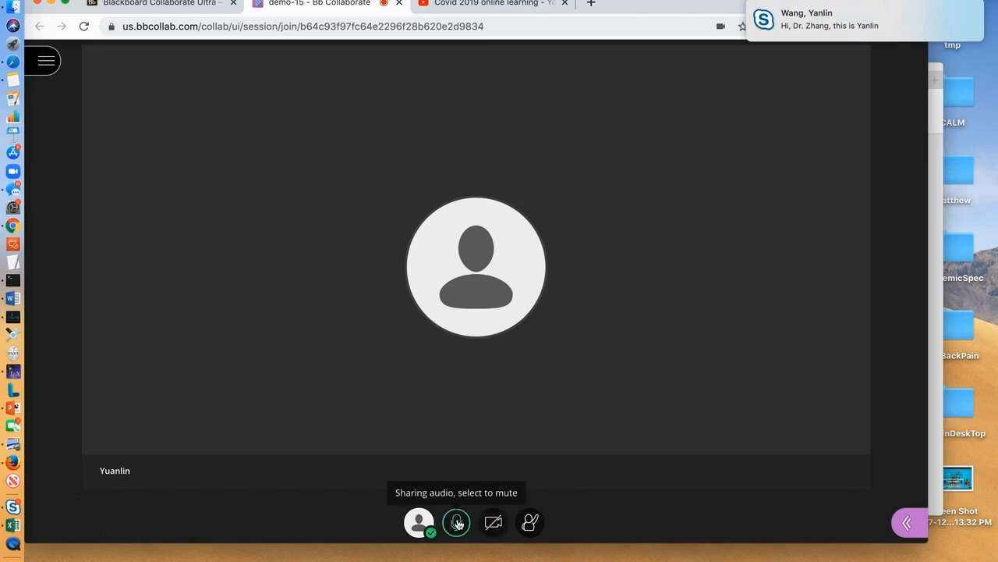
pyautogui.click(456, 522)
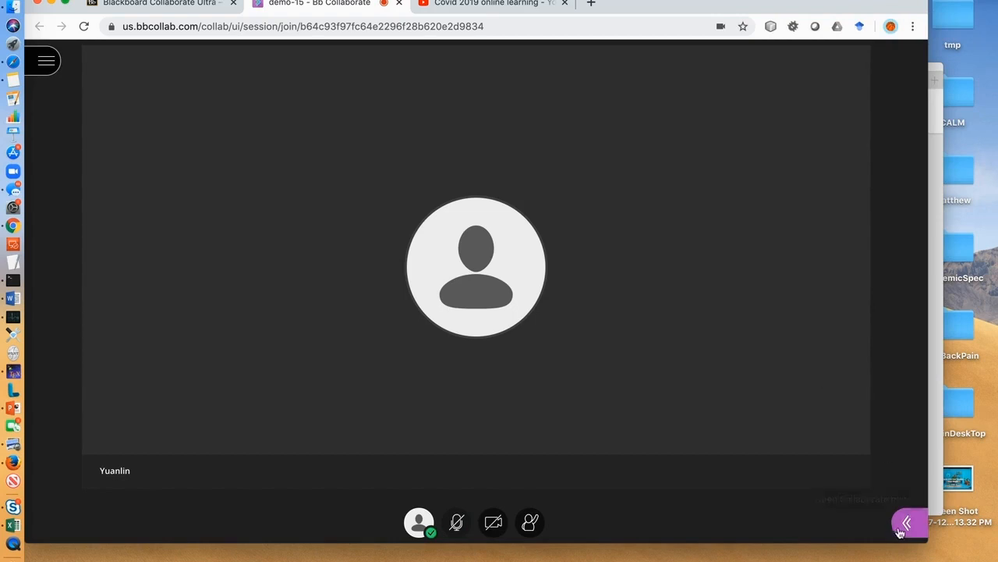
pyautogui.moveTo(905, 522)
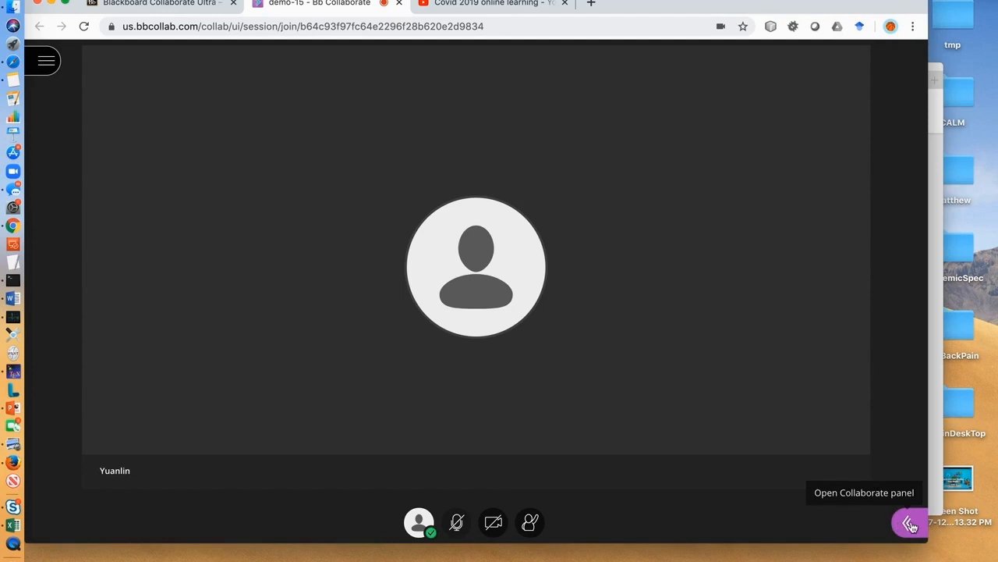
# - Open Share Content > Share Files in the Collaborate panel, cancelling the Add Files picker
pyautogui.click(909, 522)
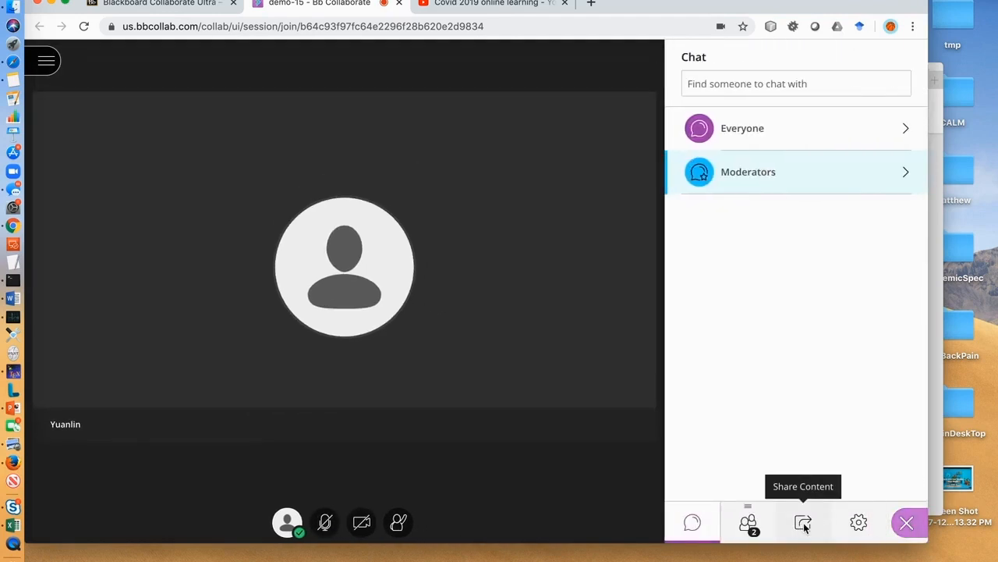
pyautogui.click(802, 522)
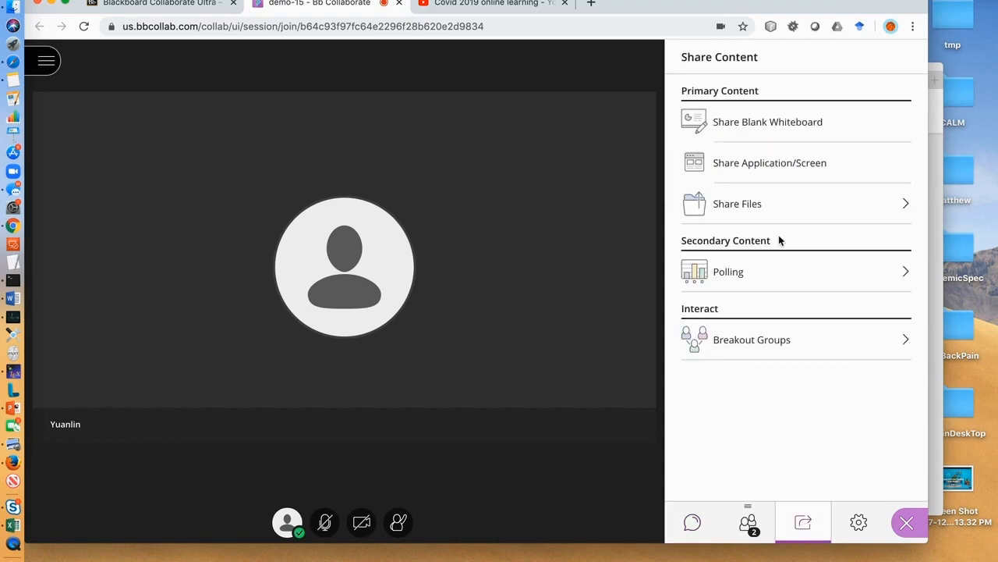
pyautogui.click(737, 204)
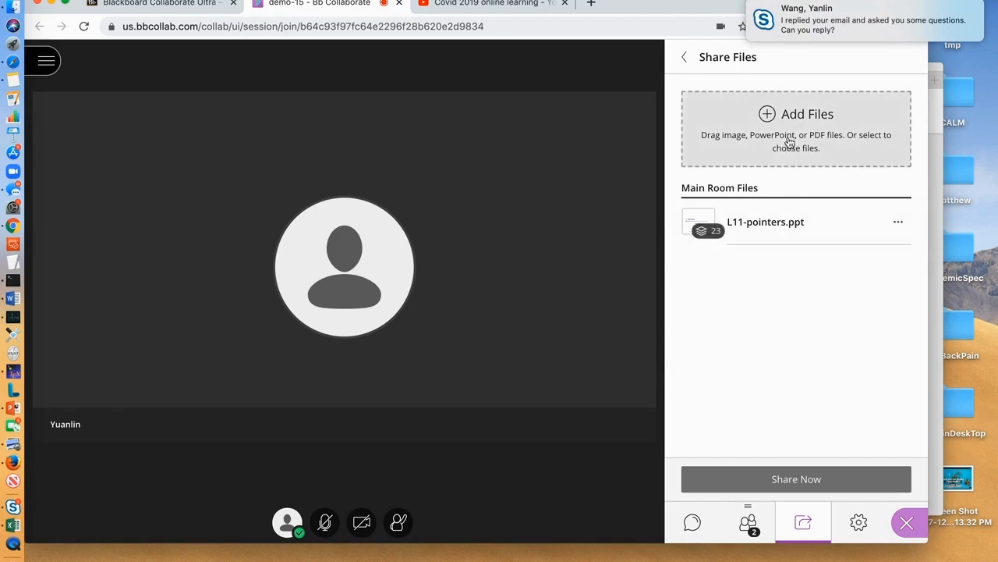
pyautogui.moveTo(769, 114)
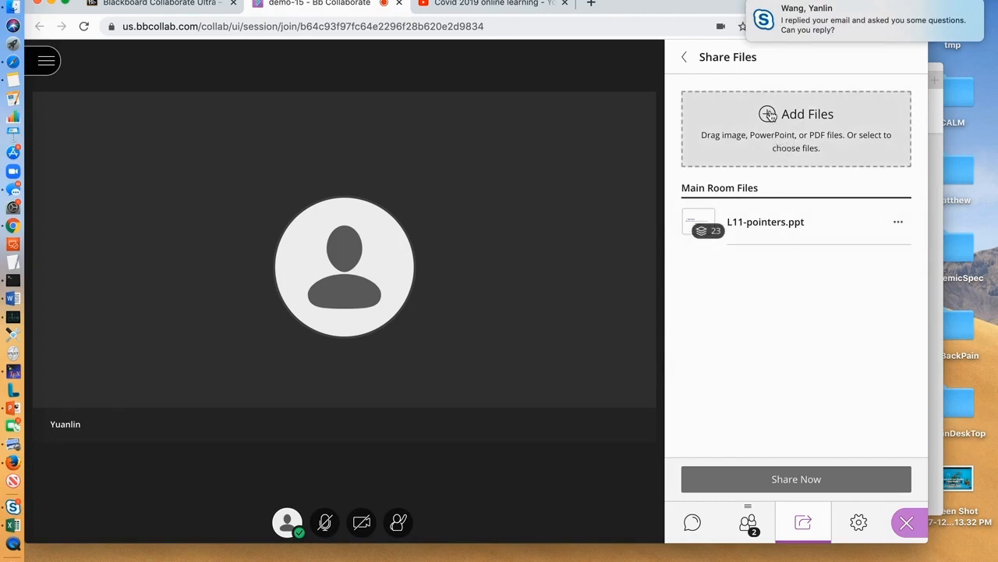
pyautogui.click(795, 114)
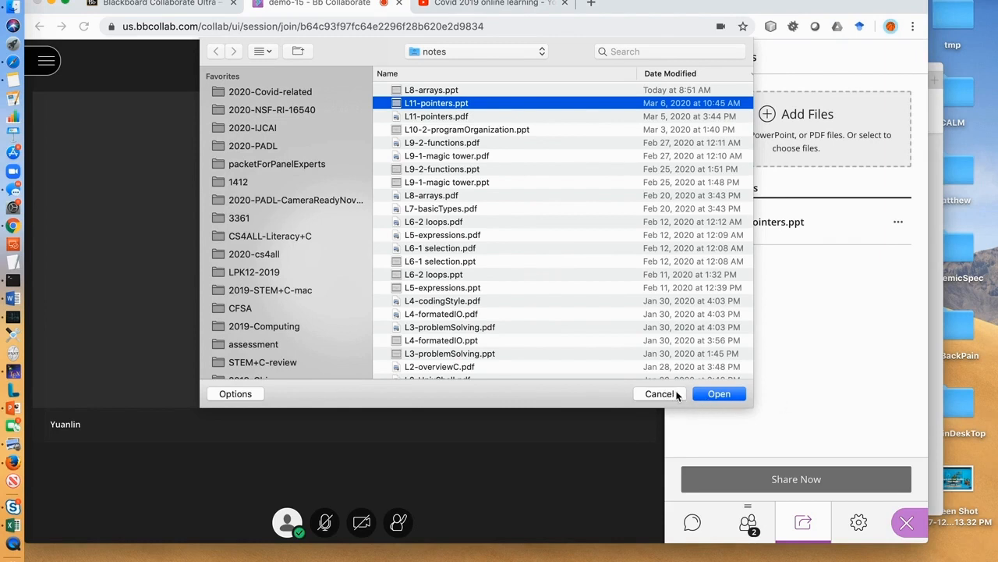
pyautogui.click(719, 393)
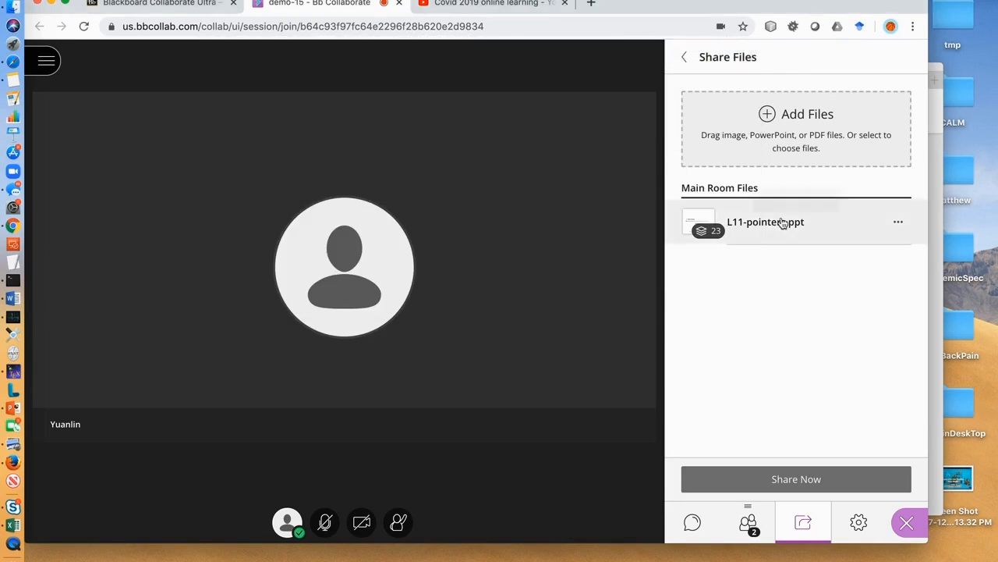
pyautogui.moveTo(785, 226)
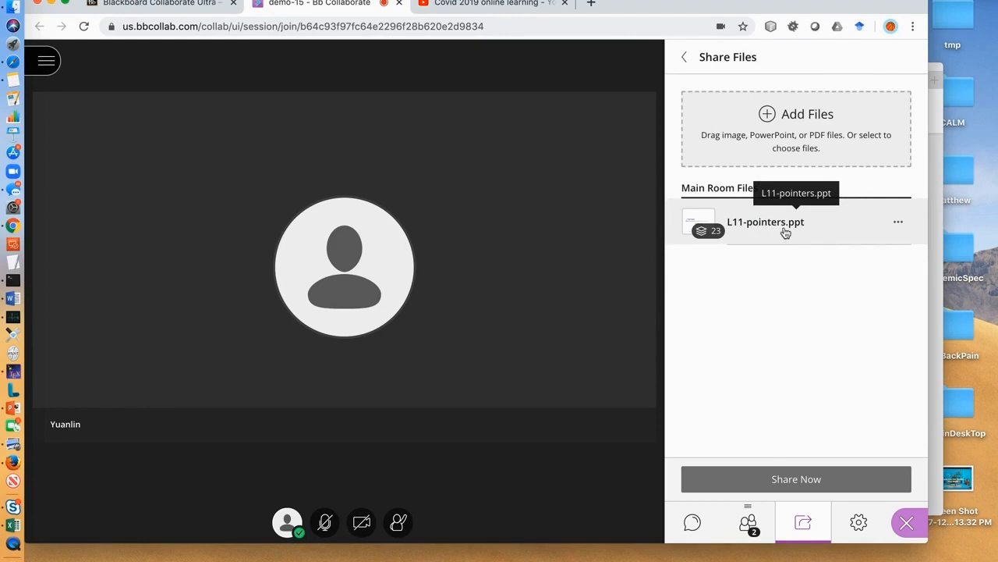
pyautogui.moveTo(777, 231)
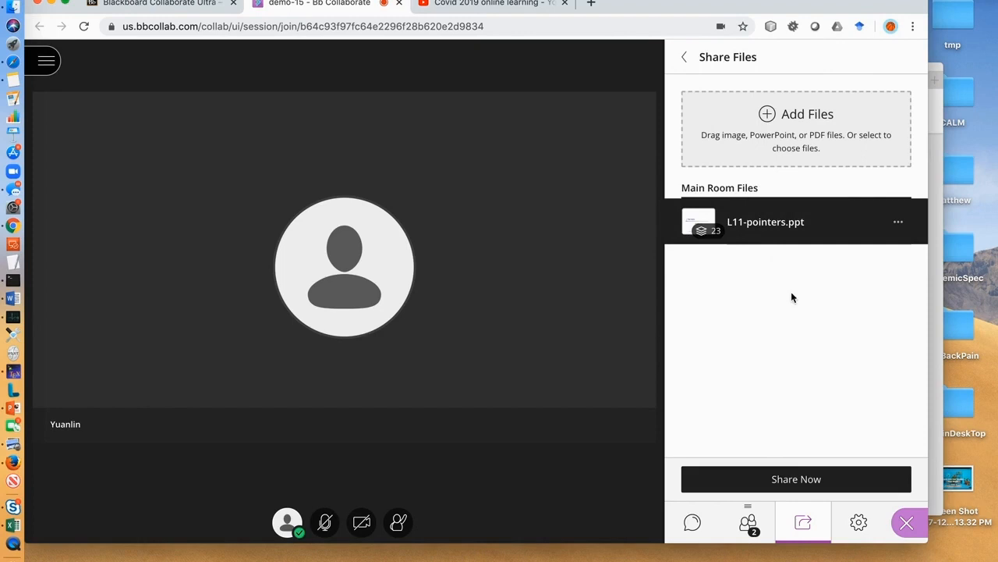
pyautogui.moveTo(775, 432)
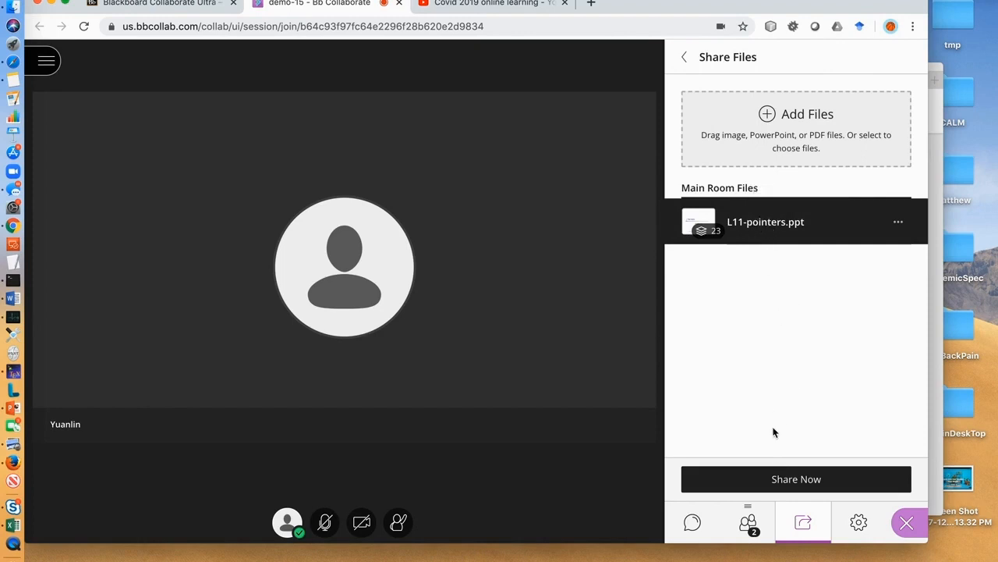
# - Share L11-pointers.ppt and present slide 1 of 23, Pointers
pyautogui.click(764, 221)
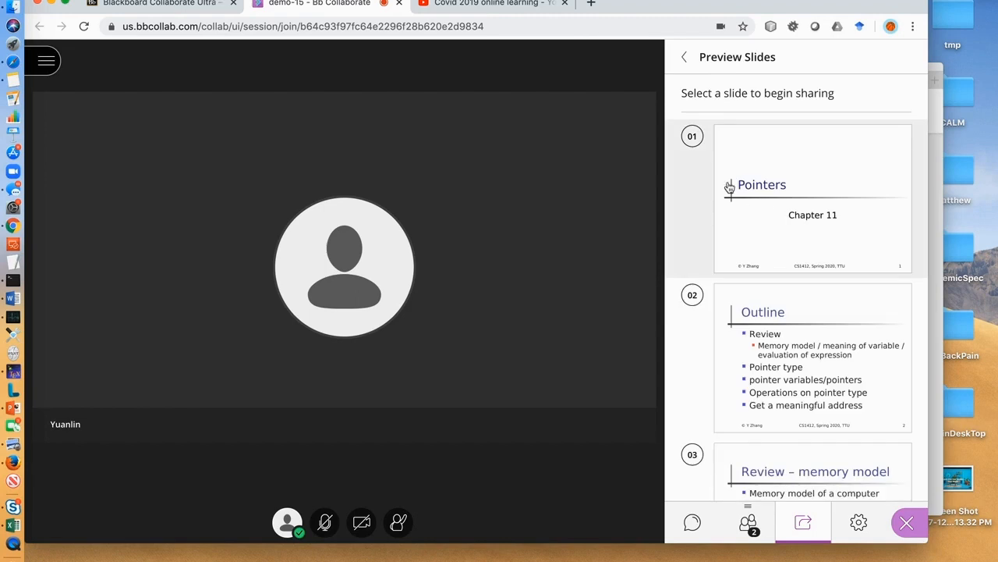
pyautogui.click(812, 197)
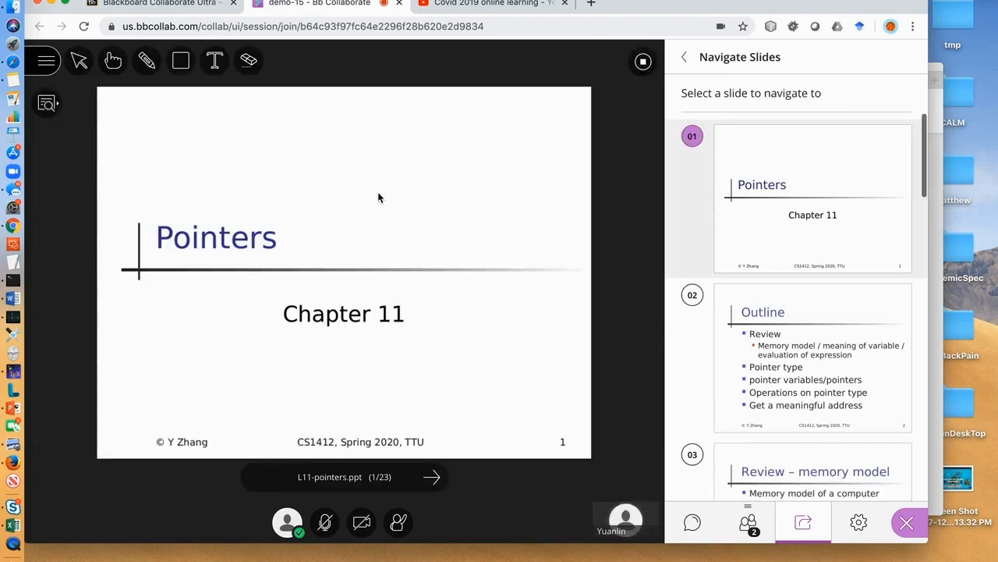
pyautogui.moveTo(283, 263)
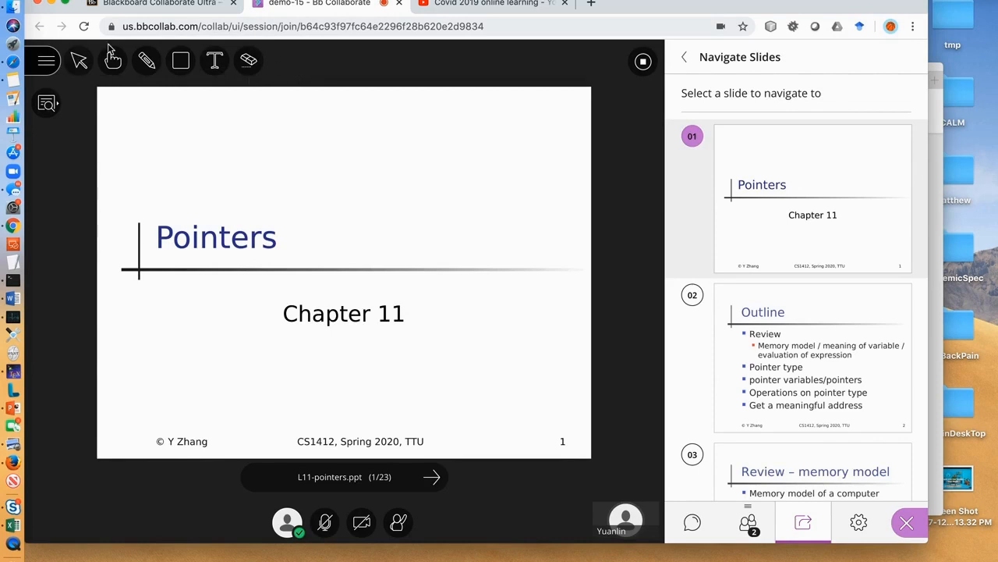
pyautogui.moveTo(147, 61)
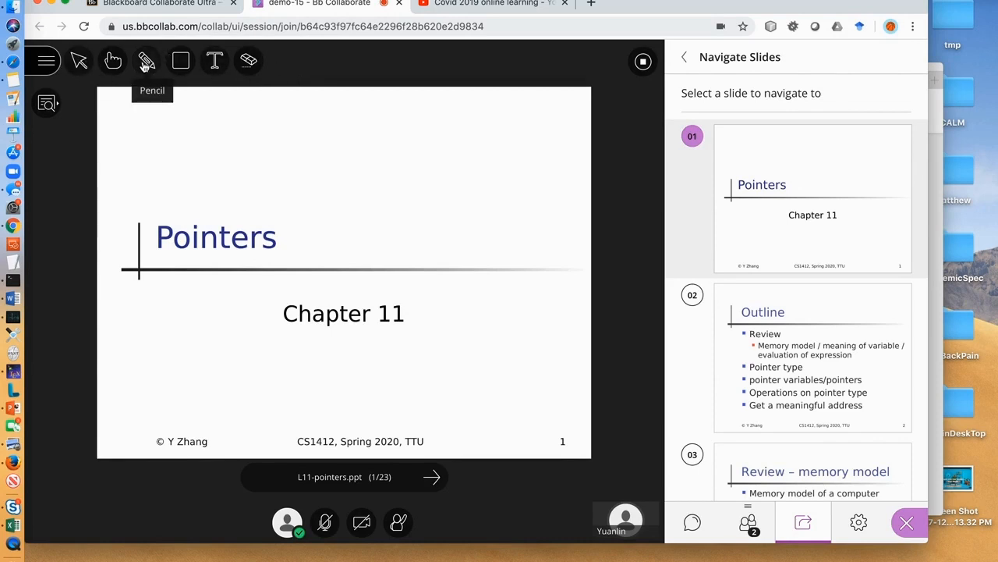
# - Circle the Pointers title freehand in blue, then switch the pencil colour to orange-red
pyautogui.moveTo(257, 164); pyautogui.dragTo(304, 296)
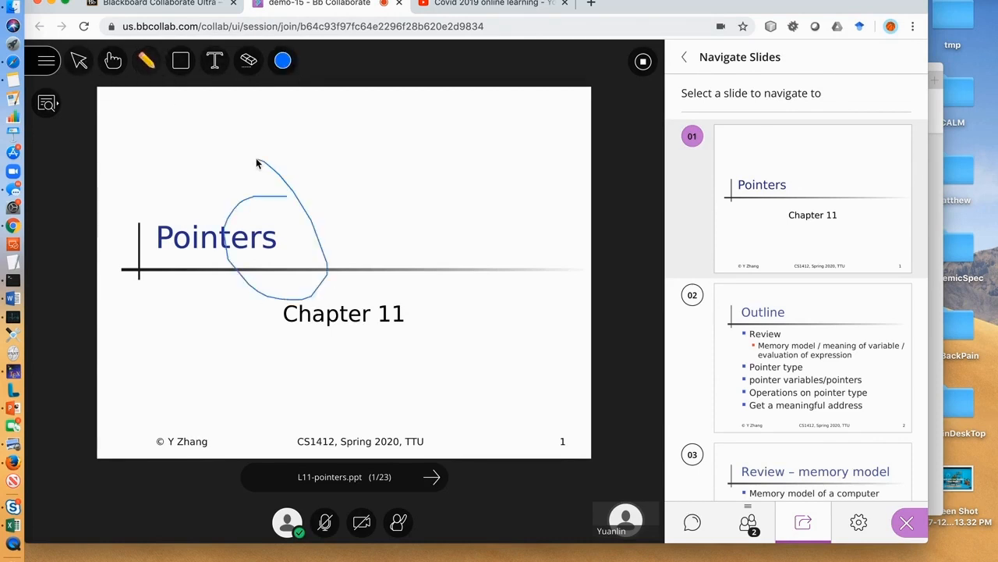
pyautogui.click(282, 61)
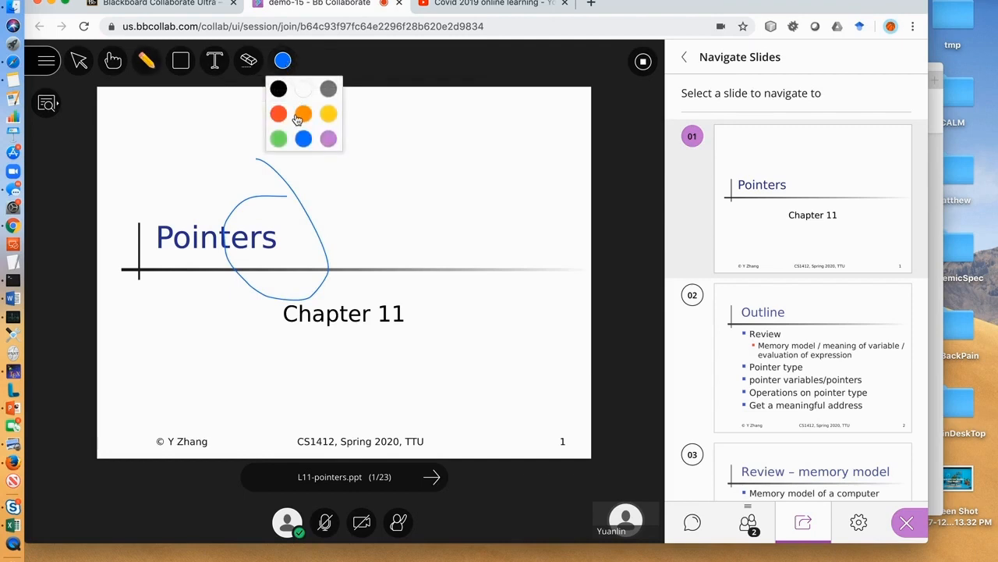
pyautogui.click(278, 114)
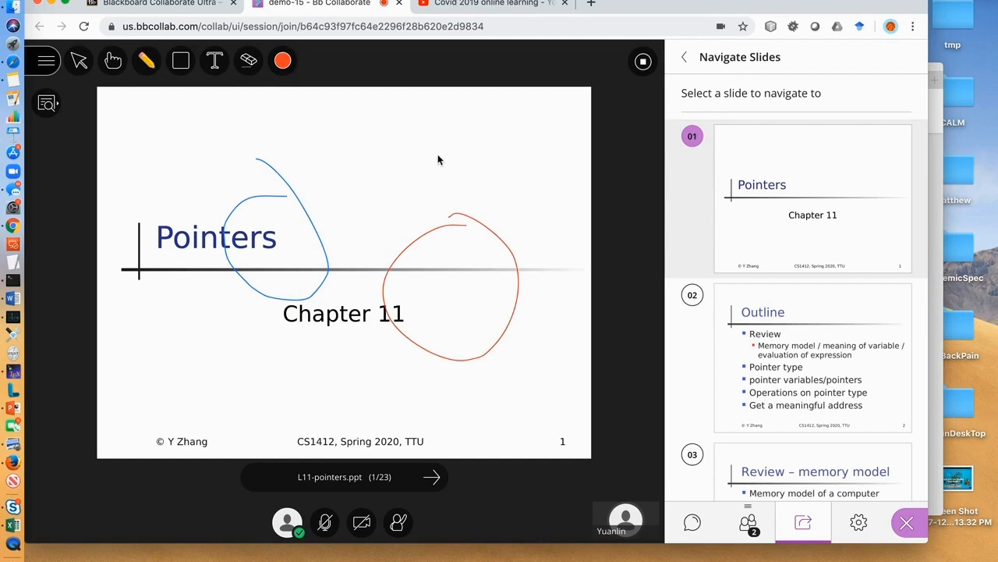
pyautogui.moveTo(643, 61)
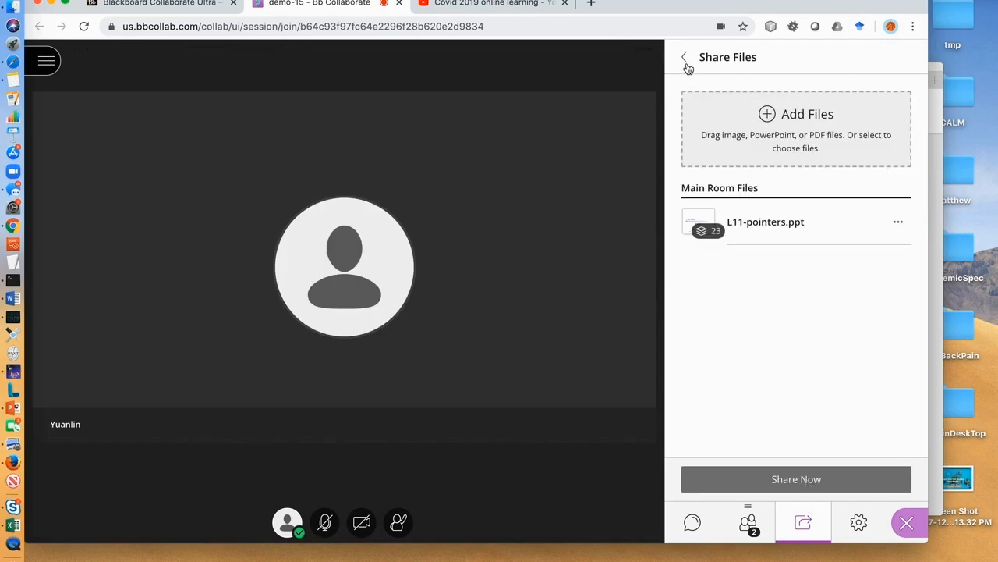
pyautogui.moveTo(684, 60)
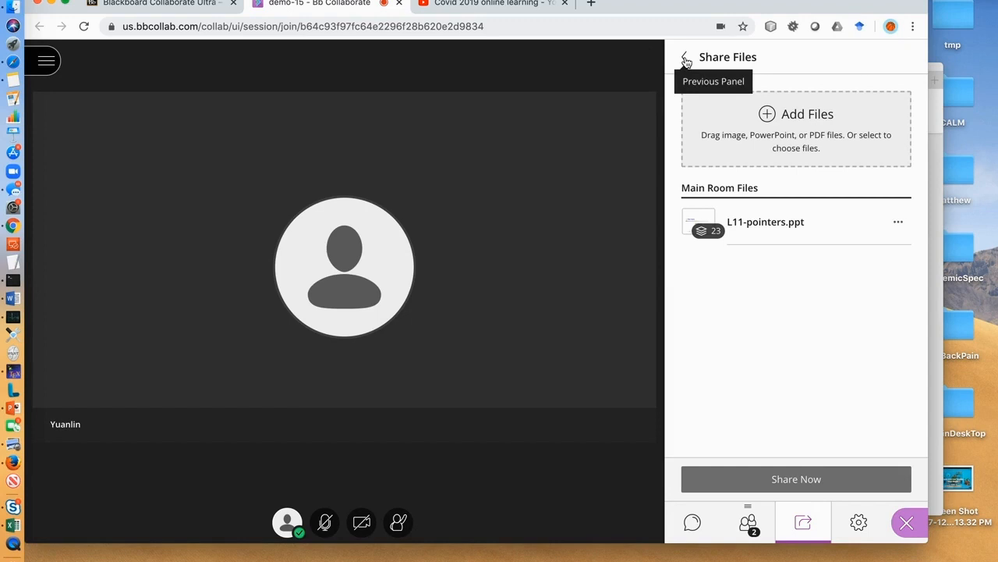
# - Stop presenting slides and share the entire screen via Share Application/Screen
pyautogui.click(684, 60)
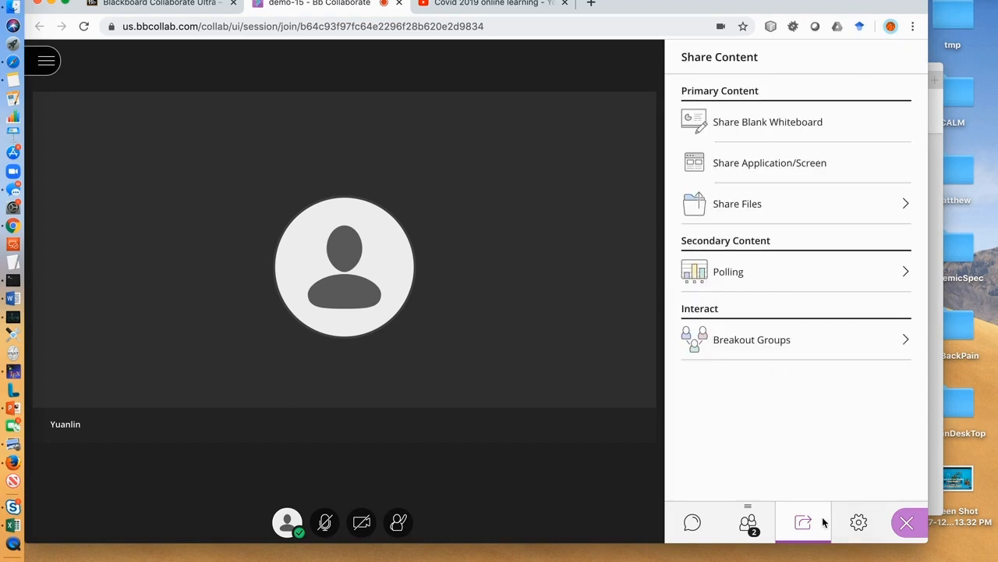
pyautogui.moveTo(760, 163)
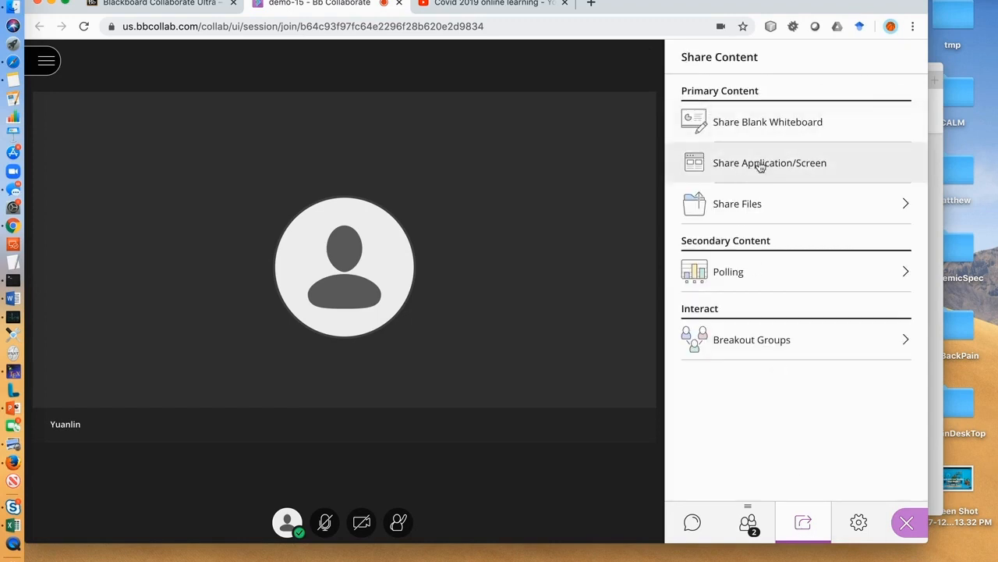
pyautogui.click(770, 162)
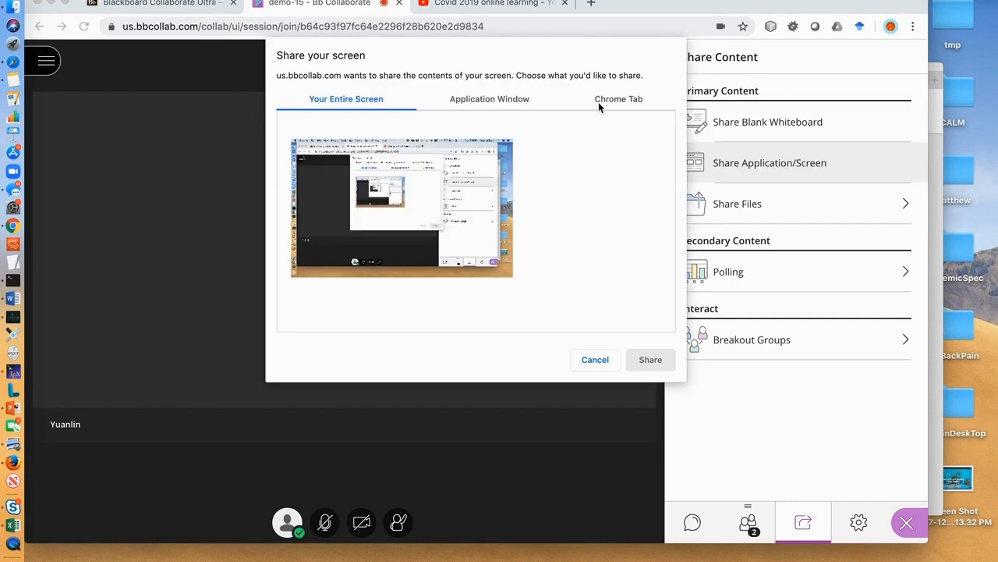
pyautogui.moveTo(511, 104)
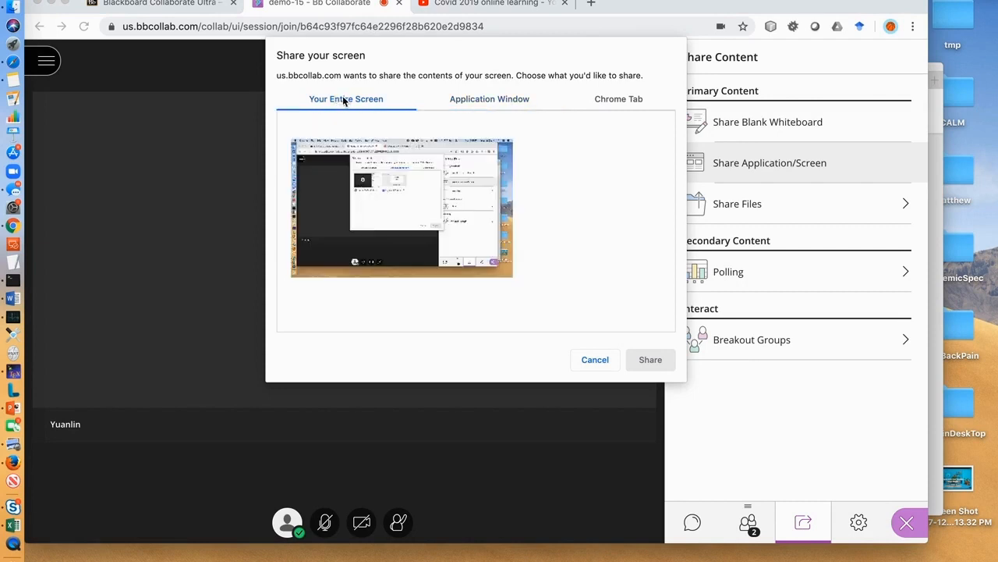
pyautogui.click(401, 206)
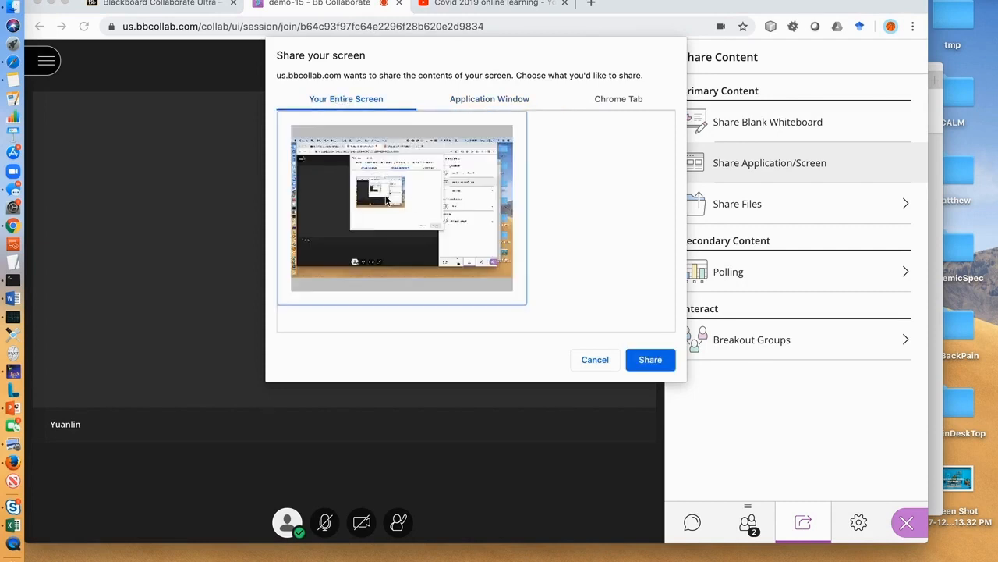
pyautogui.click(650, 360)
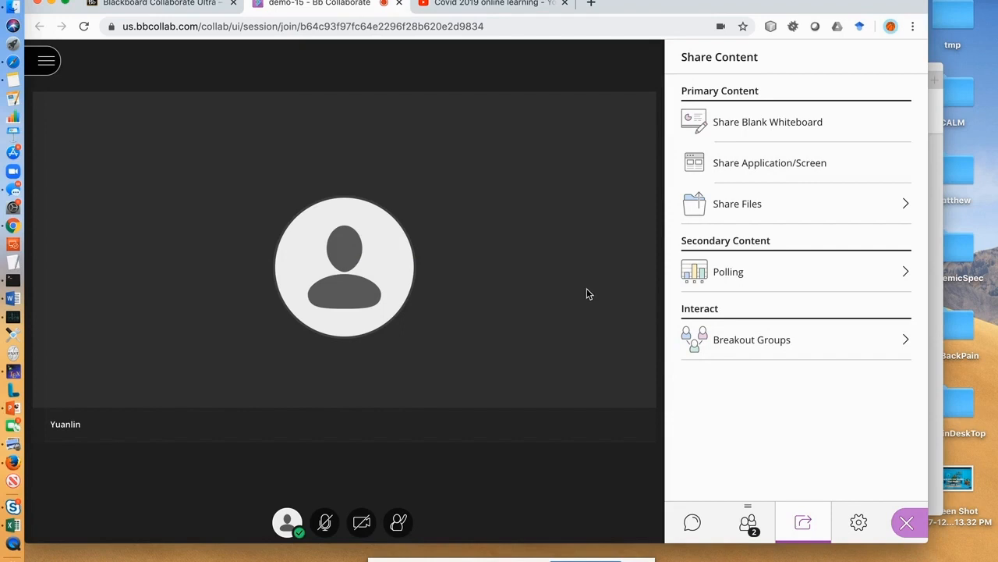
# - Start Share Application/Screen again so the room reports 'You are sharing an application'
pyautogui.click(770, 162)
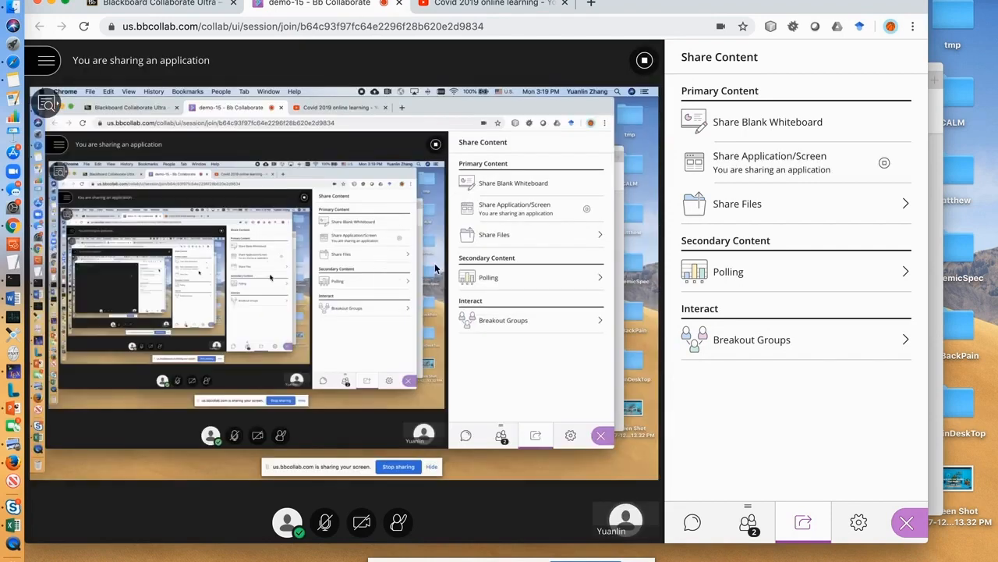
pyautogui.moveTo(511, 299)
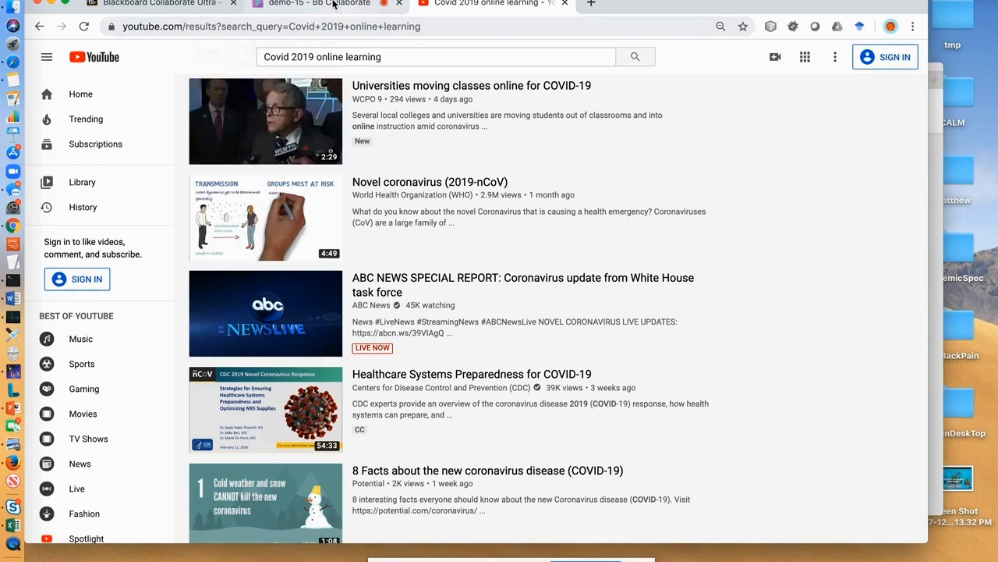
pyautogui.moveTo(316, 7)
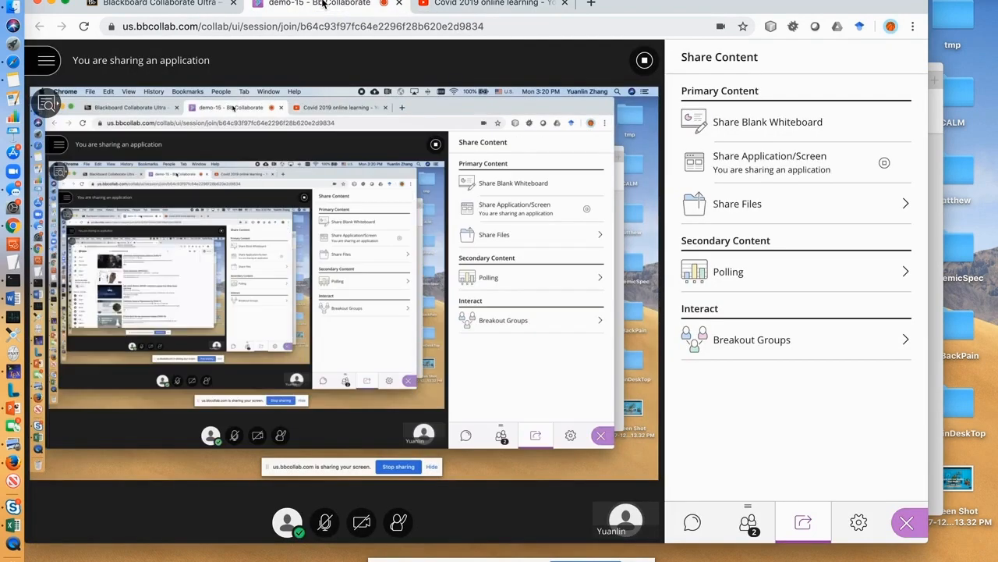
pyautogui.moveTo(643, 60)
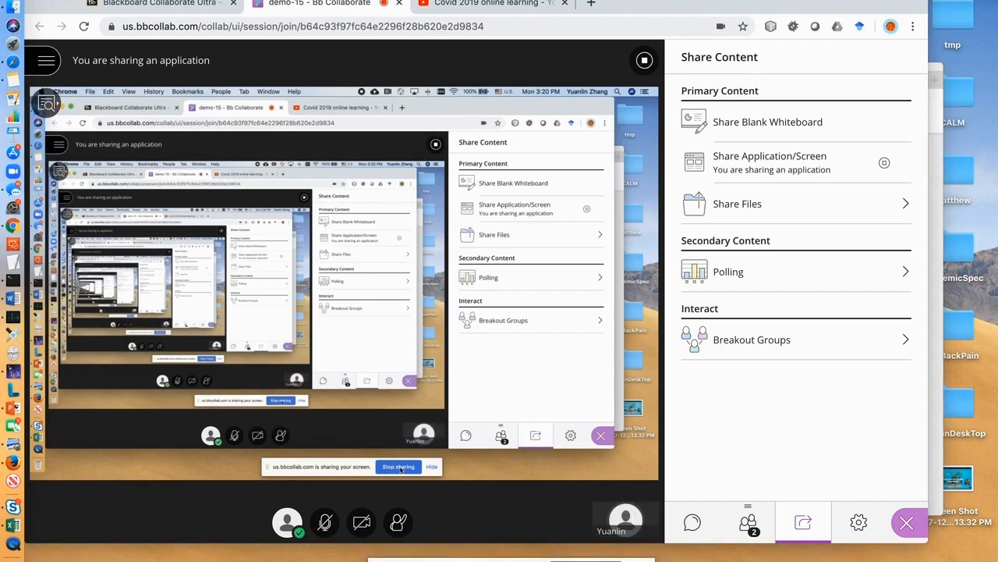
# - Stop screen sharing, search chat for 'yuan', clear it, and open the Everyone chat
pyautogui.click(399, 466)
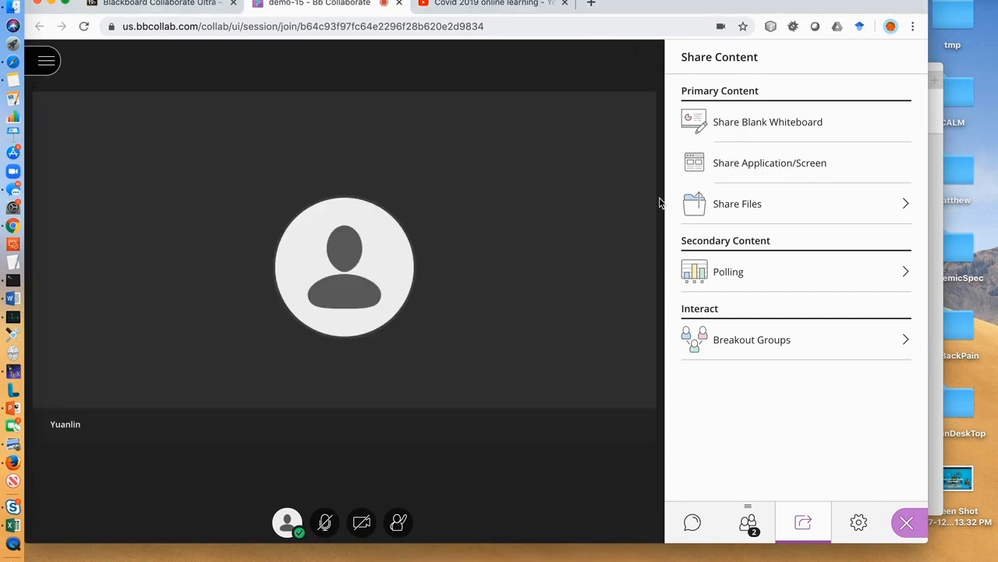
pyautogui.moveTo(742, 416)
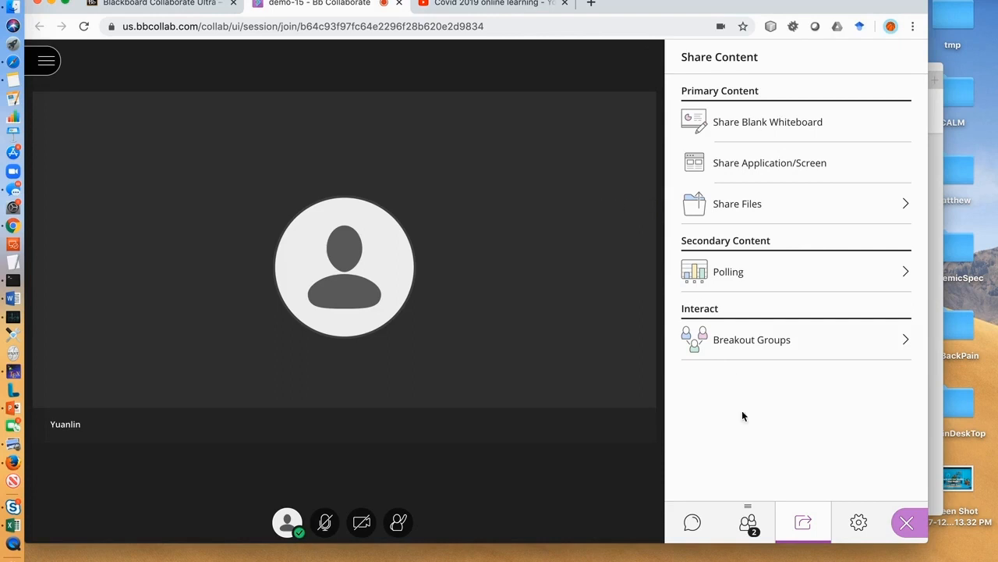
pyautogui.moveTo(691, 523)
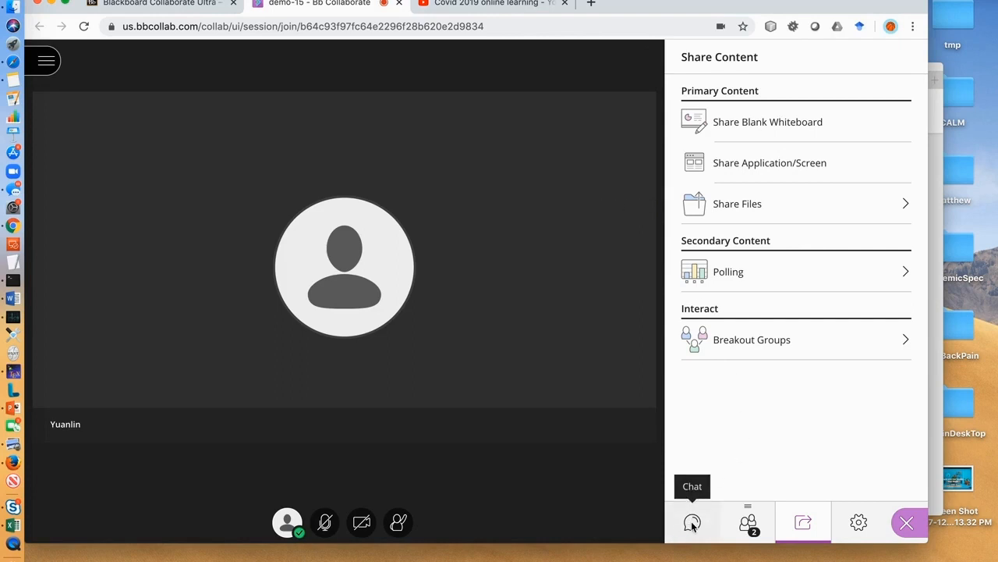
pyautogui.click(692, 522)
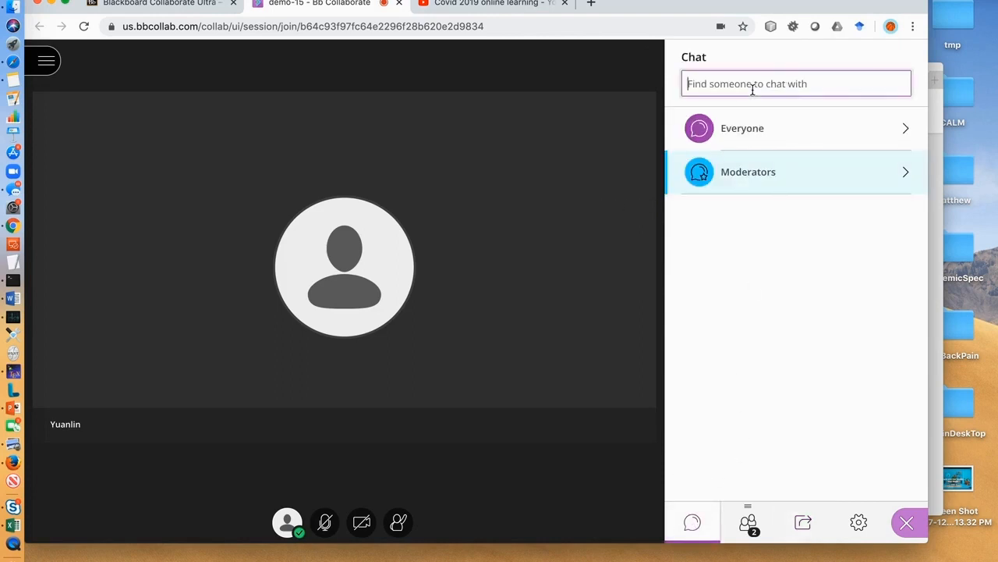
pyautogui.write('yuan')
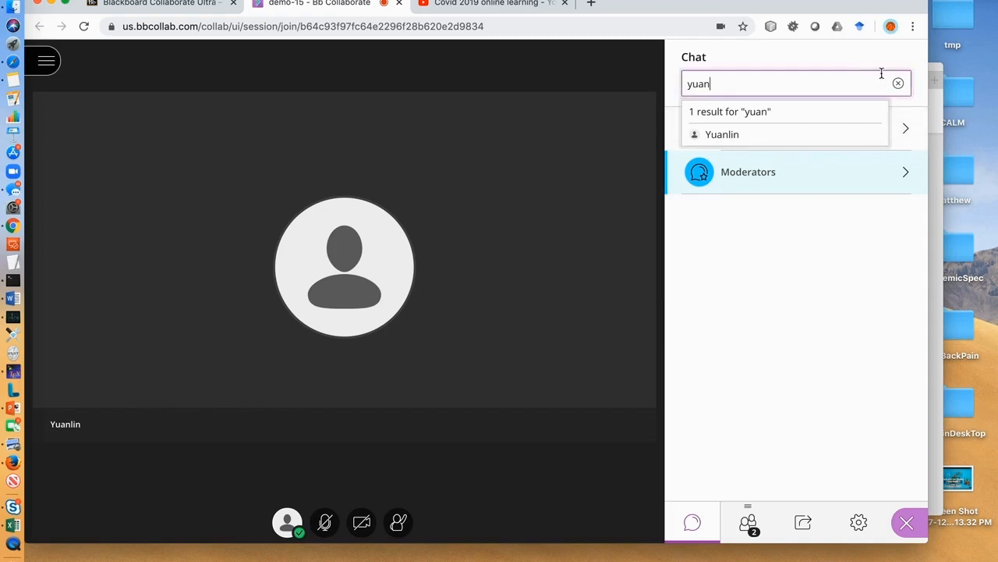
pyautogui.click(898, 83)
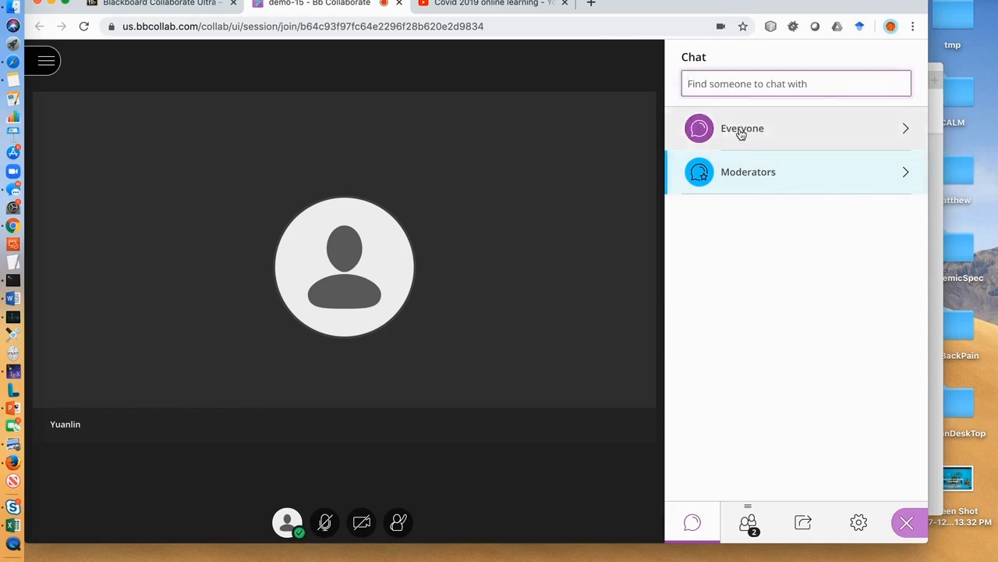
pyautogui.click(742, 128)
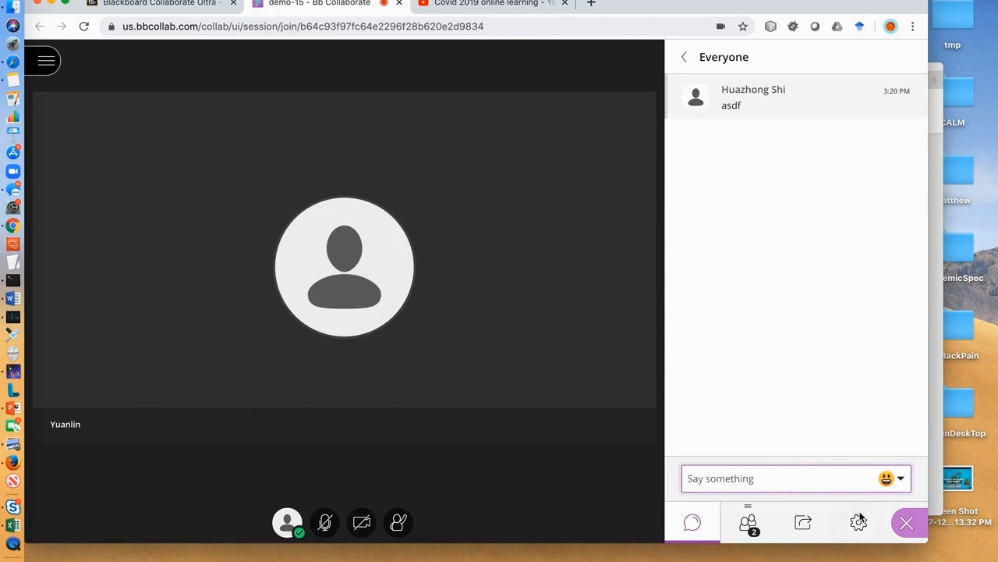
# - Review My Settings audio and video options, toggle the session menu, and close settings
pyautogui.click(858, 522)
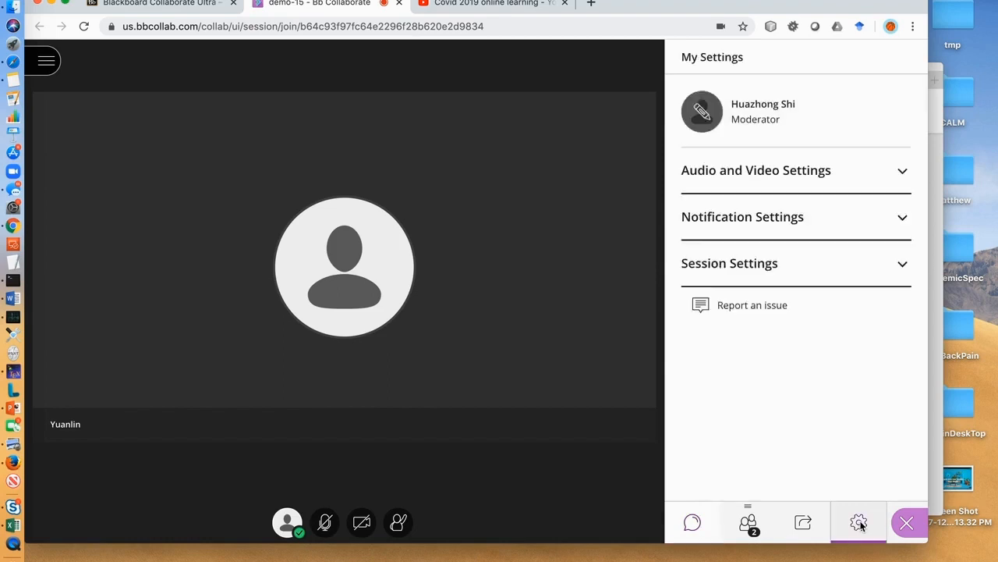
pyautogui.click(756, 170)
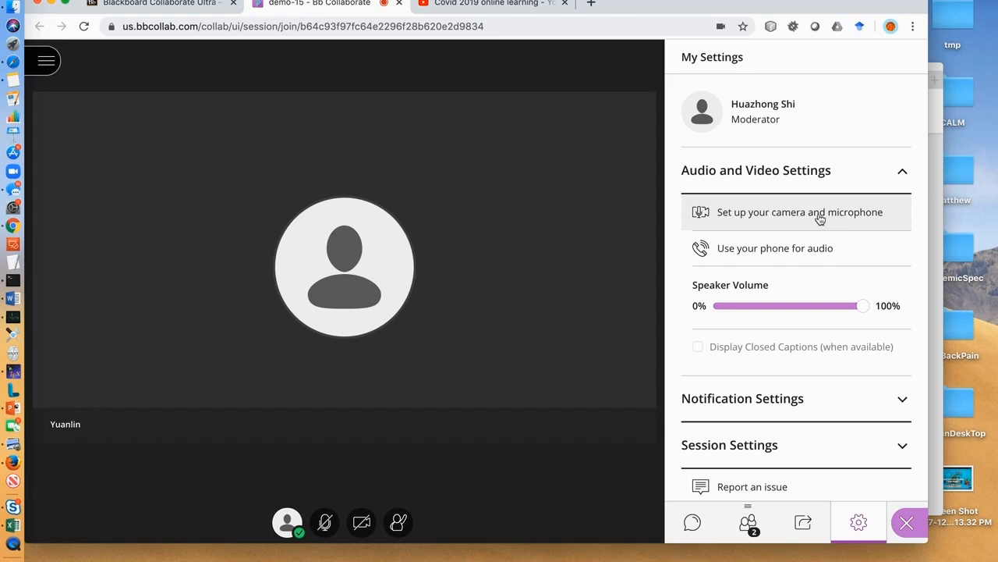
pyautogui.moveTo(859, 522)
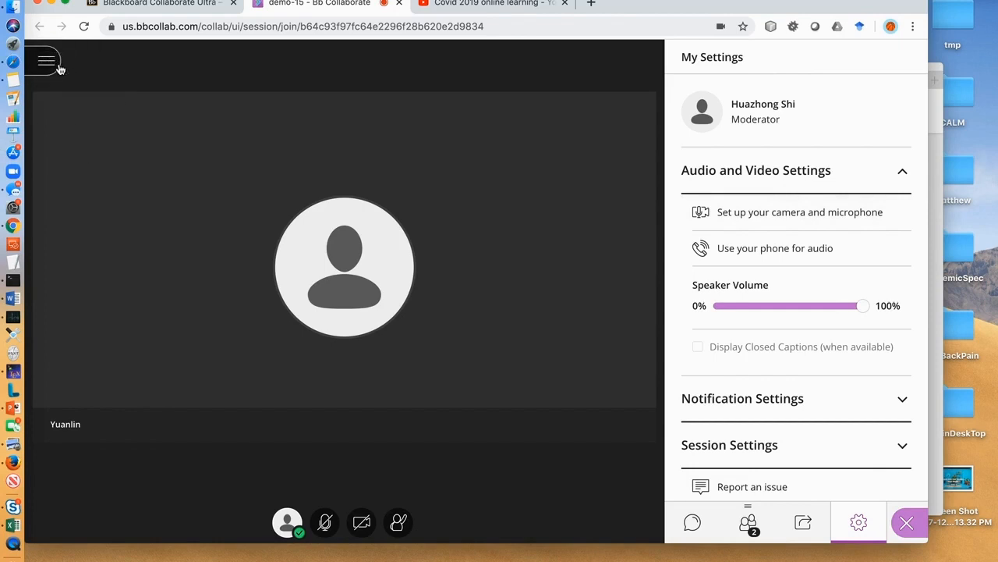
pyautogui.click(46, 60)
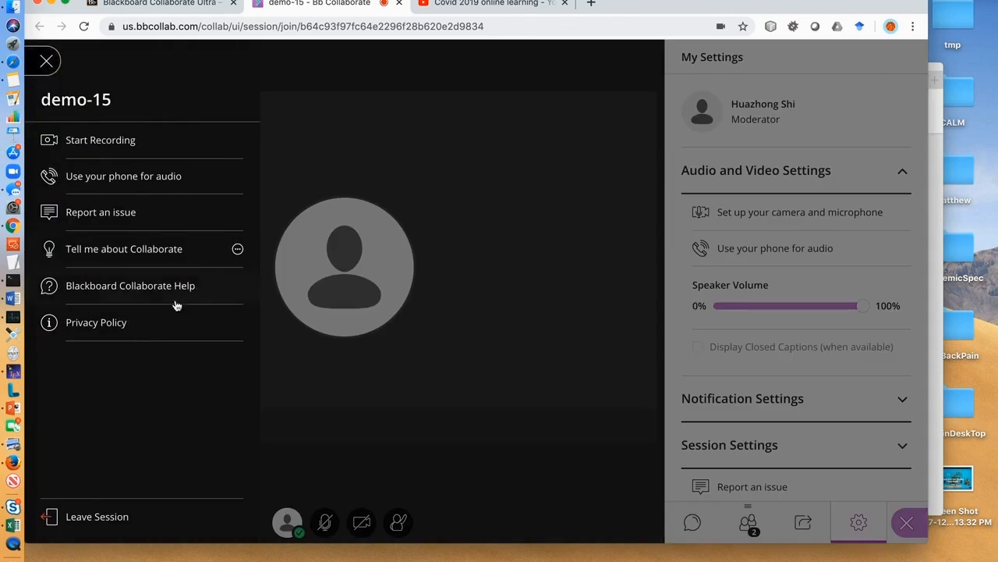
pyautogui.click(46, 61)
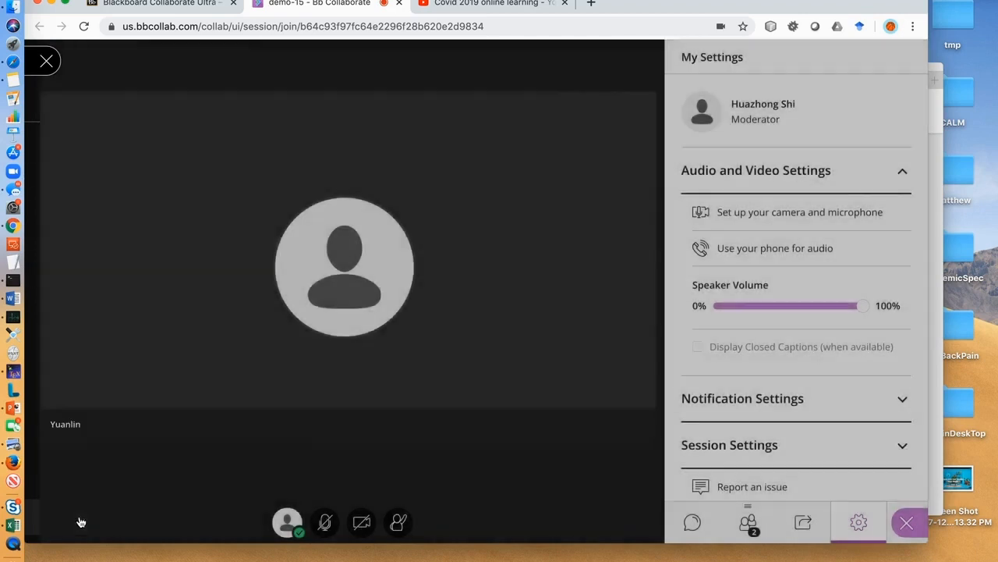
pyautogui.click(907, 522)
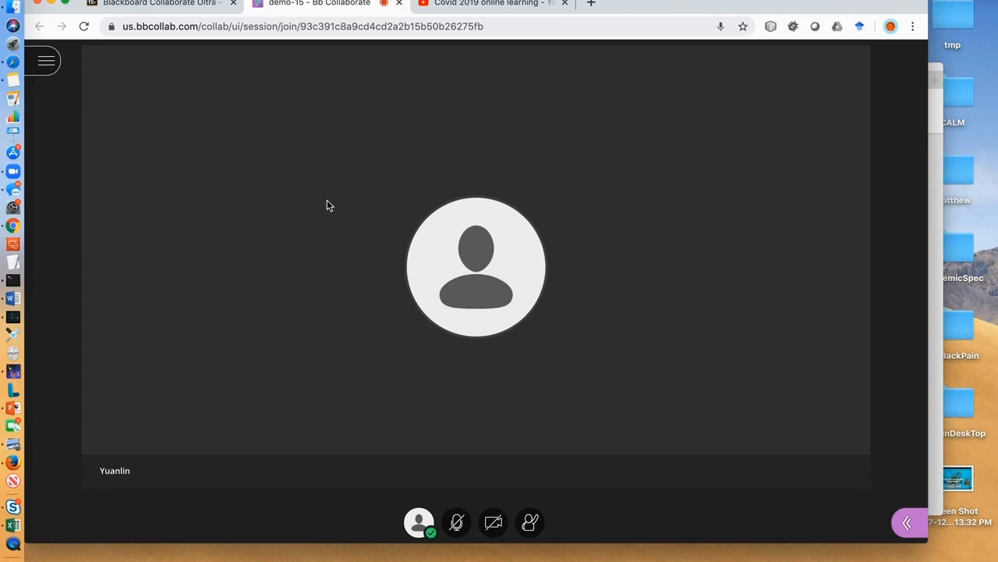
pyautogui.moveTo(46, 61)
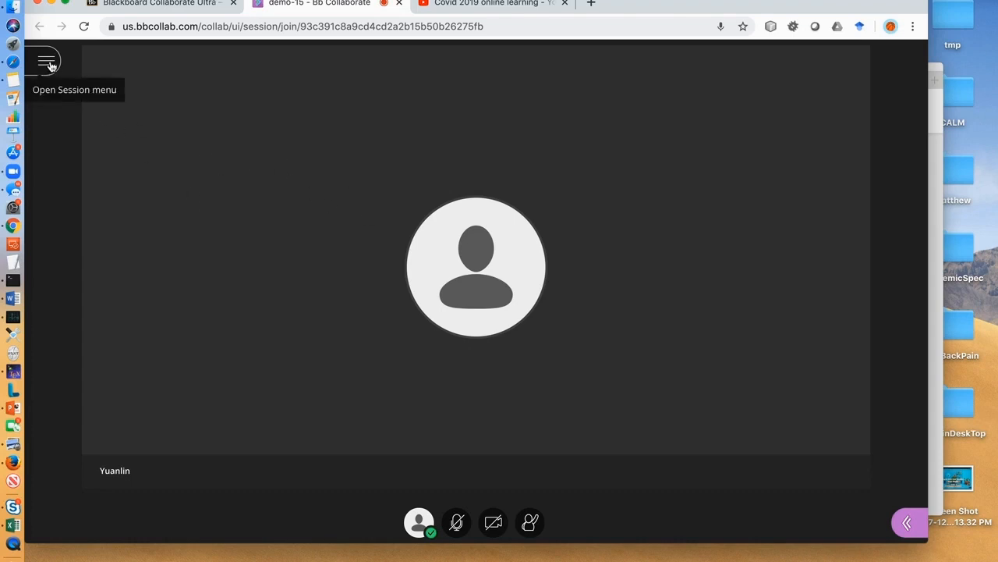
# - Start recording the session and toggle the microphone mute
pyautogui.click(46, 61)
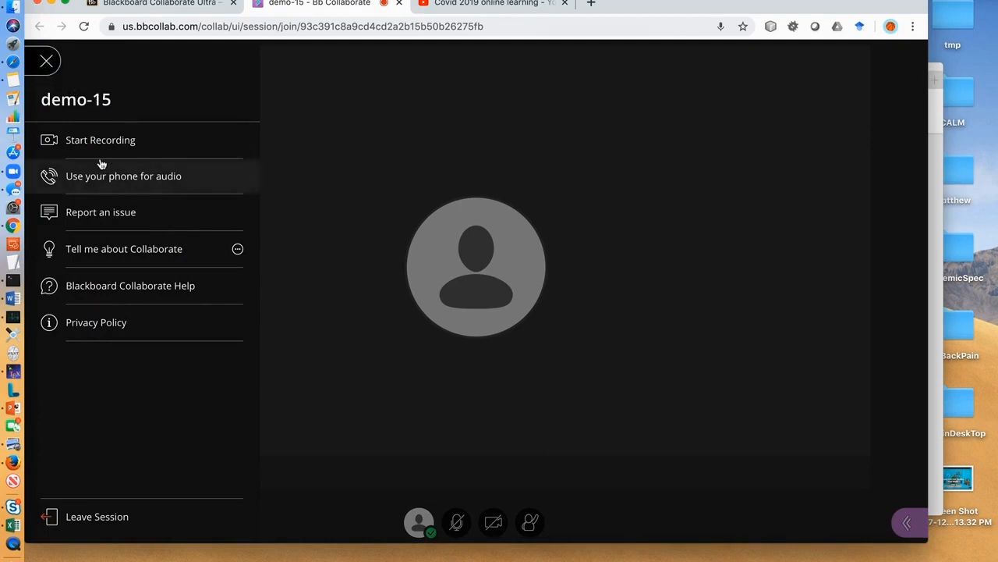
pyautogui.moveTo(100, 139)
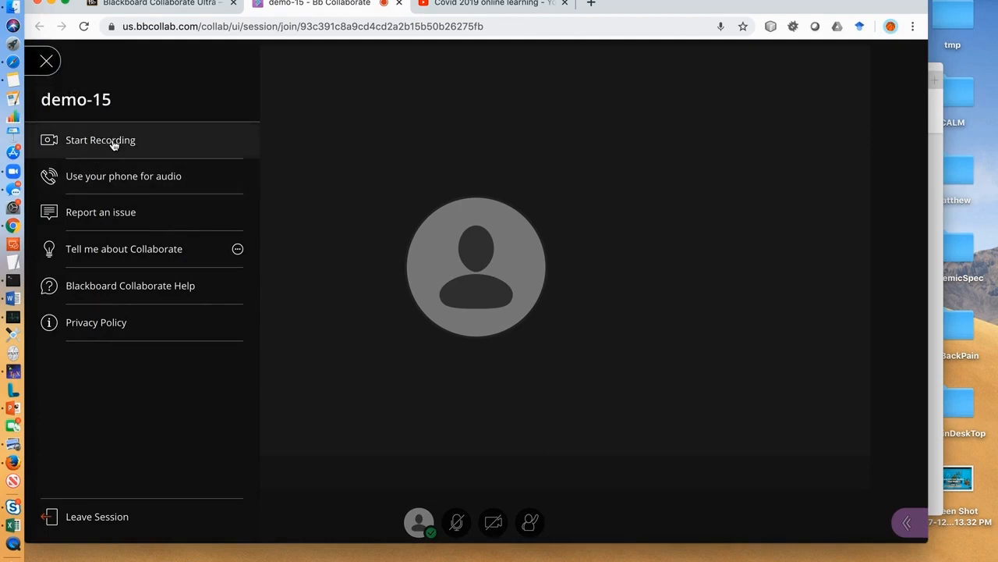
pyautogui.click(100, 140)
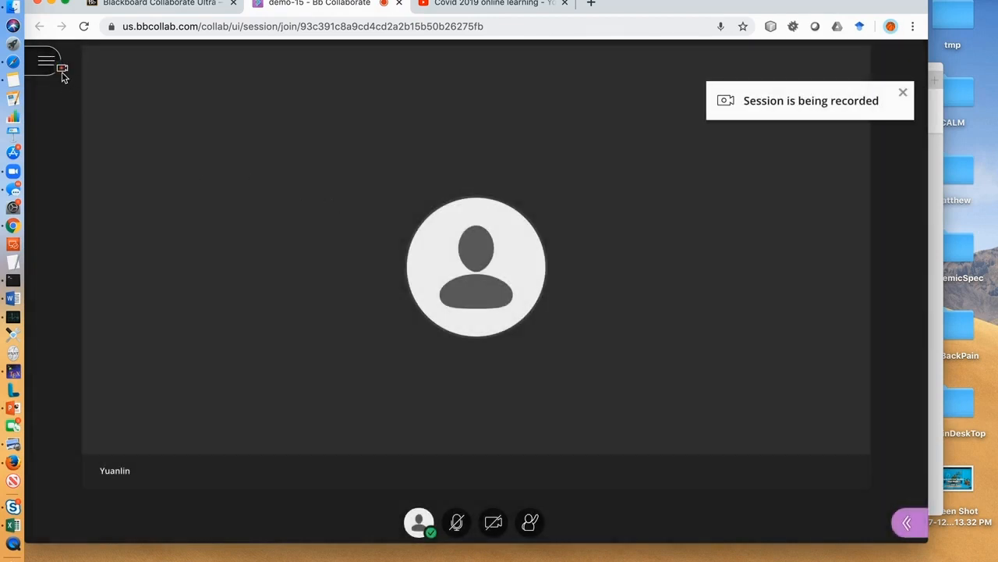
pyautogui.moveTo(63, 68)
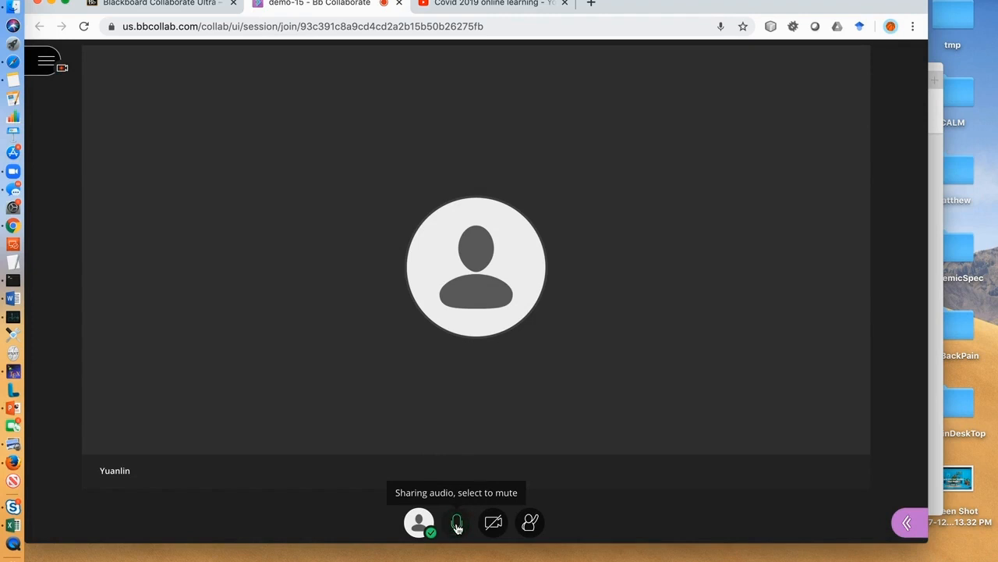
pyautogui.click(457, 522)
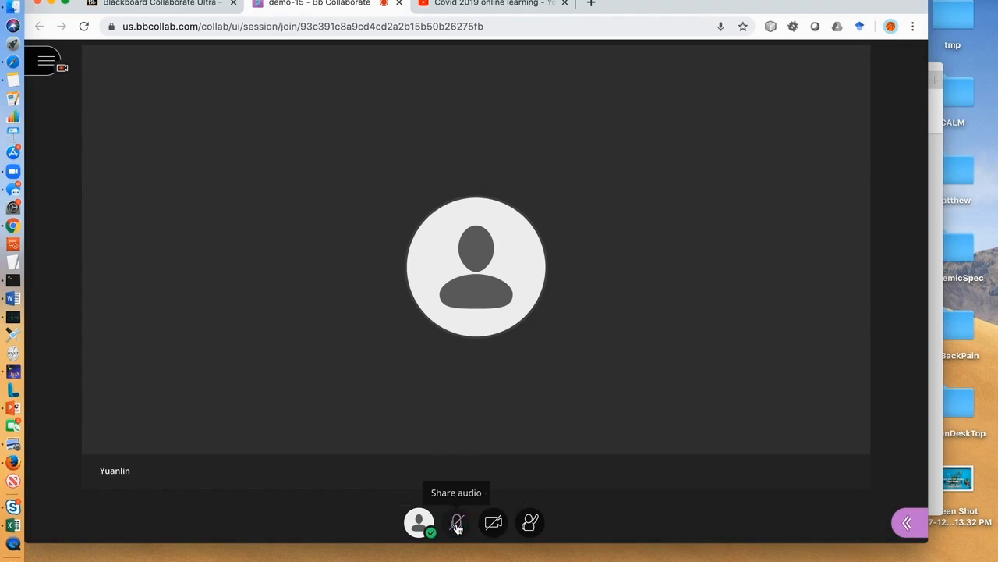
pyautogui.click(456, 522)
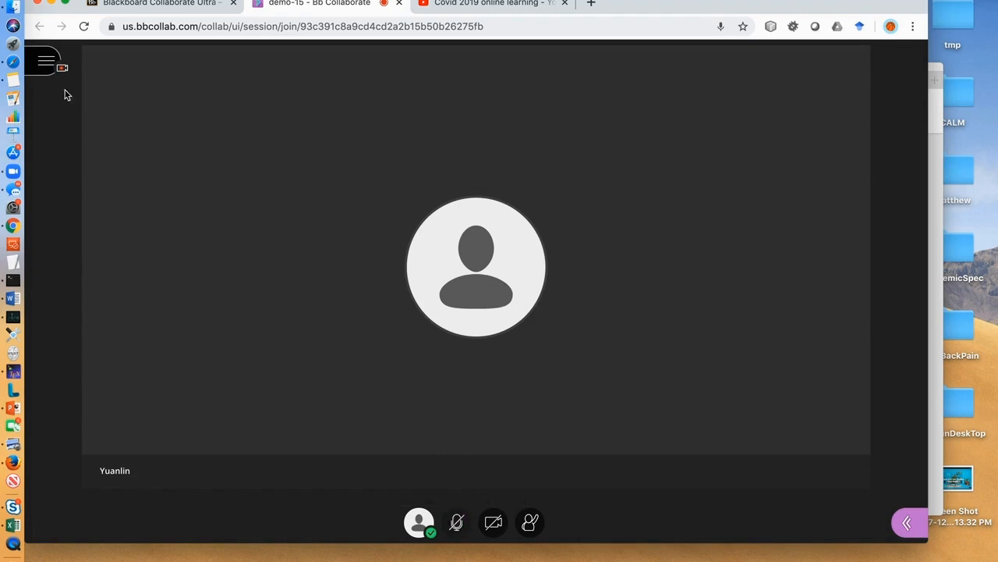
# - Stop the session recording and leave the session
pyautogui.click(45, 62)
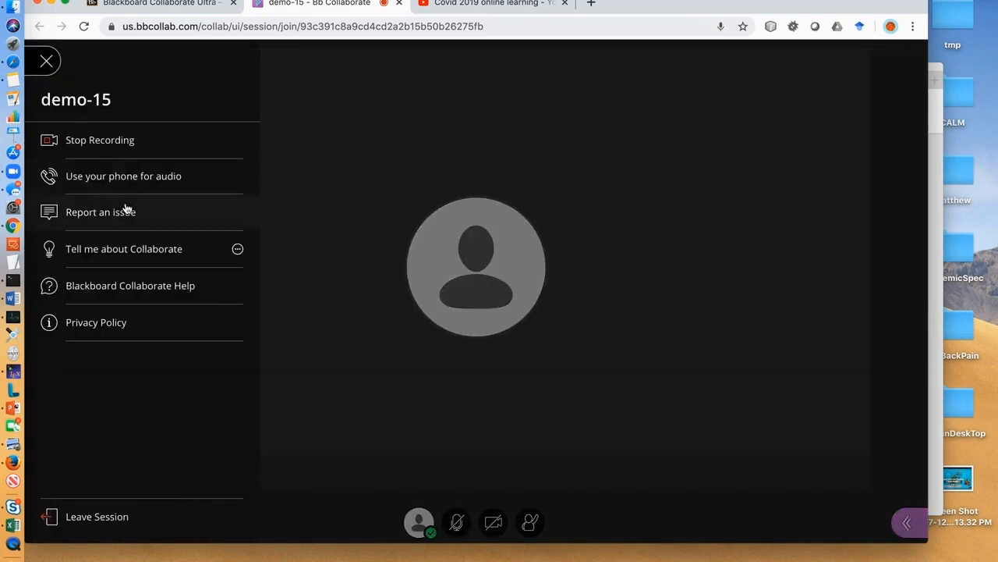
pyautogui.click(100, 140)
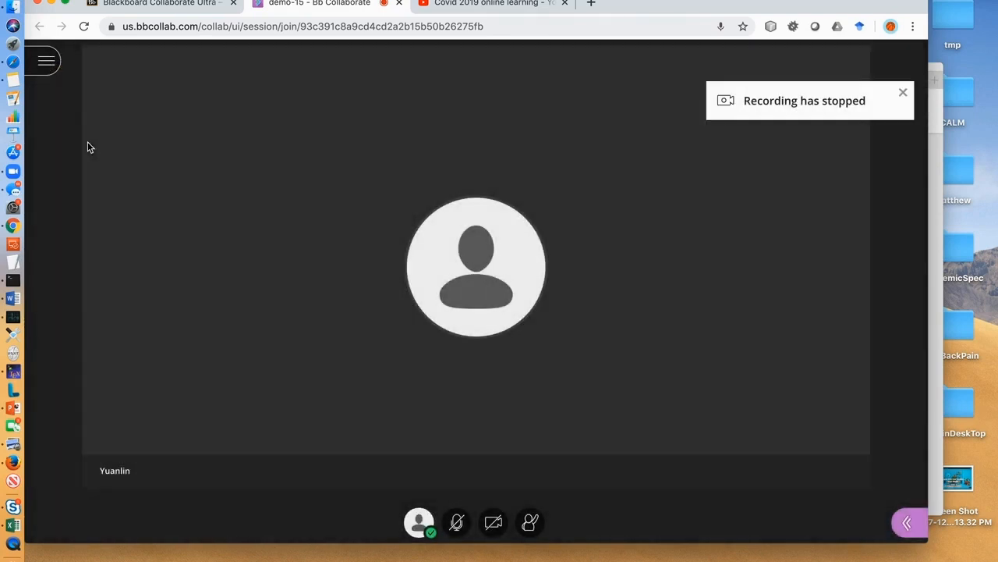
pyautogui.moveTo(45, 61)
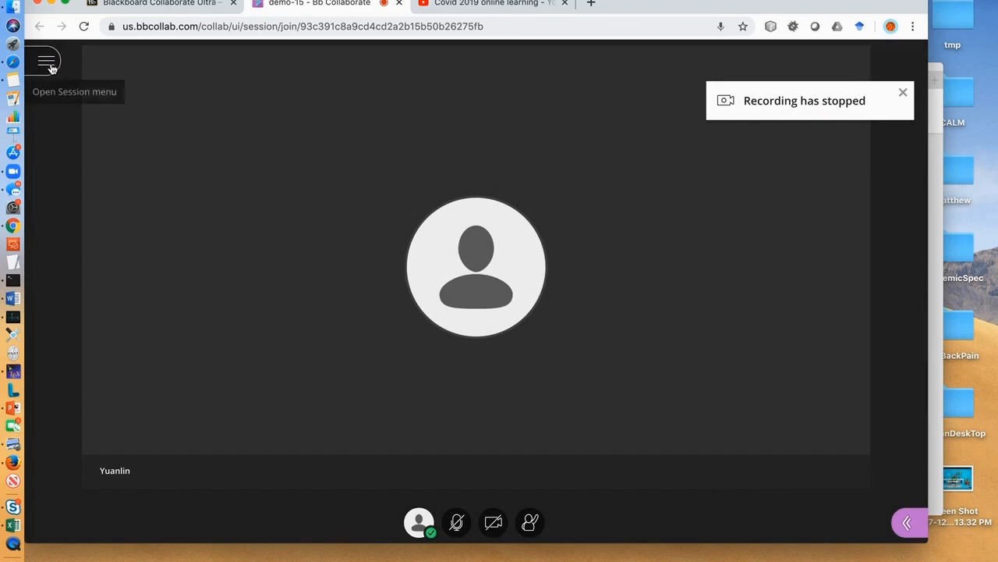
pyautogui.click(46, 61)
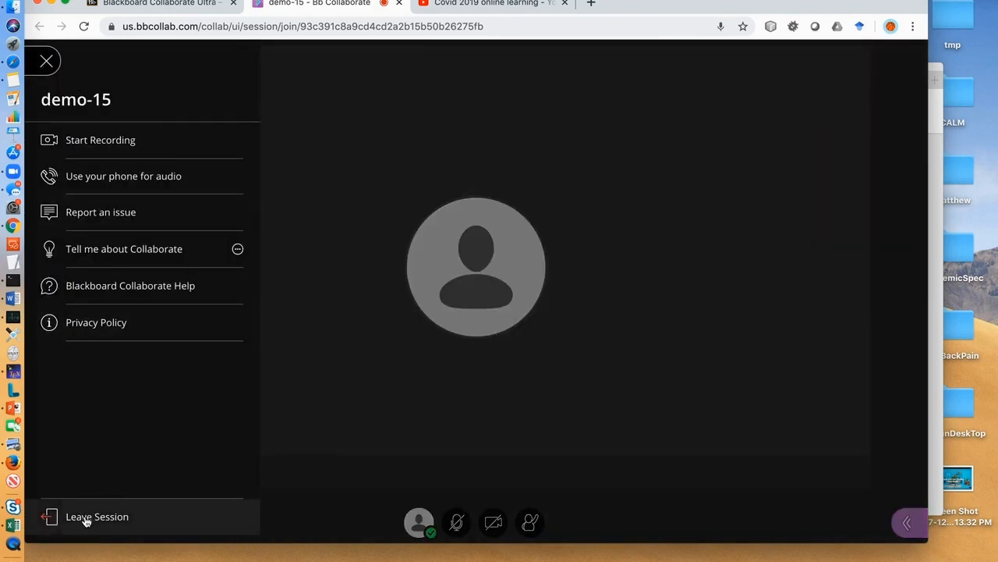
pyautogui.click(97, 517)
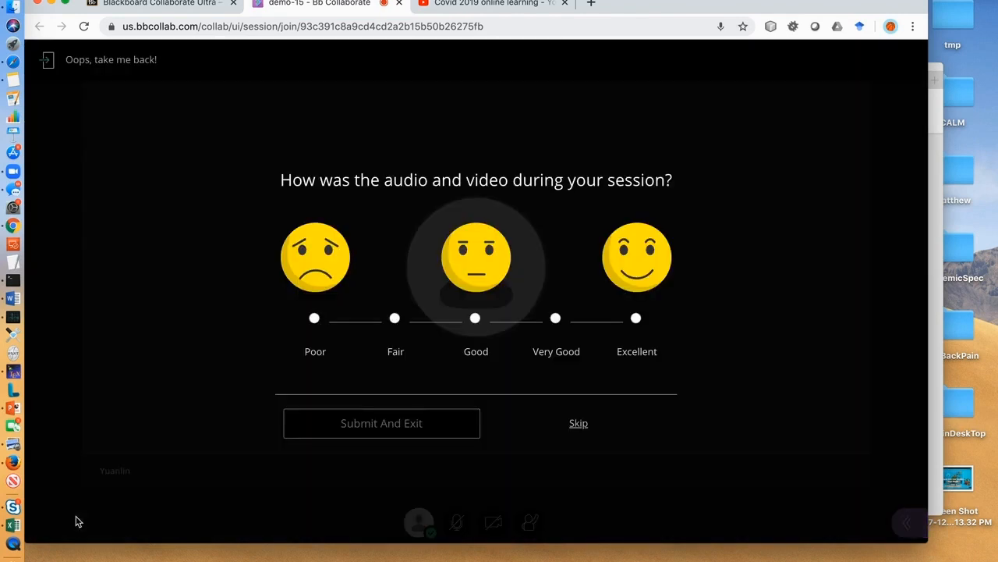
# - Rate the session's audio and video as Excellent in the exit survey
pyautogui.click(636, 318)
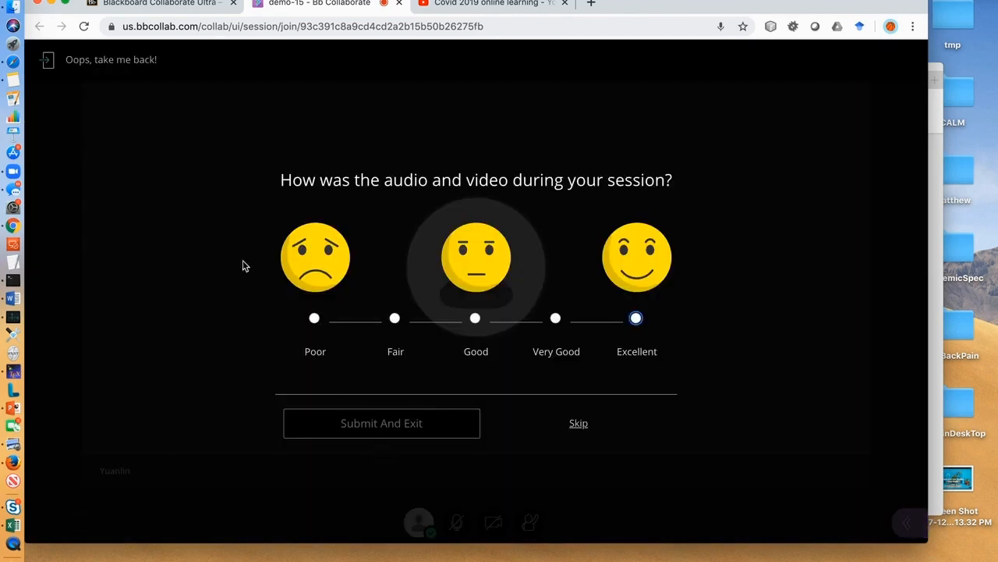
pyautogui.moveTo(217, 197)
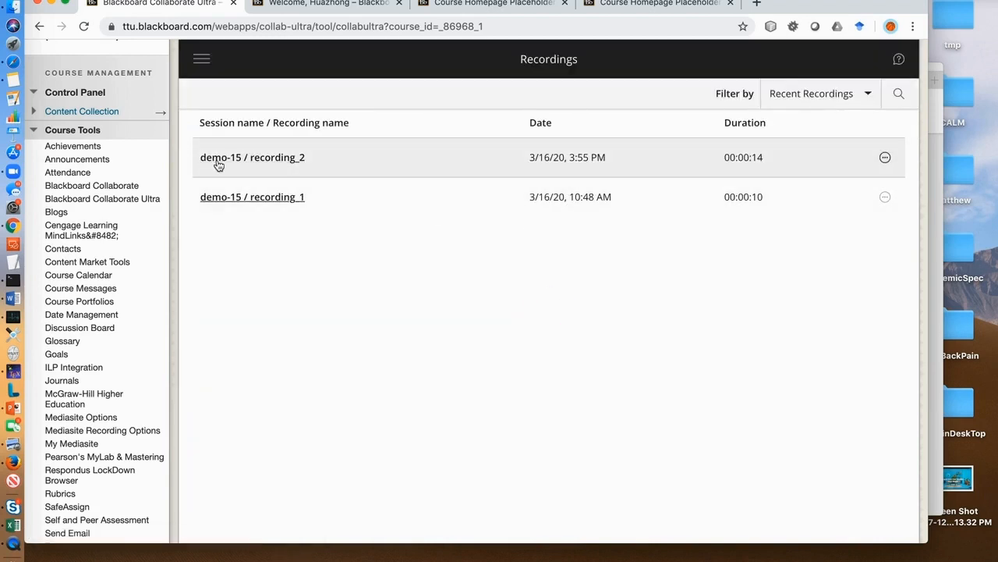
pyautogui.moveTo(246, 158)
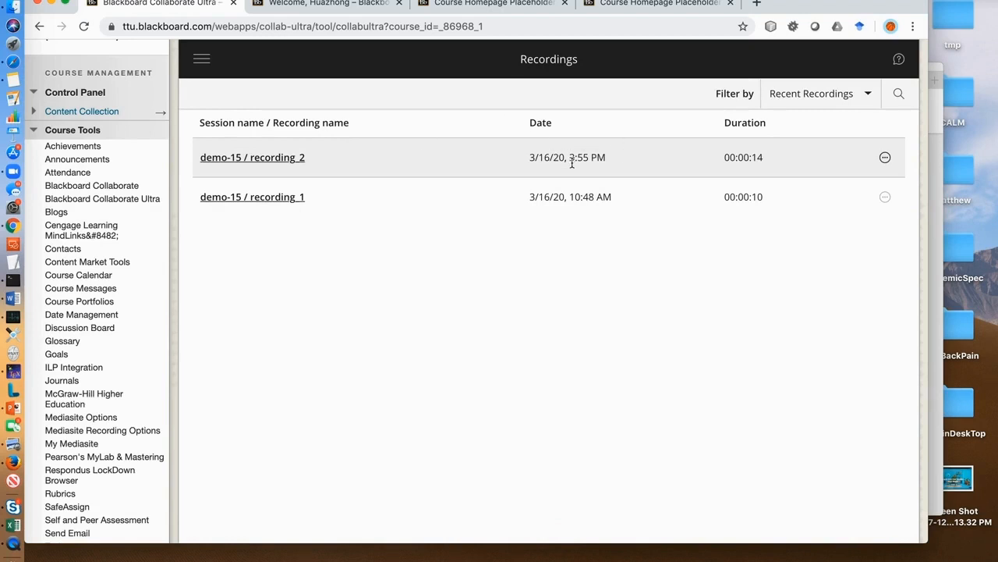
pyautogui.moveTo(885, 158)
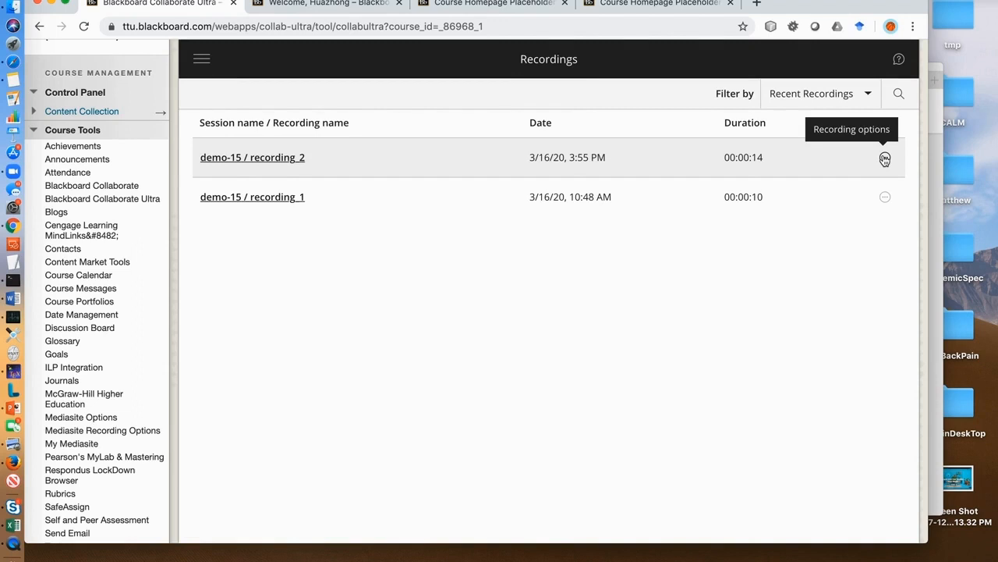
pyautogui.moveTo(858, 222)
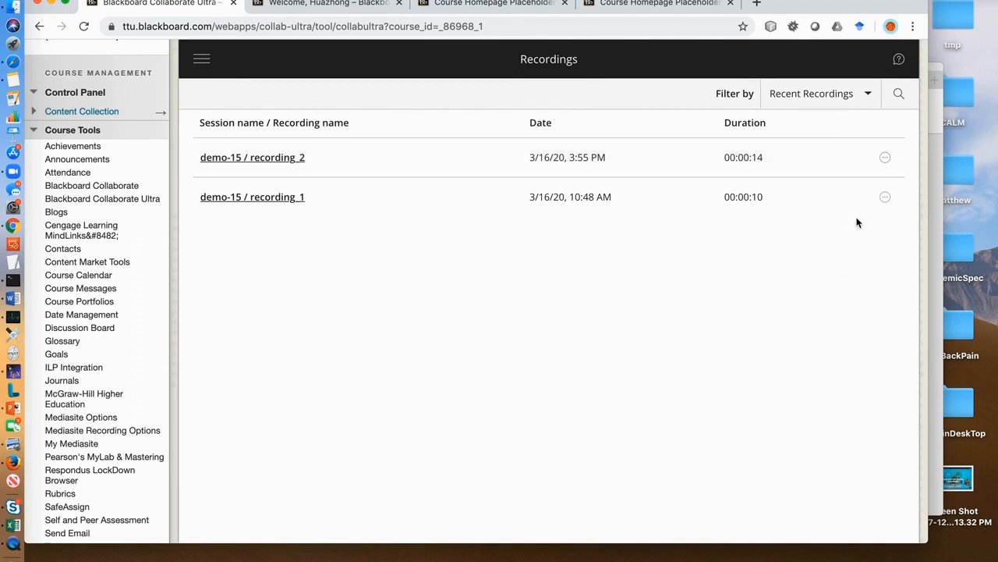
pyautogui.moveTo(885, 156)
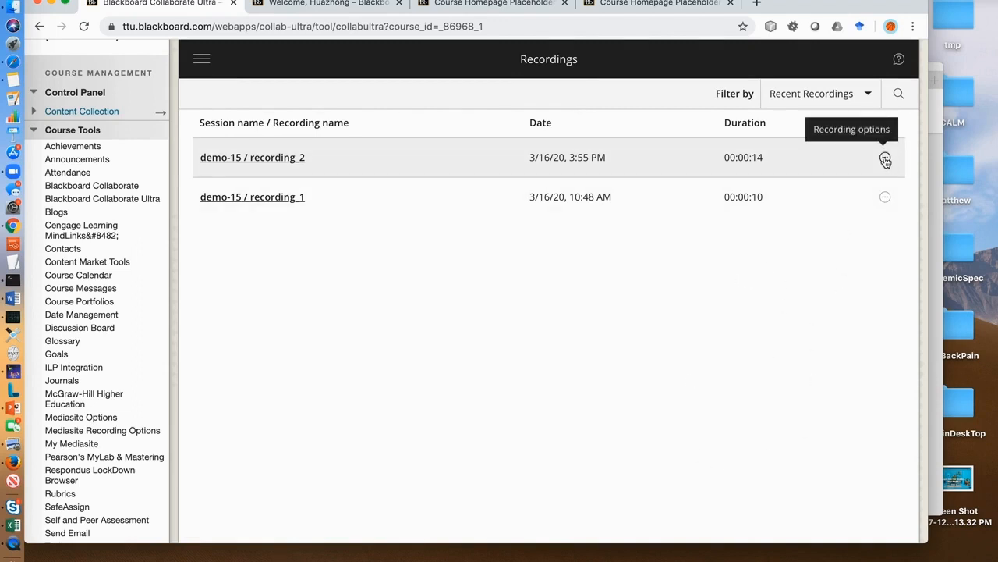
# - Reveal the copyable link for demo-15 recording_2 from its options menu
pyautogui.click(886, 160)
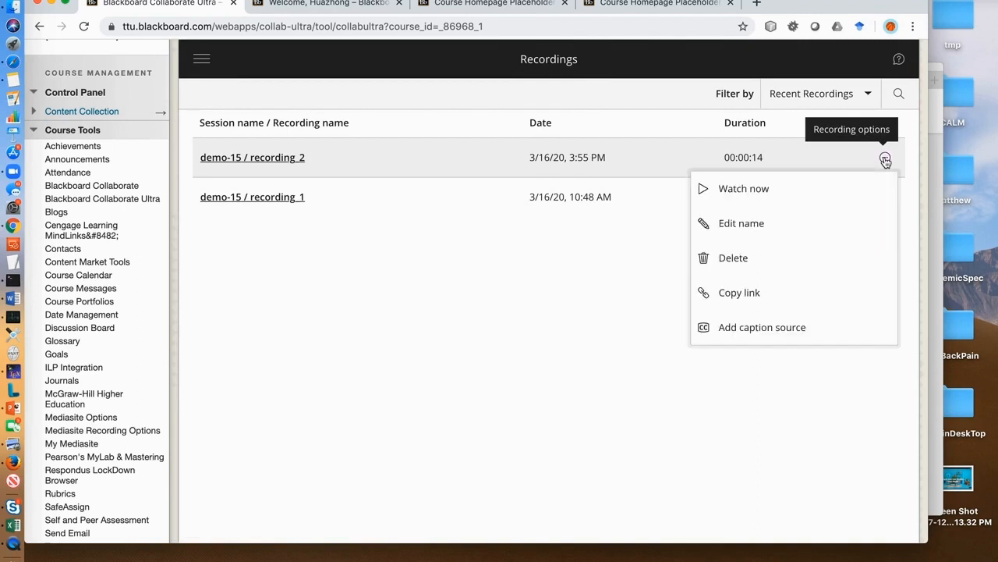
pyautogui.click(738, 291)
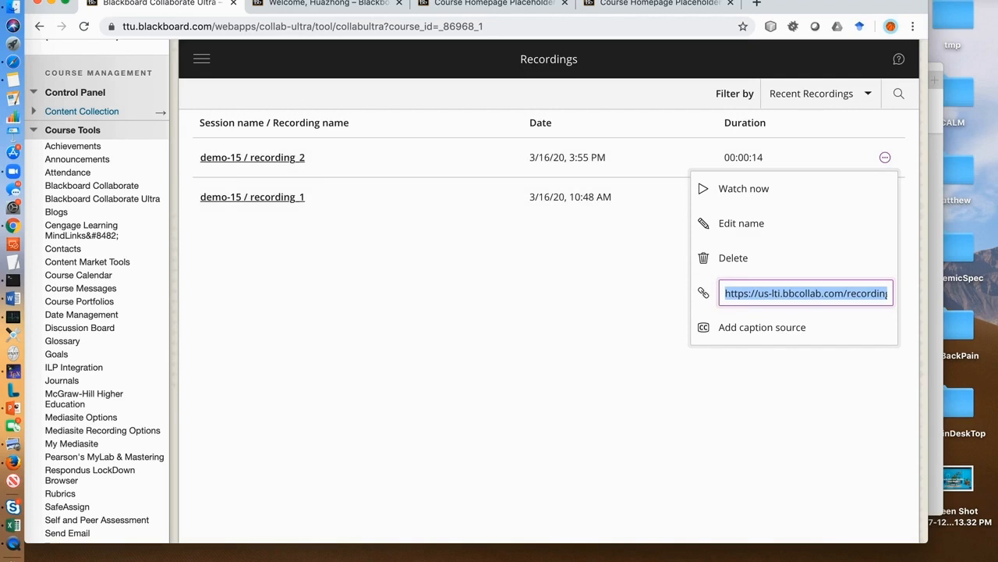
pyautogui.scroll(-3)
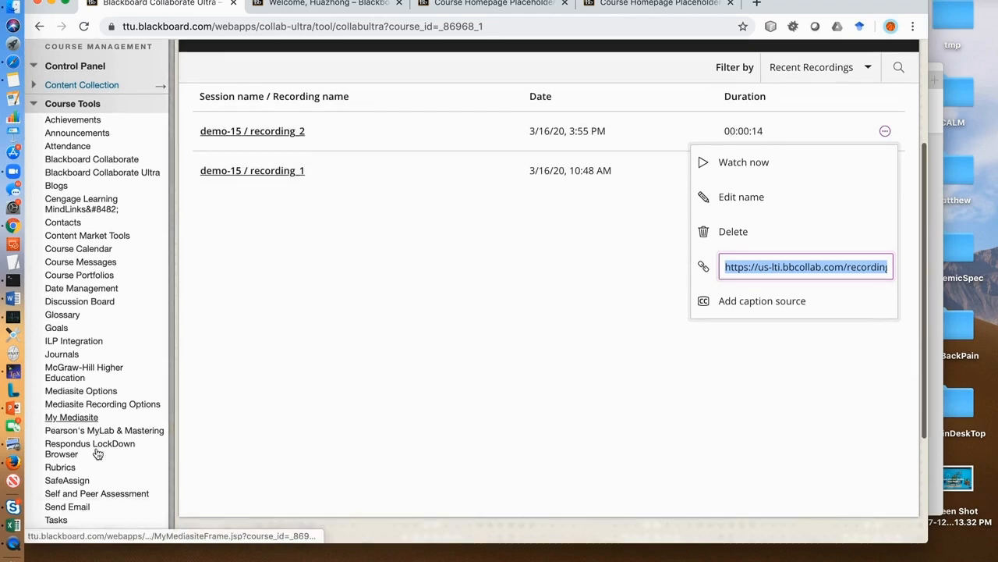
pyautogui.moveTo(68, 506)
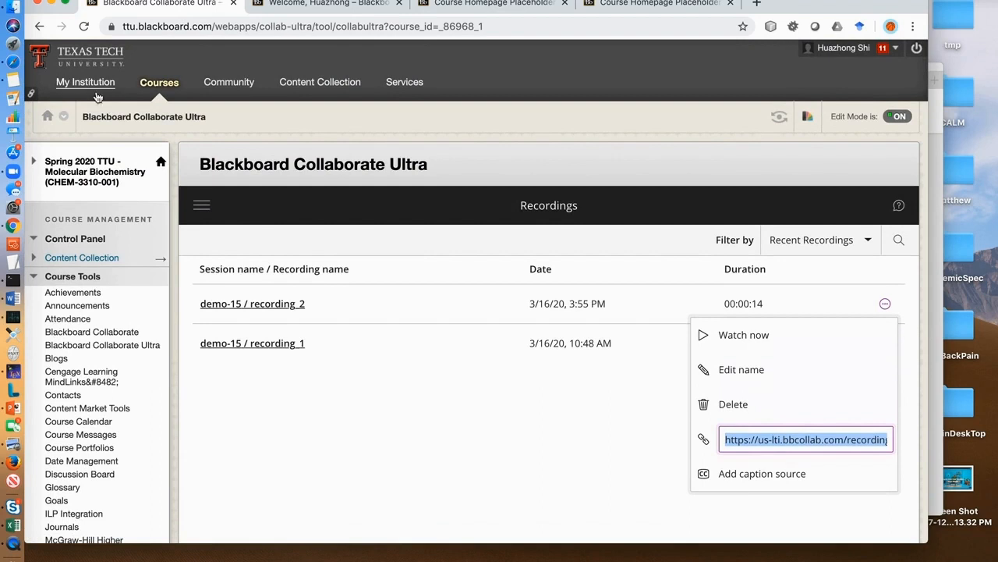
# - Open the Spring 2020 Molecular Biochemistry course and show its Build Content options
pyautogui.click(87, 82)
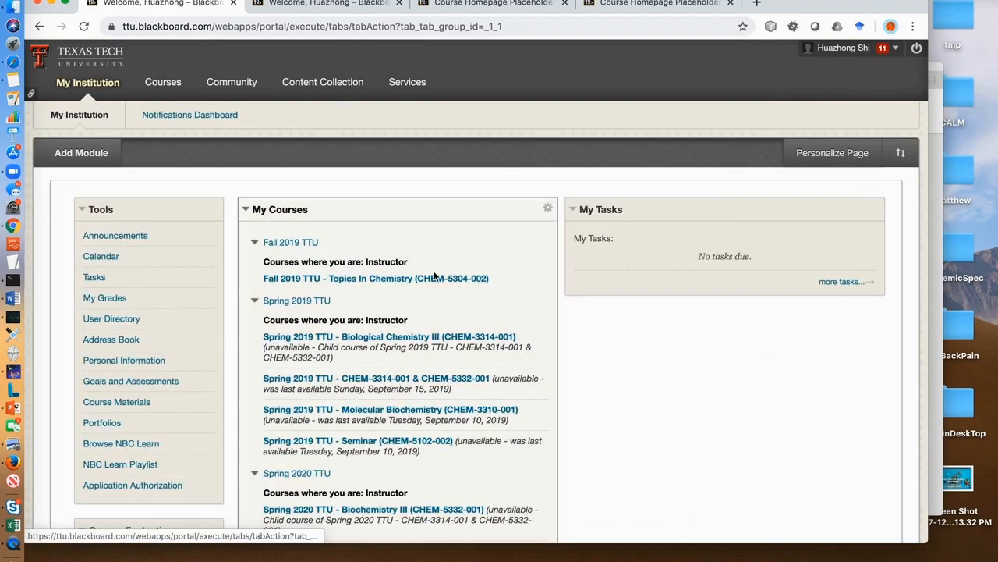
pyautogui.scroll(-3)
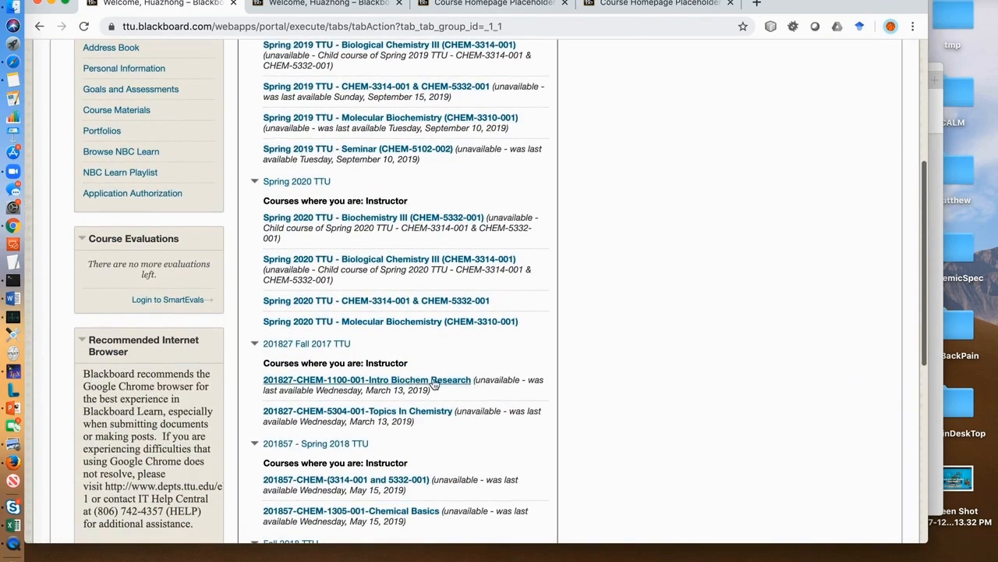
pyautogui.moveTo(412, 325)
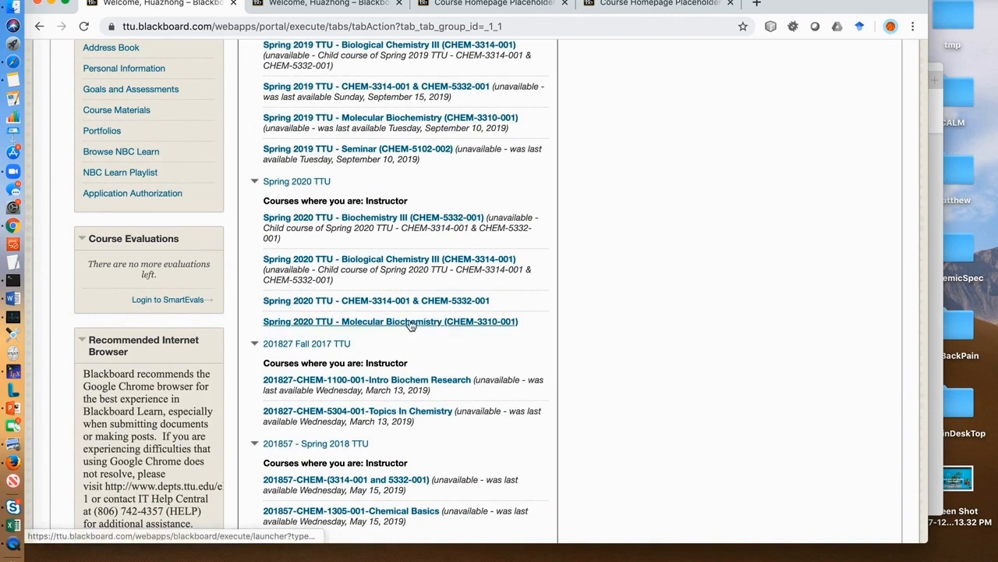
pyautogui.click(390, 321)
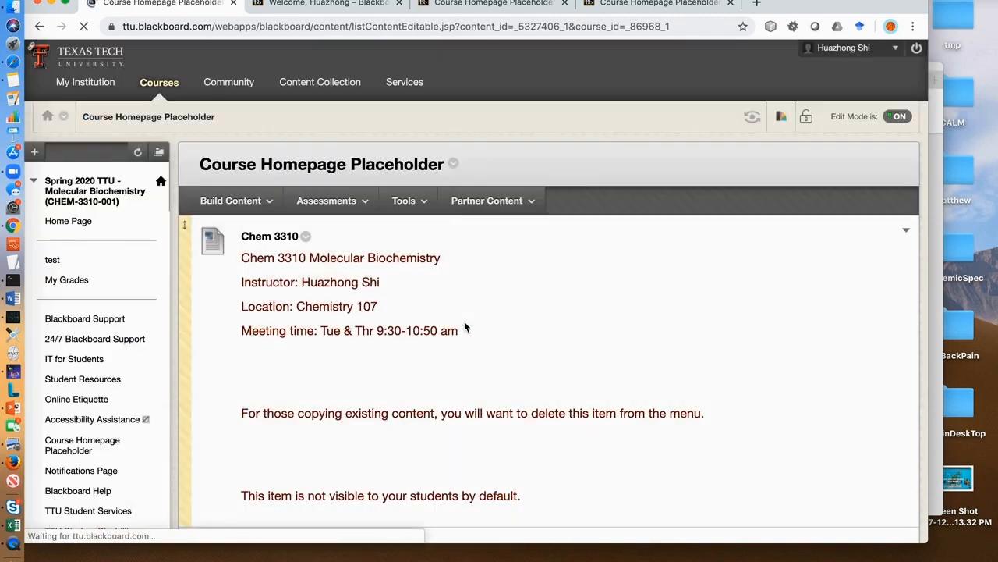
pyautogui.click(231, 200)
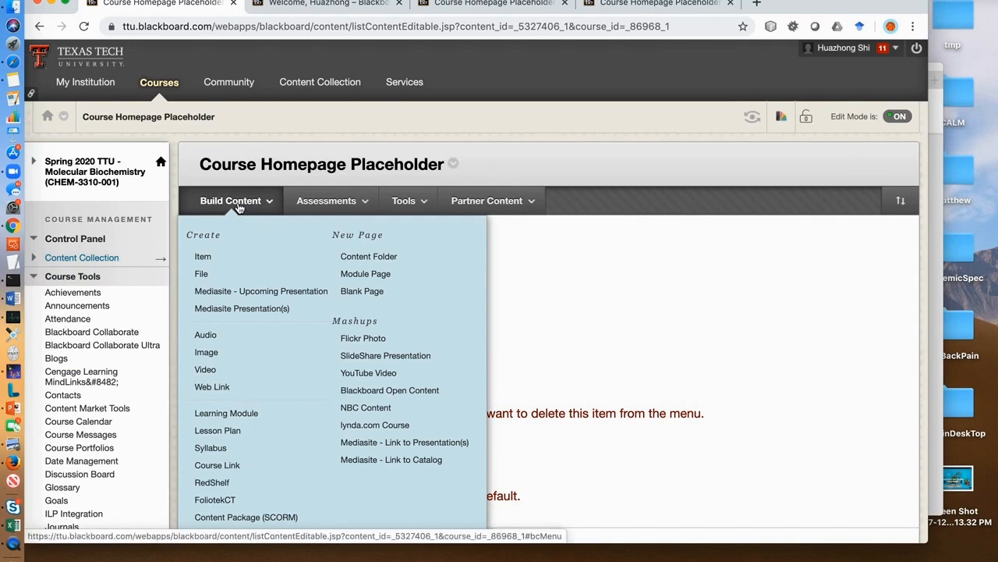
pyautogui.moveTo(212, 386)
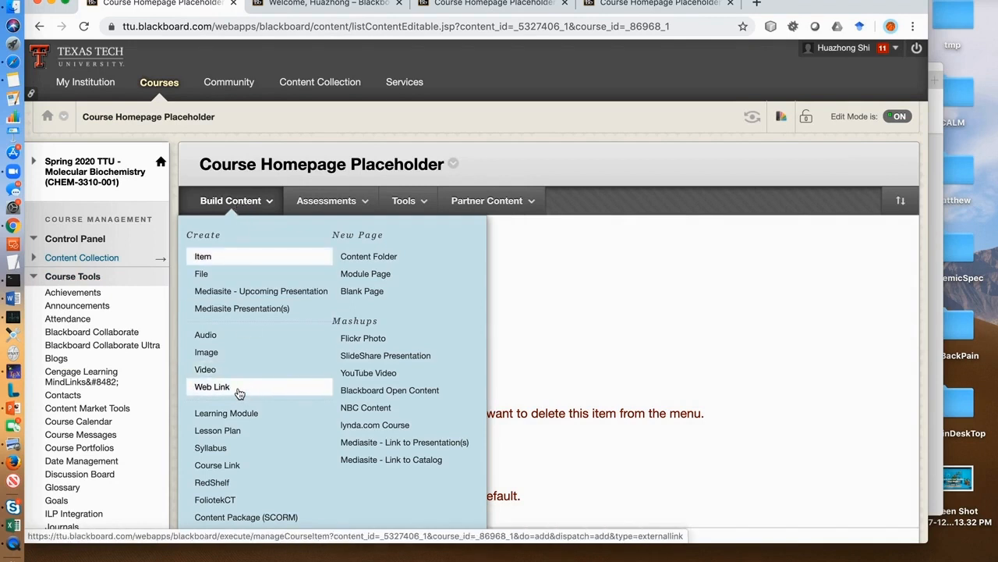
# - Start a new Web Link named L8 and move to its URL field
pyautogui.click(212, 386)
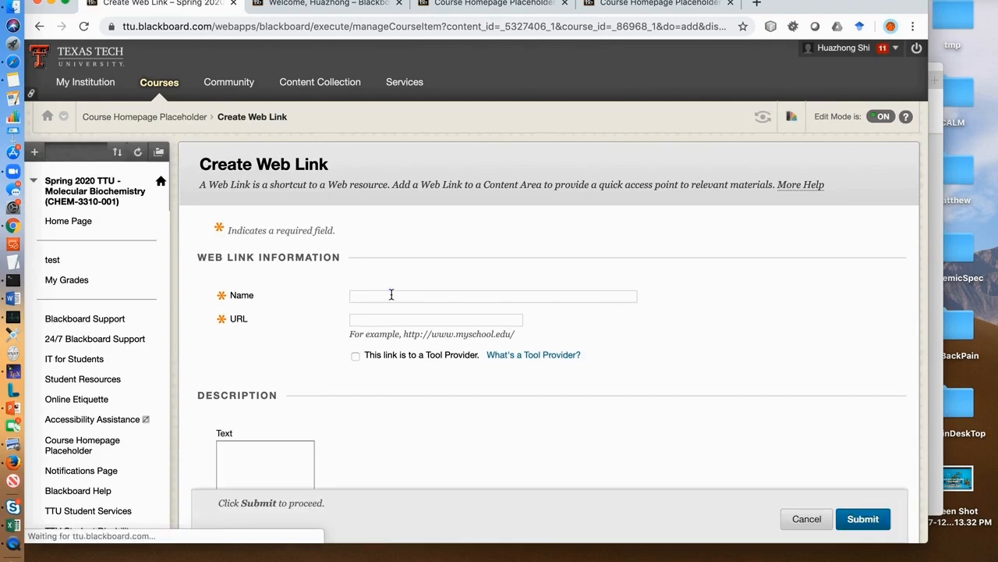
pyautogui.write('L')
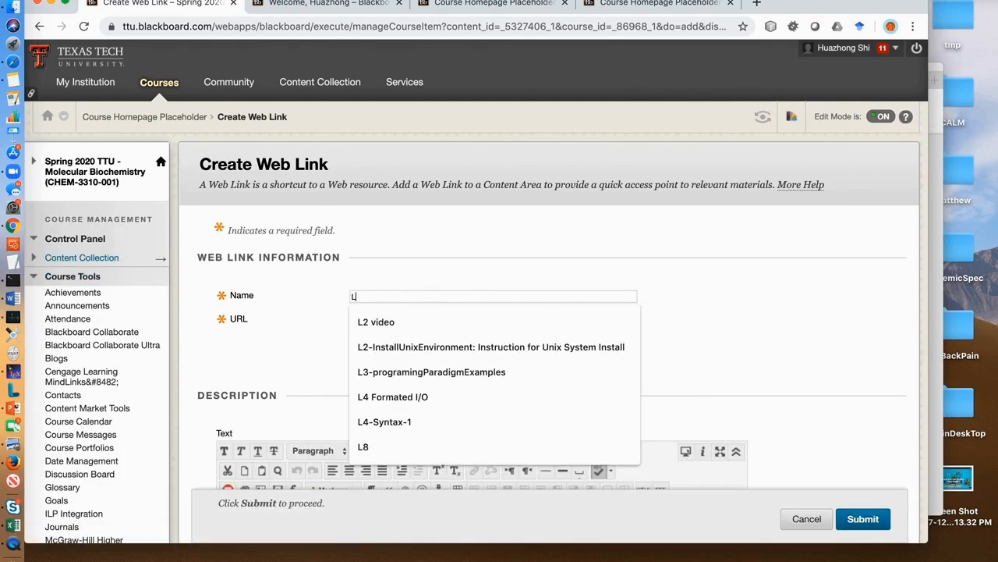
pyautogui.click(363, 447)
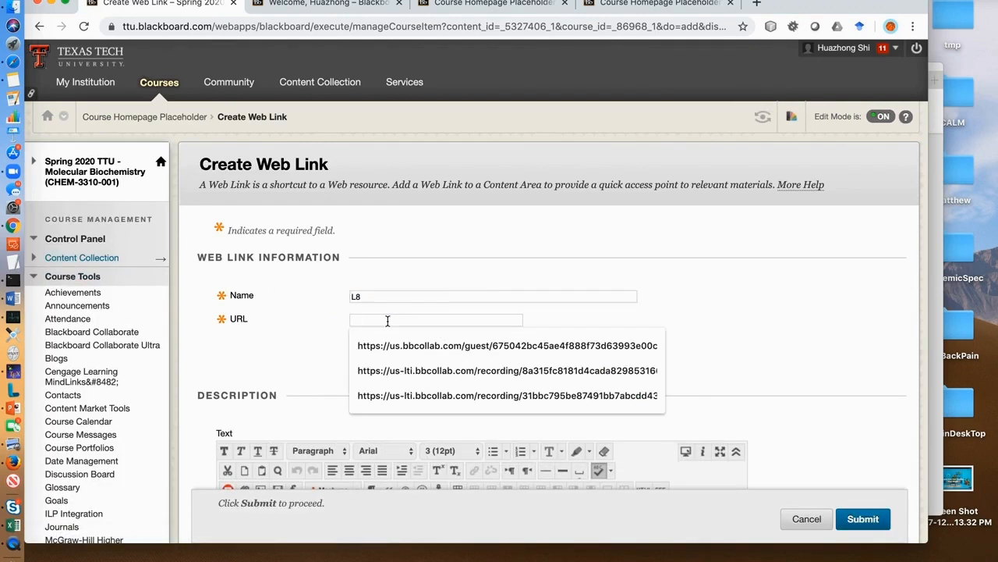
pyautogui.click(507, 396)
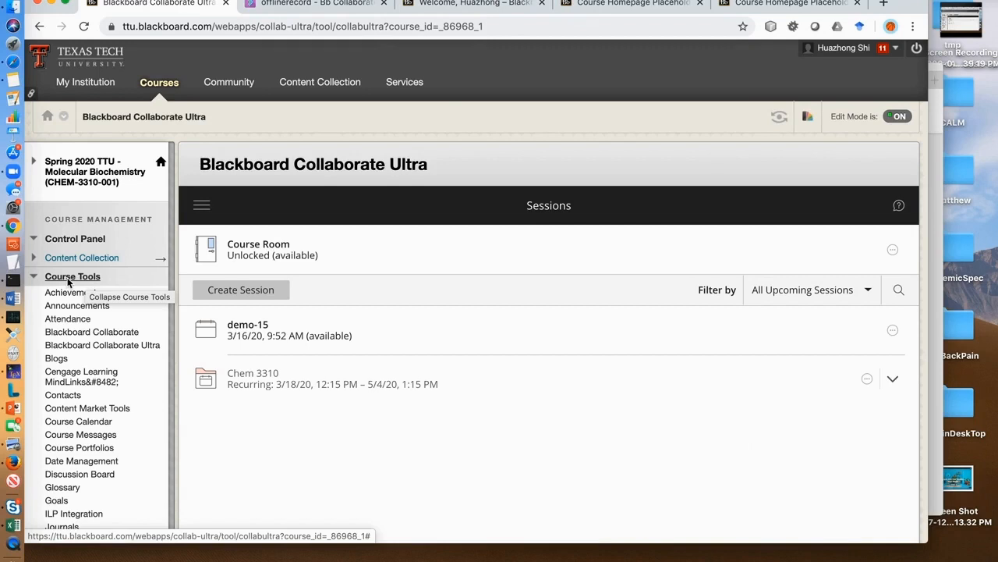
pyautogui.moveTo(78, 279)
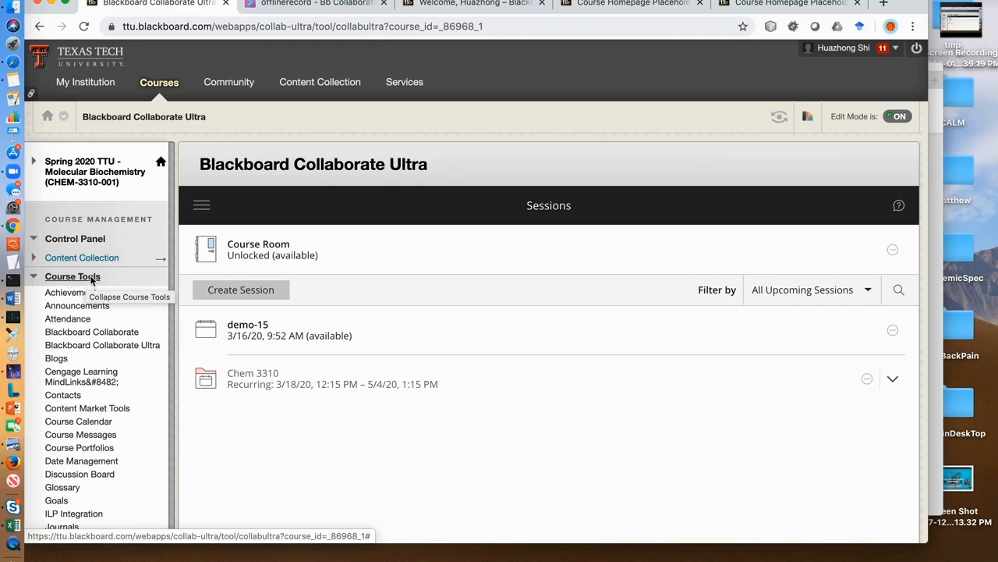
pyautogui.moveTo(74, 281)
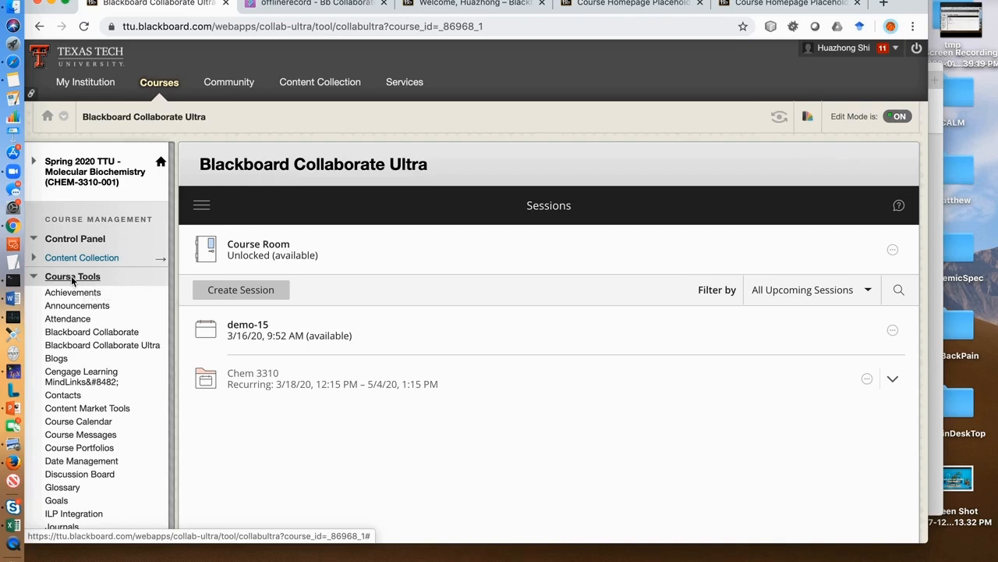
pyautogui.moveTo(76, 305)
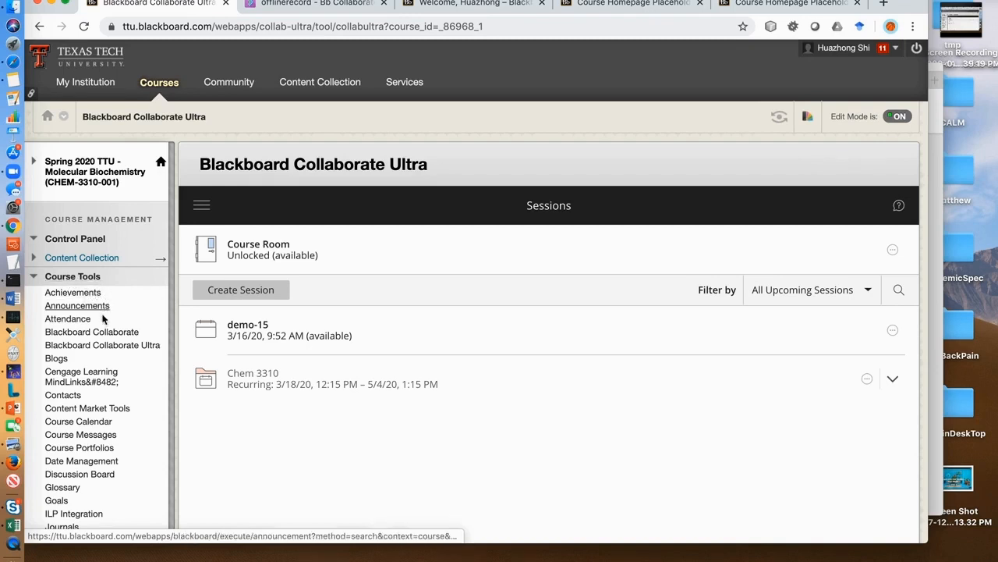
pyautogui.moveTo(102, 345)
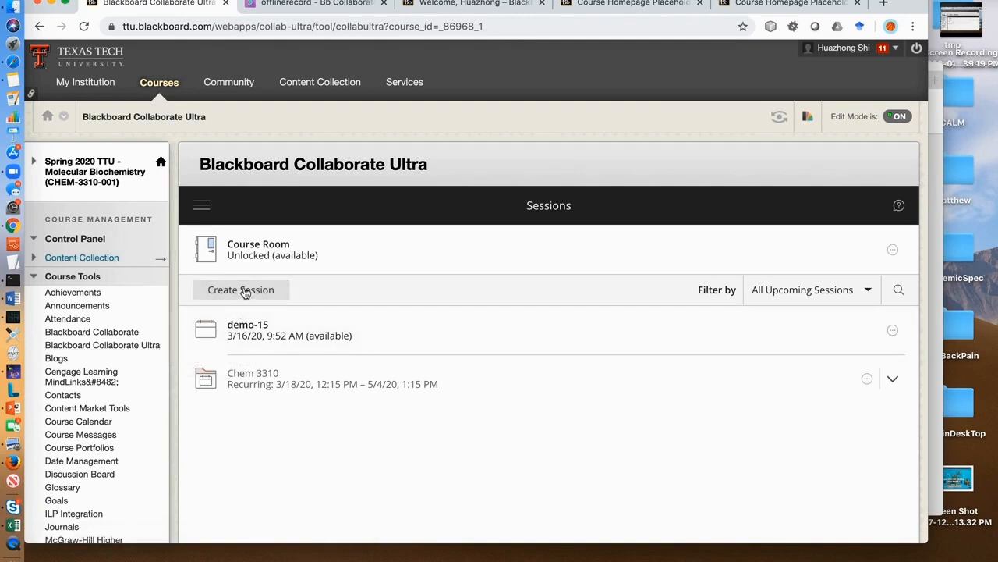
# - Create a session named recordLecture, reviewing its event details before confirming
pyautogui.click(240, 290)
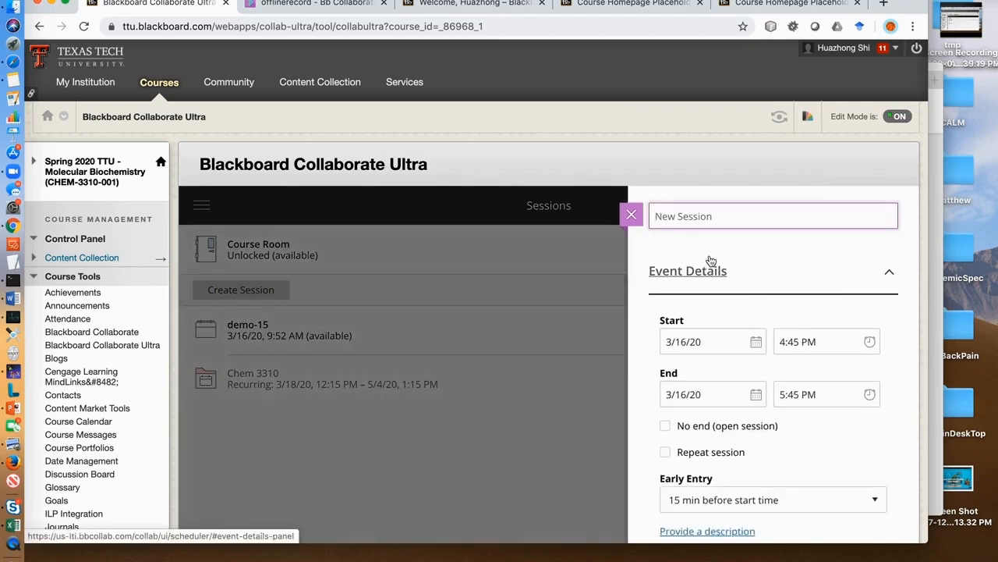
pyautogui.write('recordLecture')
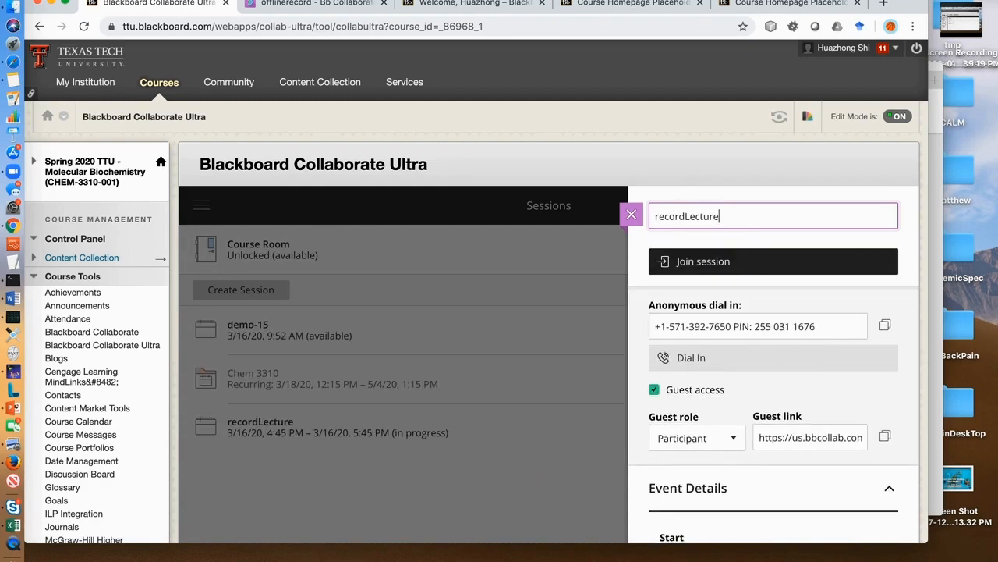
pyautogui.scroll(-3)
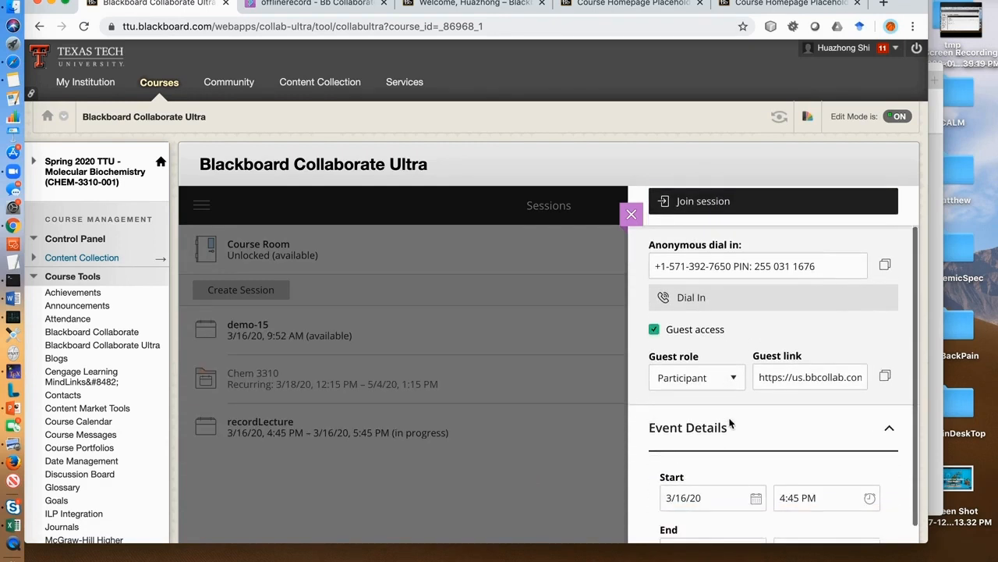
pyautogui.scroll(-3)
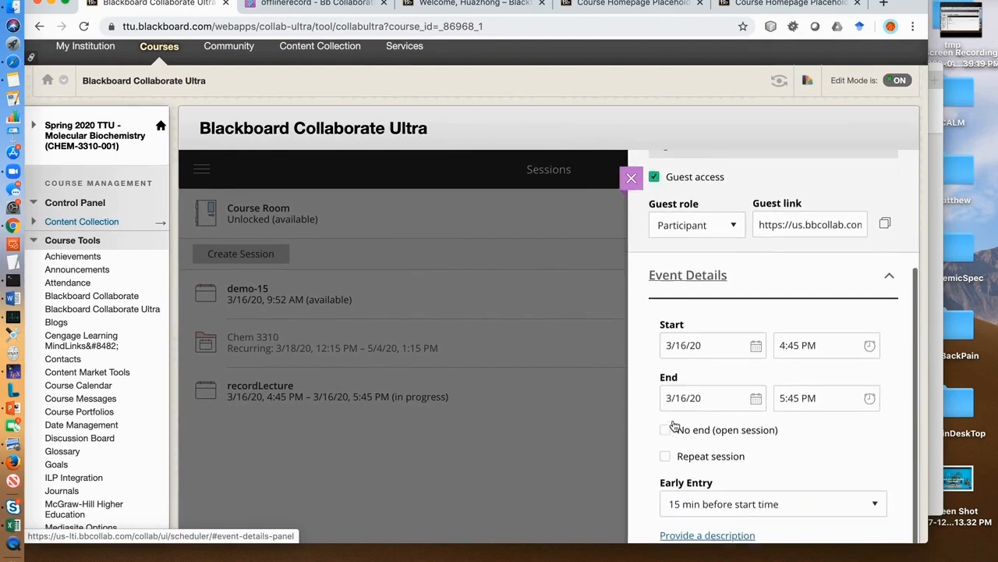
pyautogui.click(665, 429)
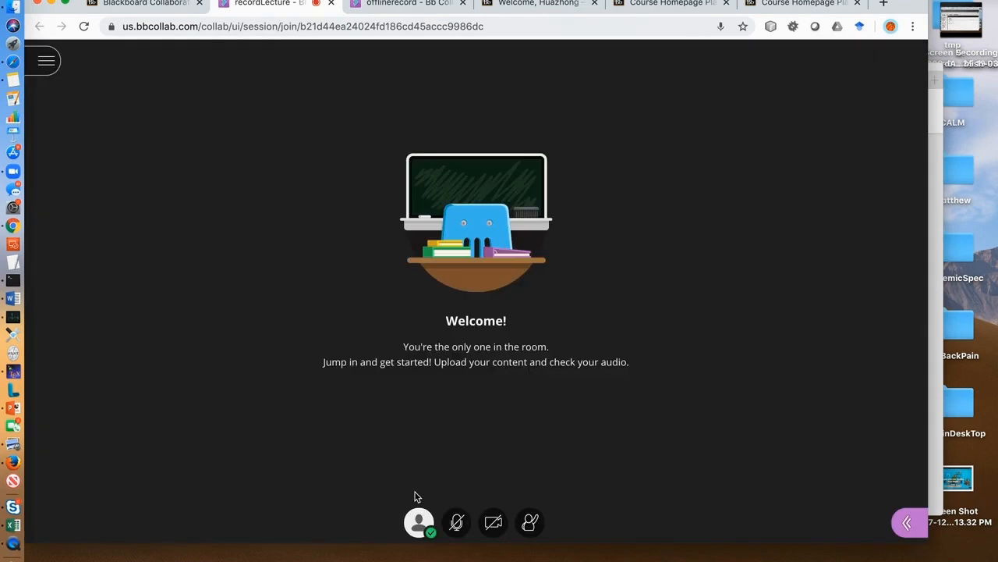
# - Turn on the microphone and start recording from the session menu
pyautogui.click(456, 522)
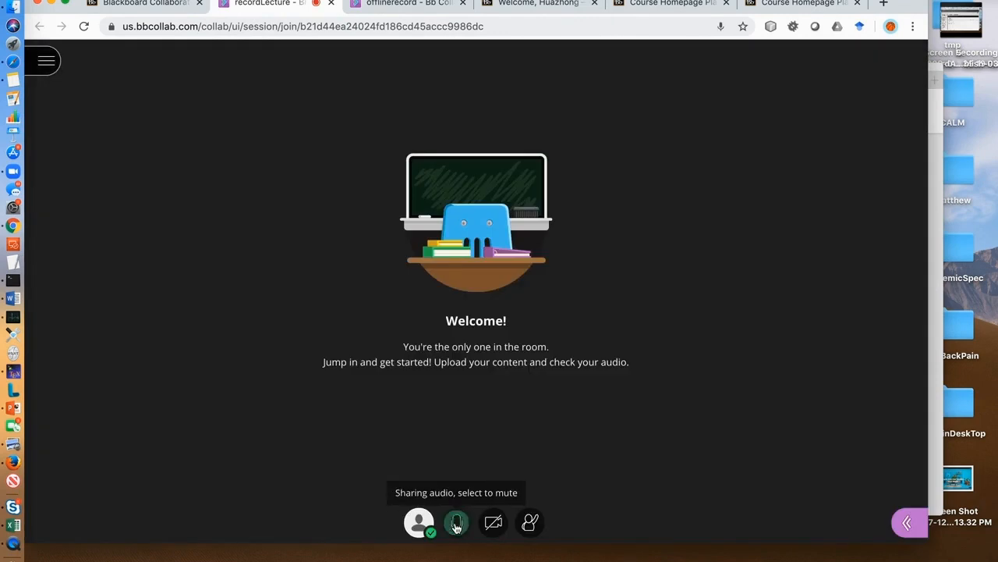
pyautogui.click(46, 61)
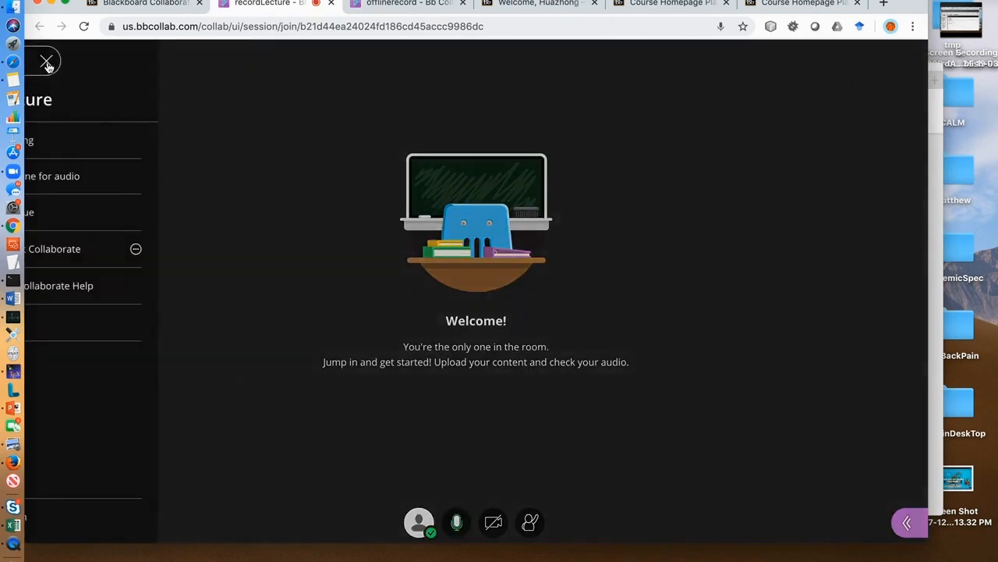
pyautogui.click(46, 61)
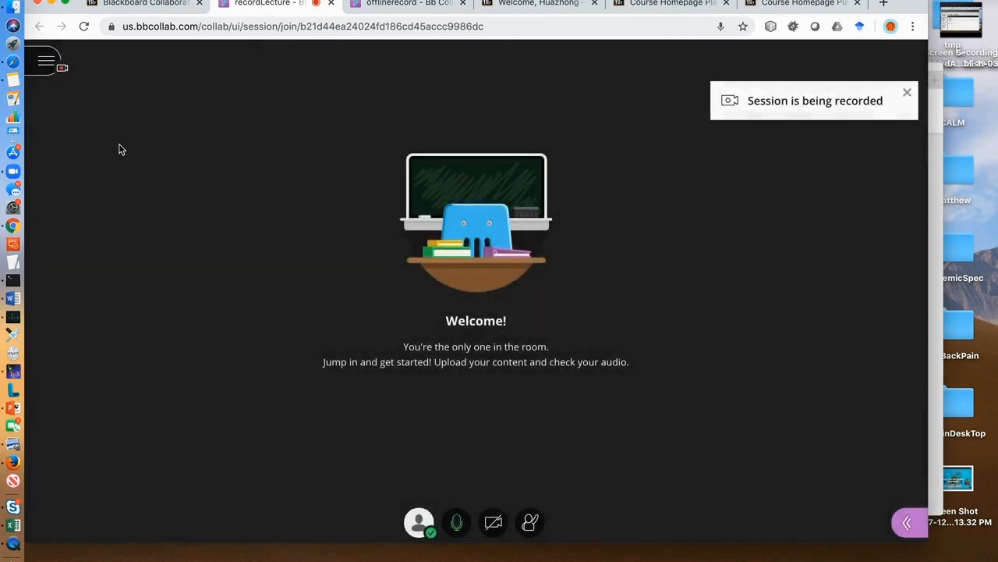
pyautogui.moveTo(62, 68)
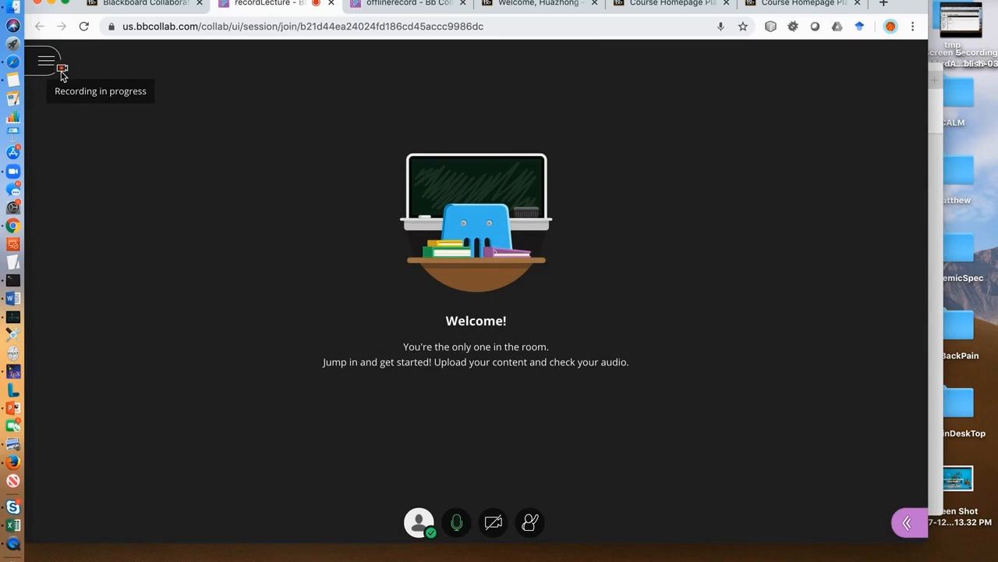
pyautogui.moveTo(46, 61)
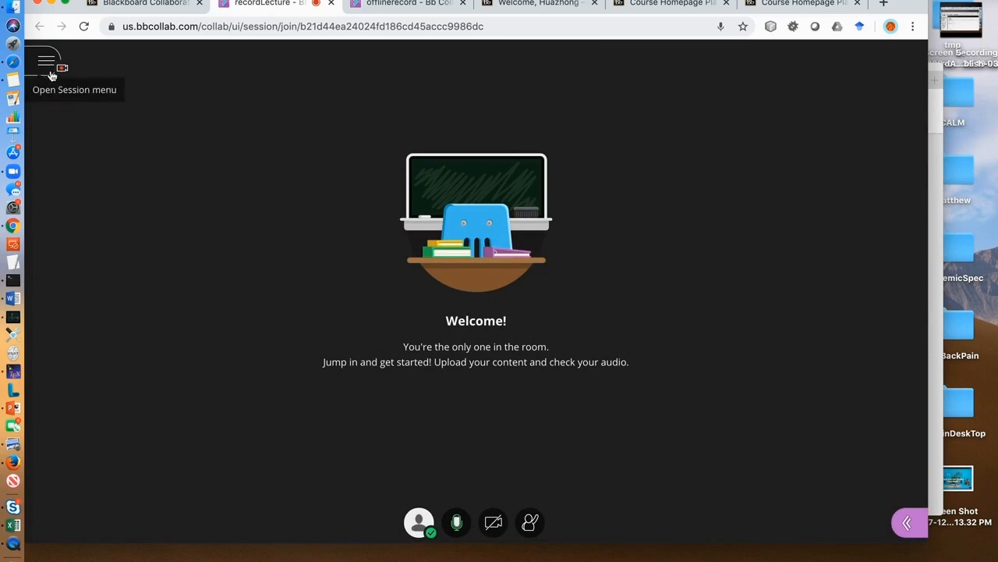
# - Stop the recording, then leave the recordLecture session via the session menu
pyautogui.click(46, 61)
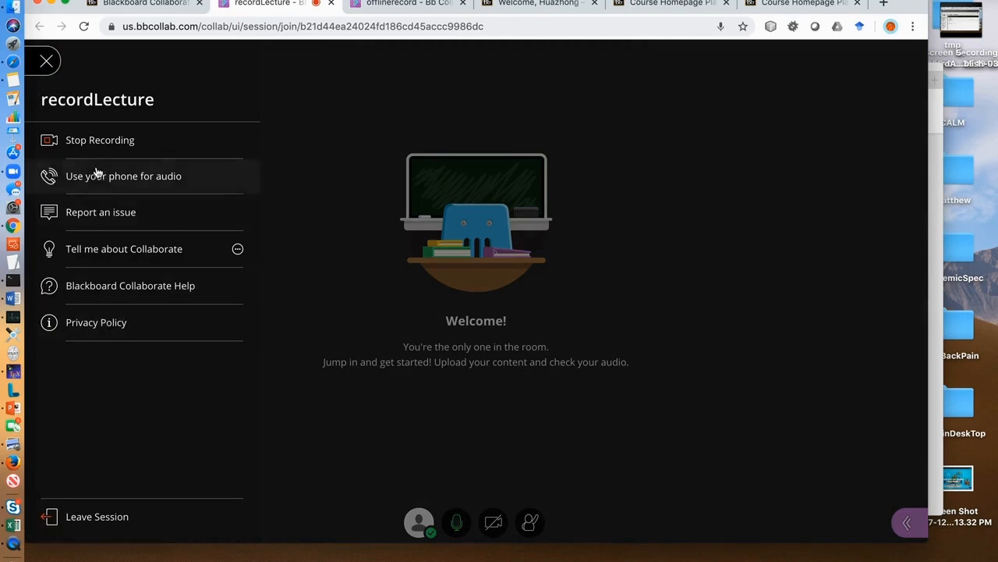
pyautogui.click(99, 139)
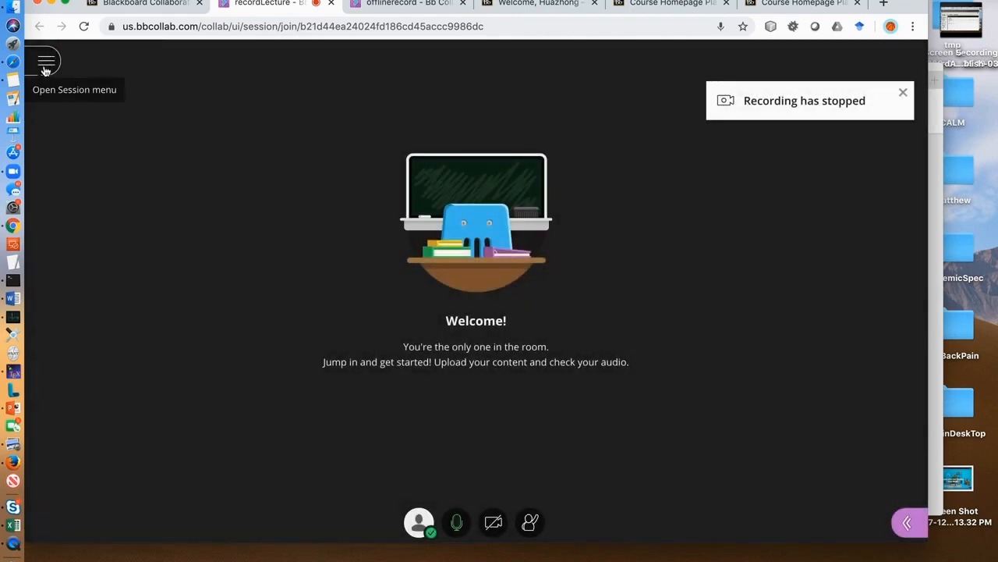
pyautogui.click(45, 61)
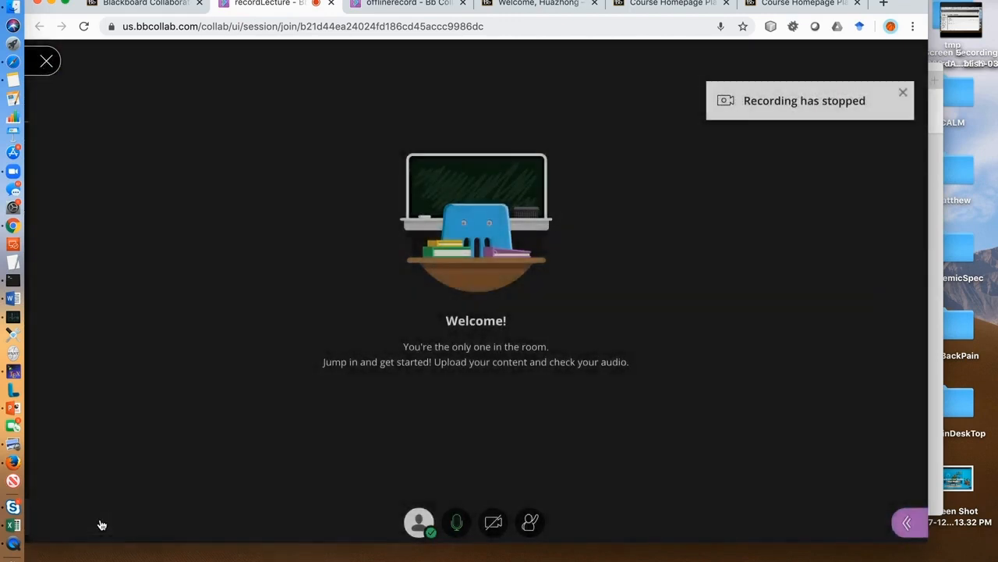
pyautogui.click(46, 61)
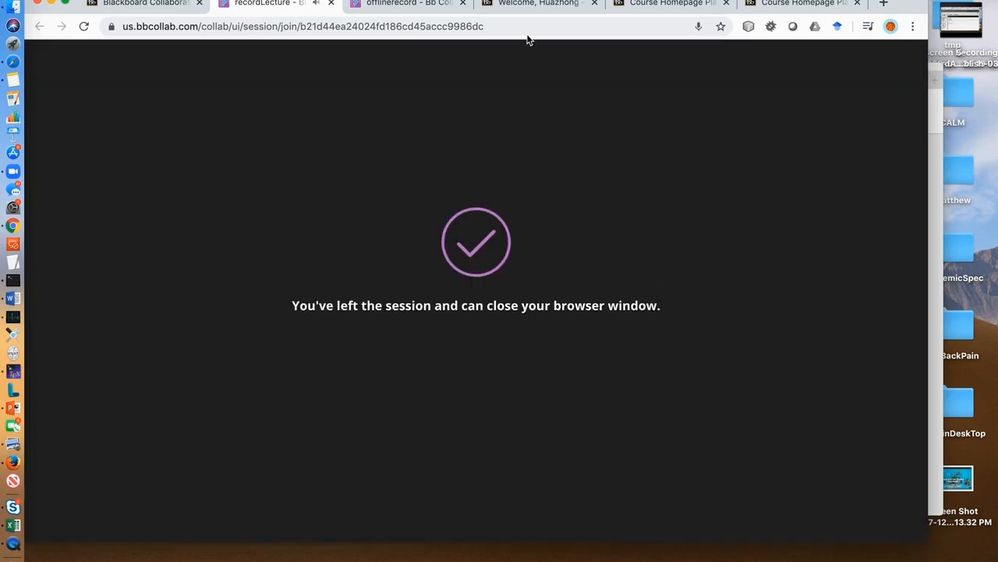